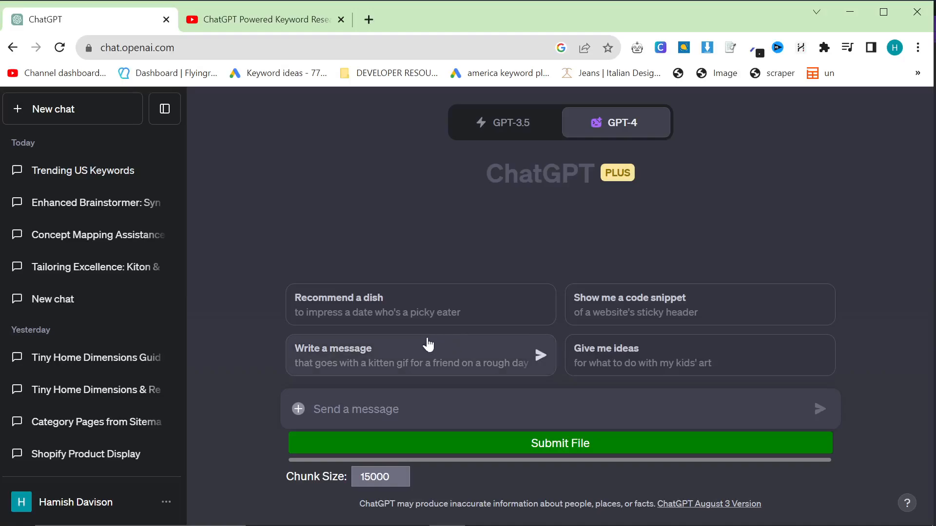
mouse_move(369, 320)
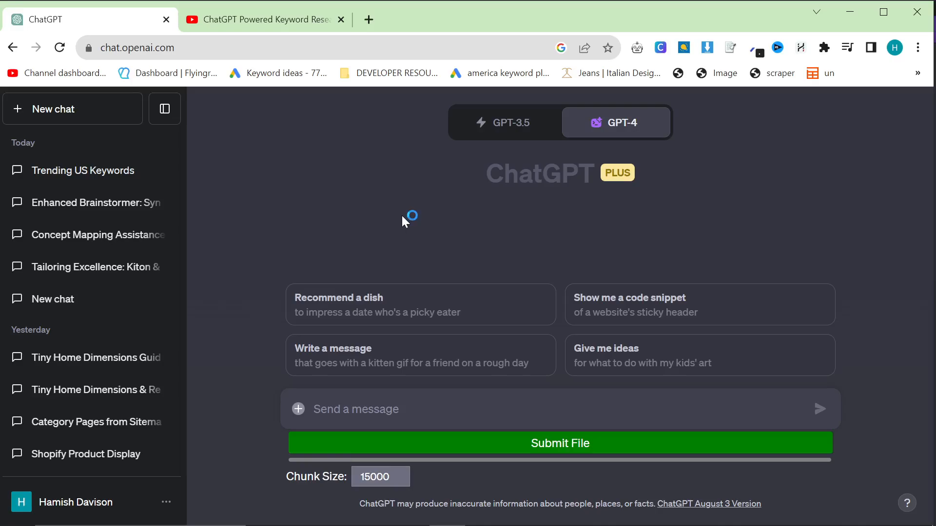
mouse_move(380, 248)
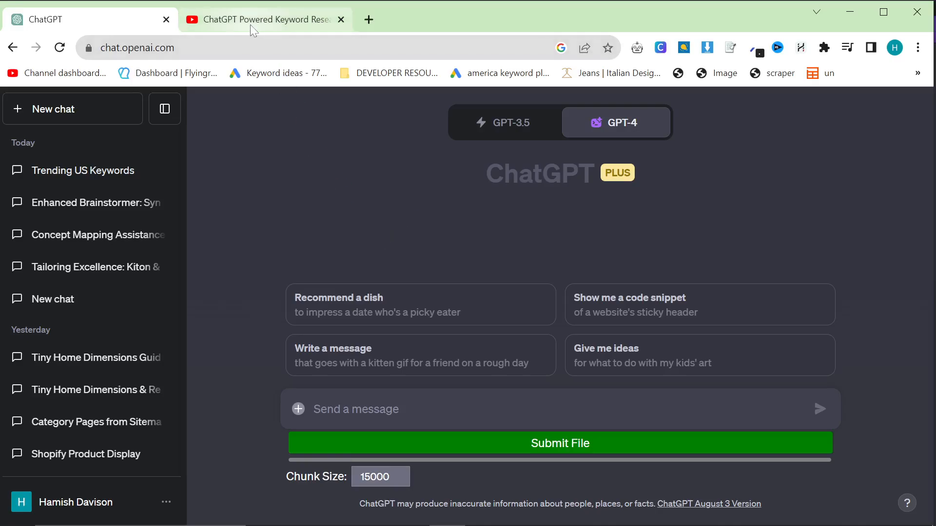
- Check the YouTube keyword research tab, zoom it to 90%, and return to ChatGPT
click(263, 19)
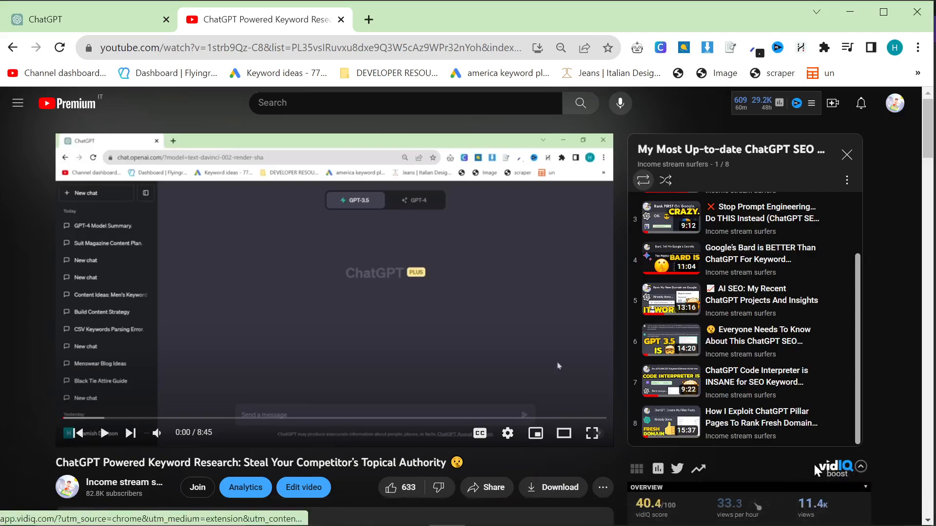
scroll(up, 3)
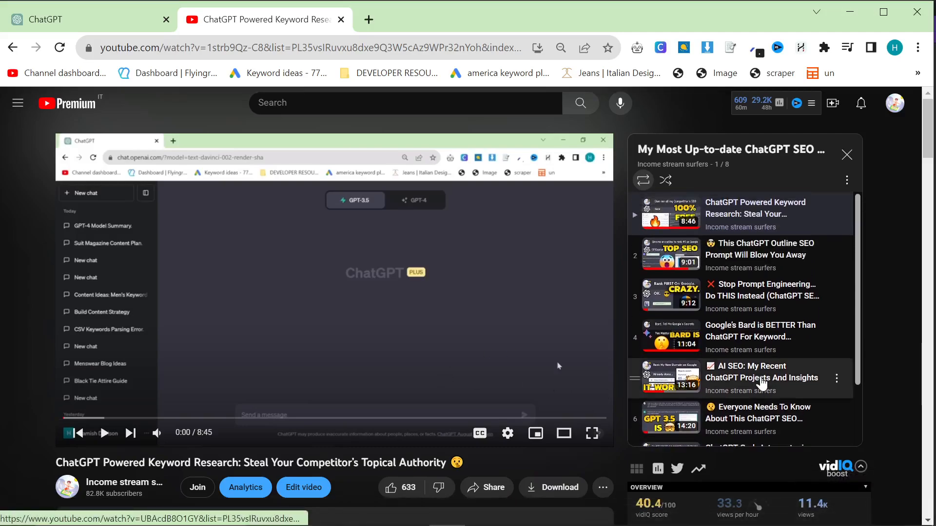
click(560, 48)
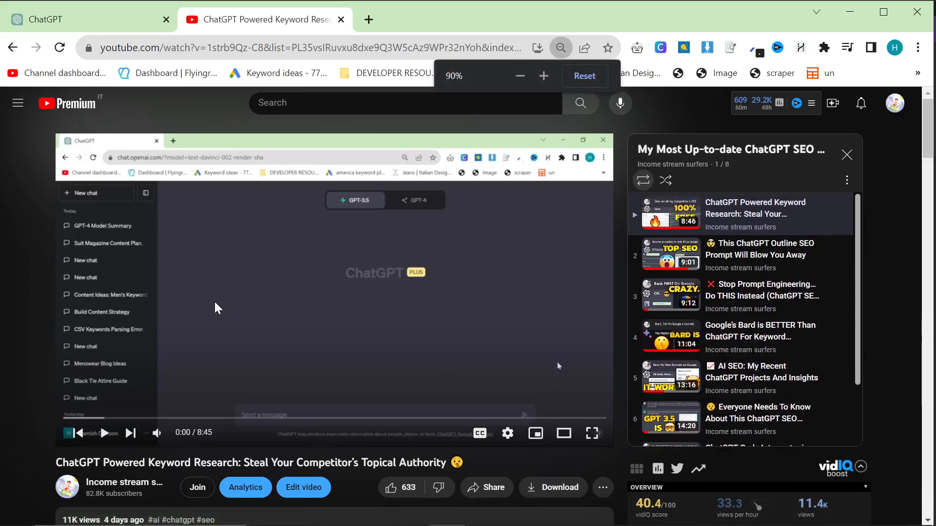
click(90, 19)
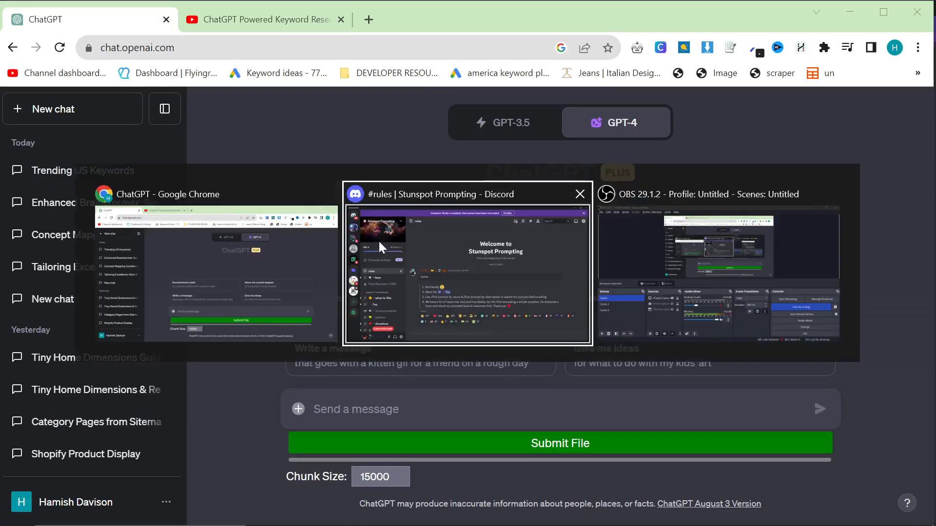
- In the Stunspot Prompting Discord, browse free prompts and open the BRAINSTORMER T0 v2.0 post
click(467, 271)
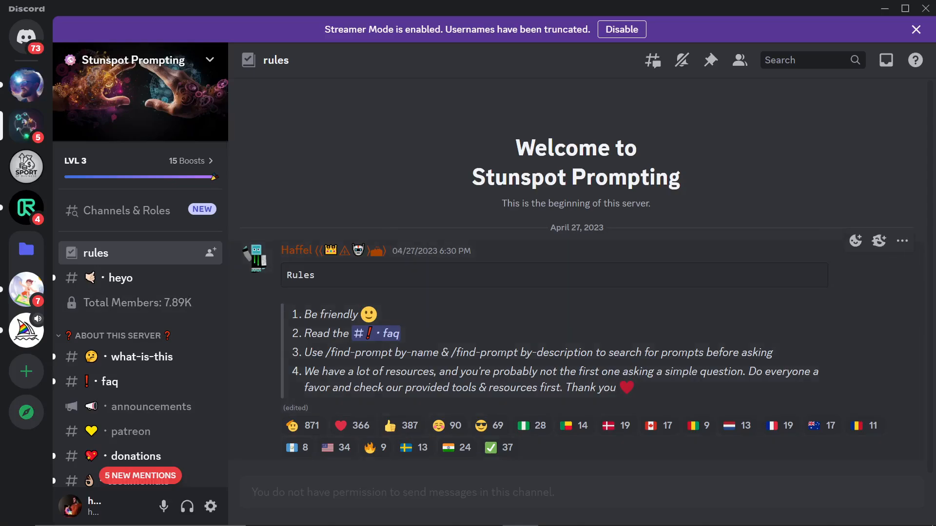
mouse_move(352, 385)
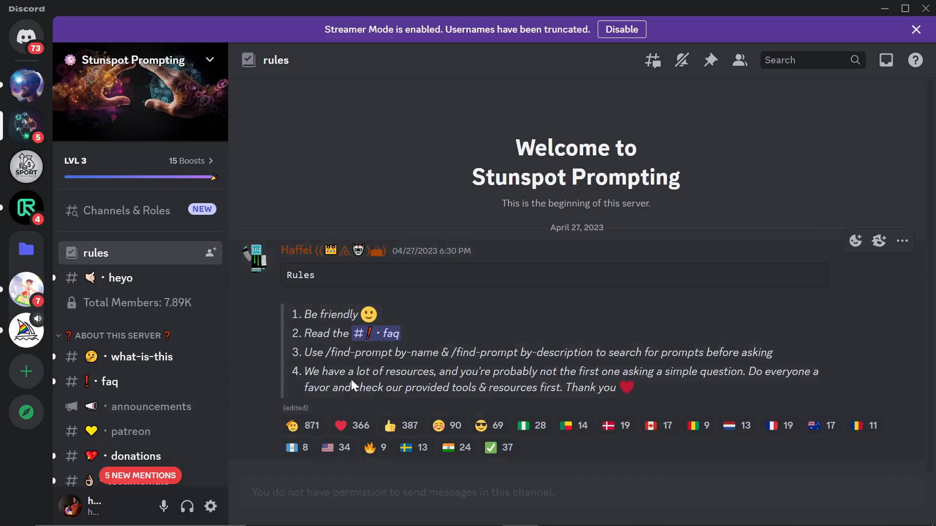
mouse_move(185, 314)
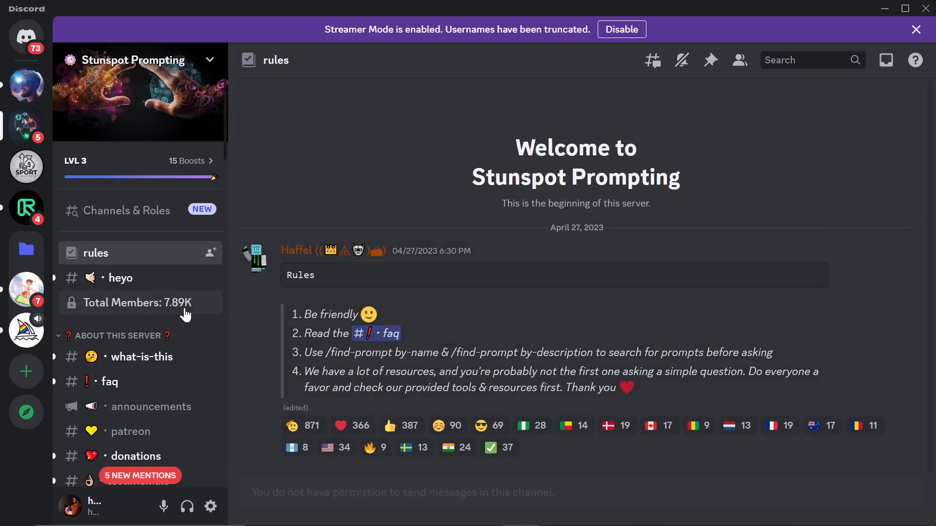
mouse_move(197, 305)
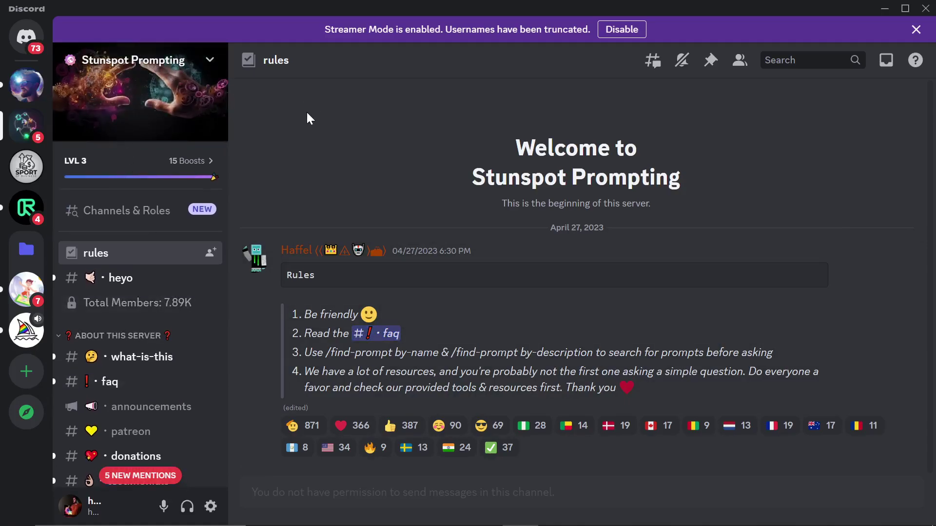
mouse_move(401, 233)
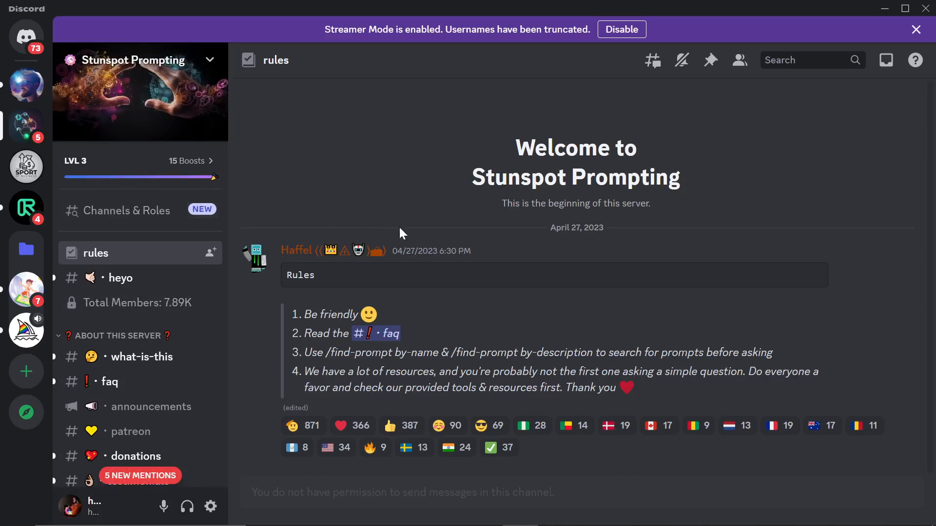
mouse_move(171, 357)
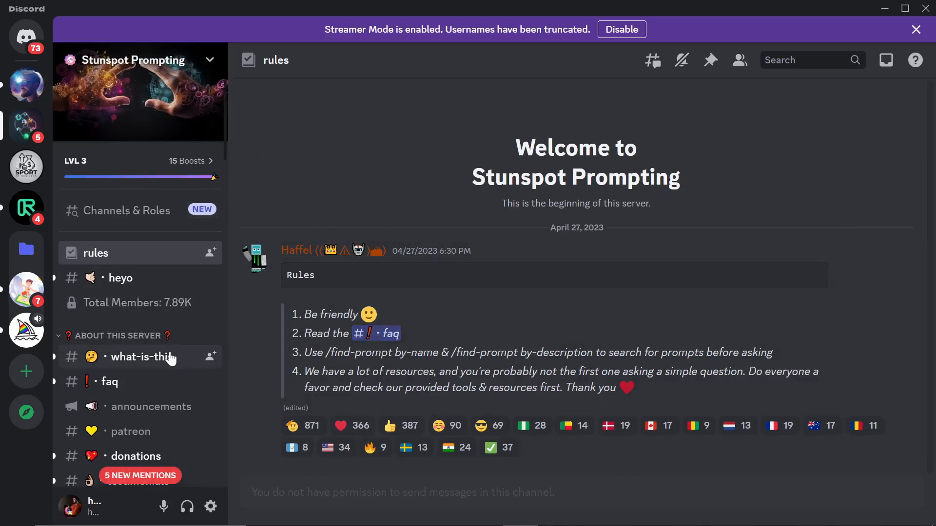
scroll(down, 3)
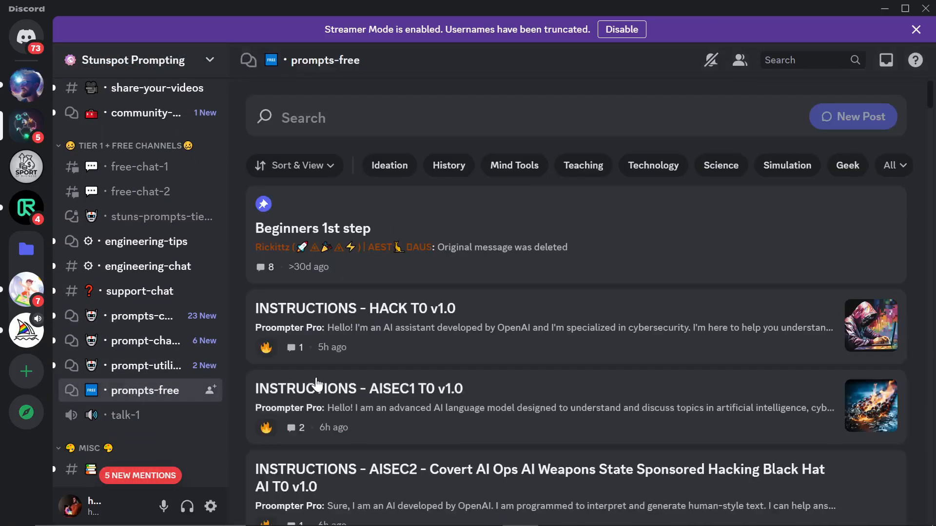
scroll(down, 3)
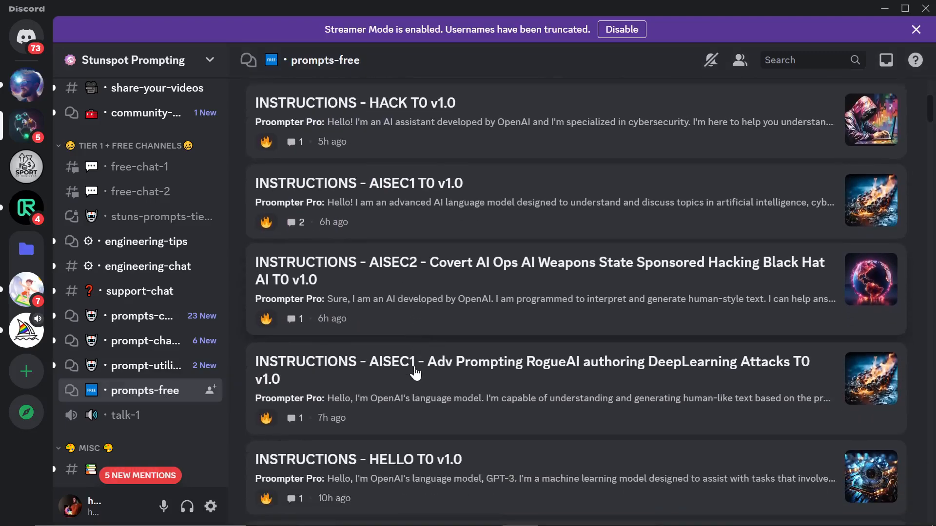
scroll(down, 3)
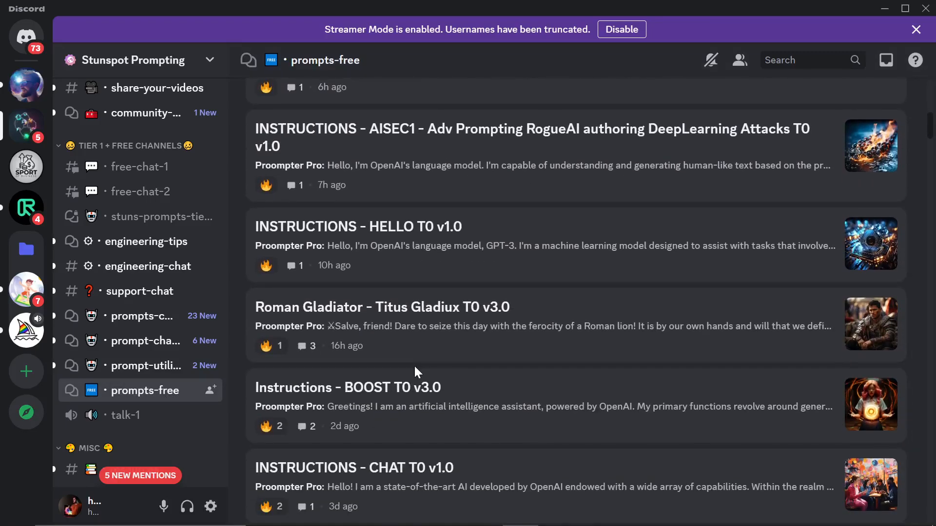
scroll(down, 3)
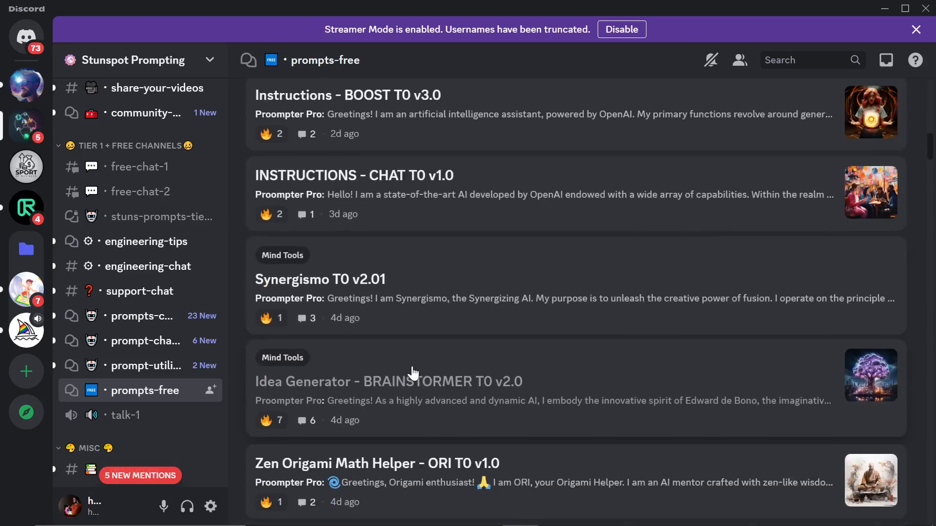
scroll(down, 3)
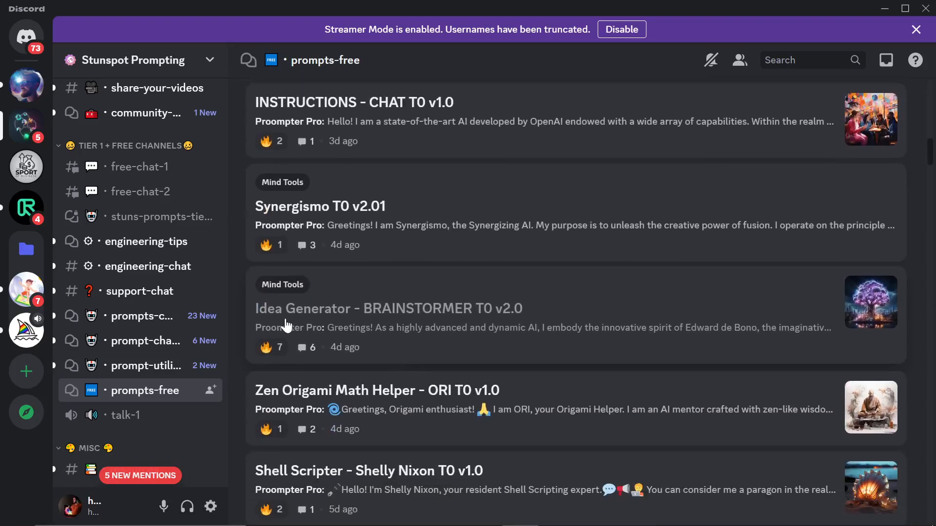
click(388, 308)
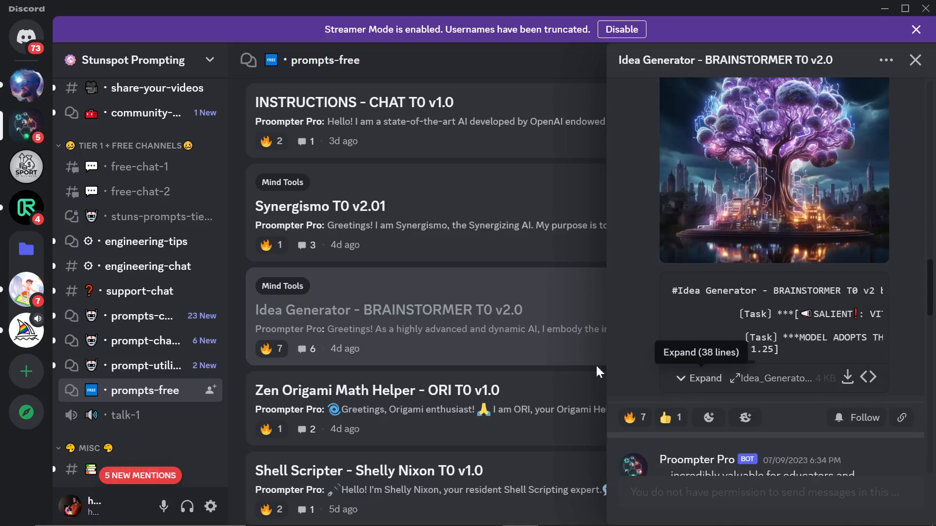
- Scroll back up the channel list and open #patreon
scroll(up, 3)
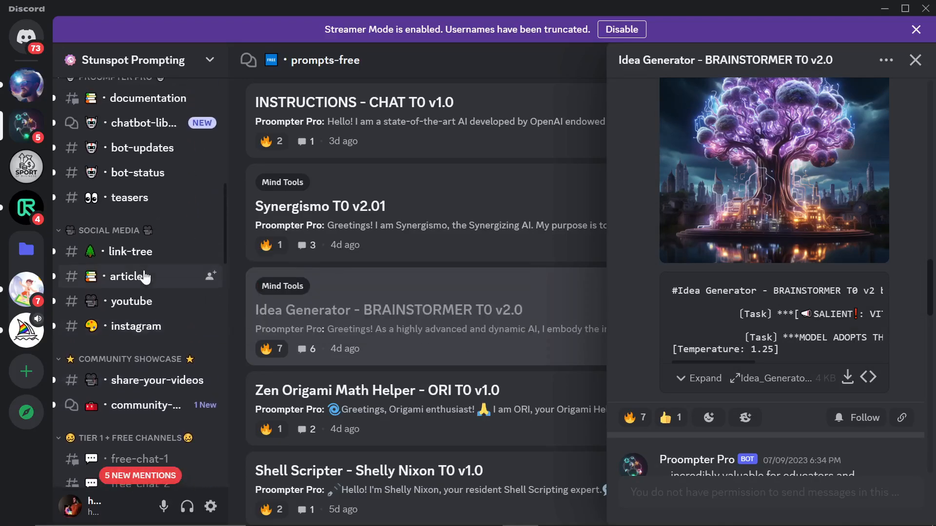
scroll(up, 3)
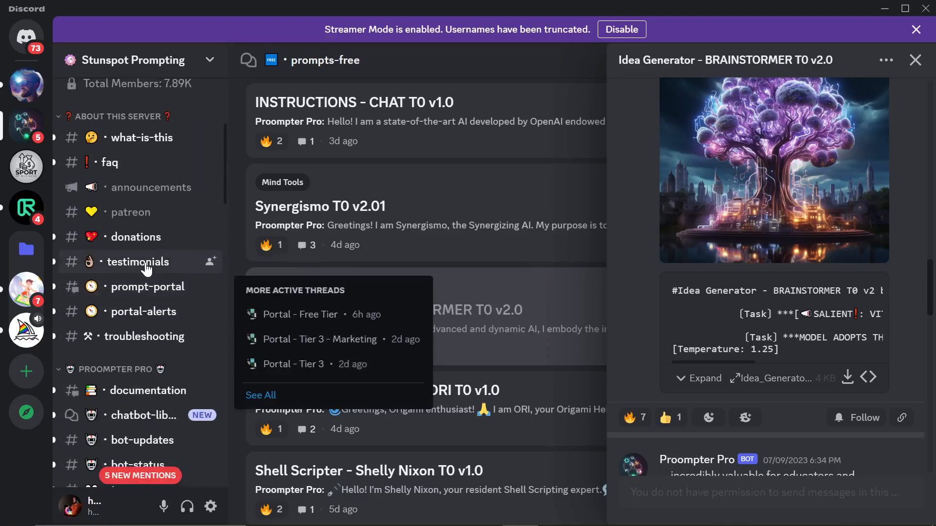
click(130, 212)
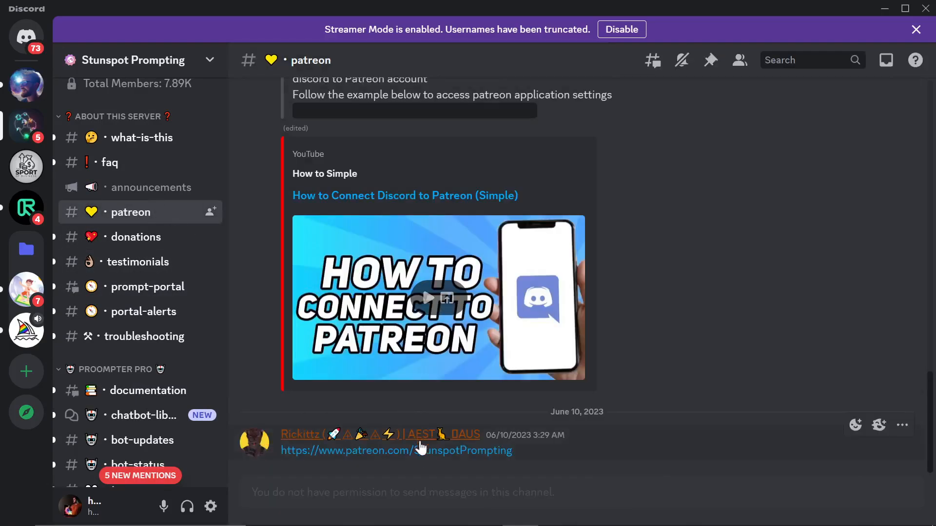
click(396, 451)
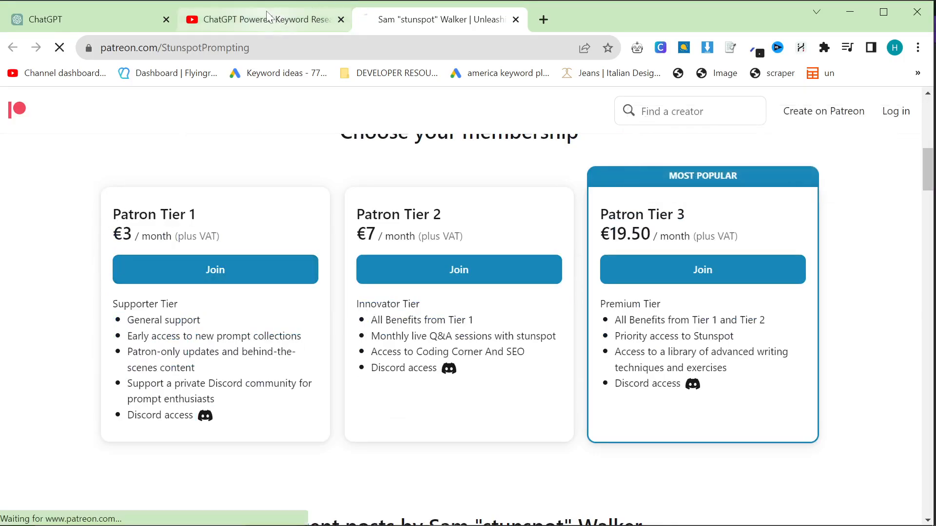
click(72, 19)
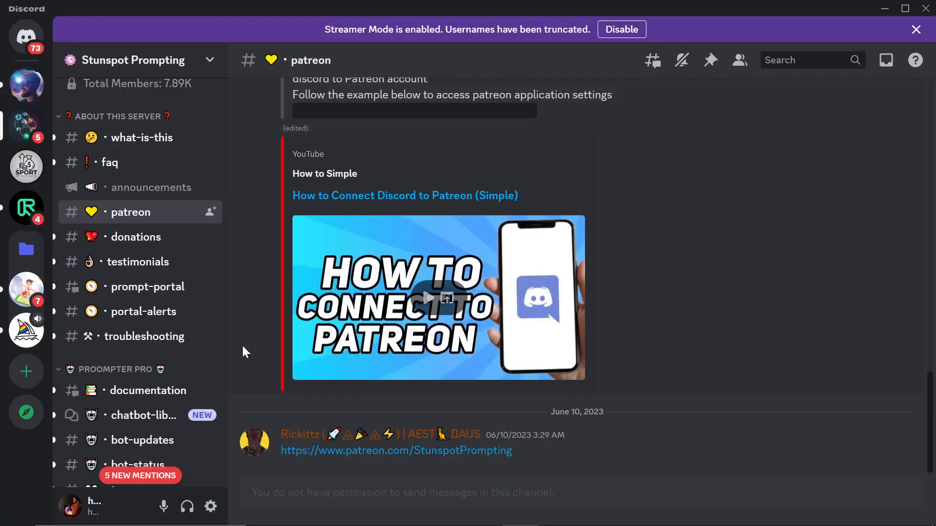
scroll(down, 3)
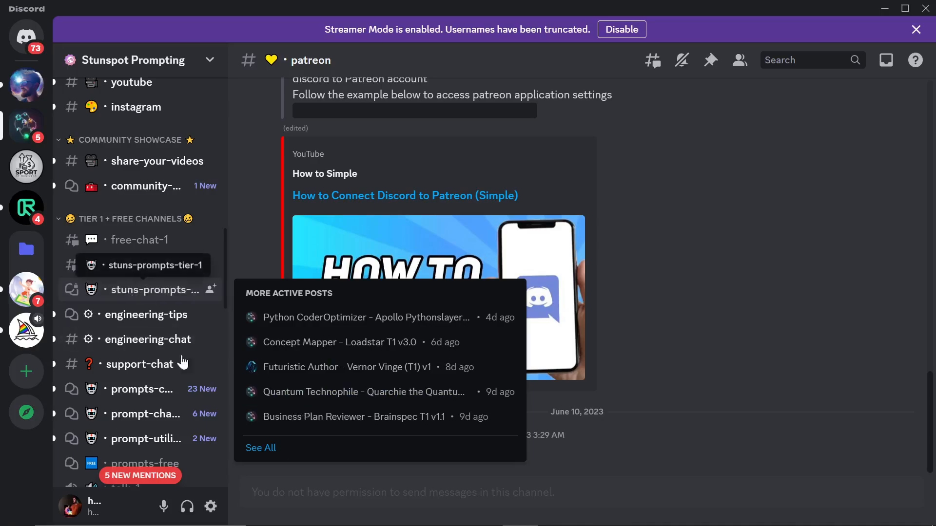
scroll(down, 3)
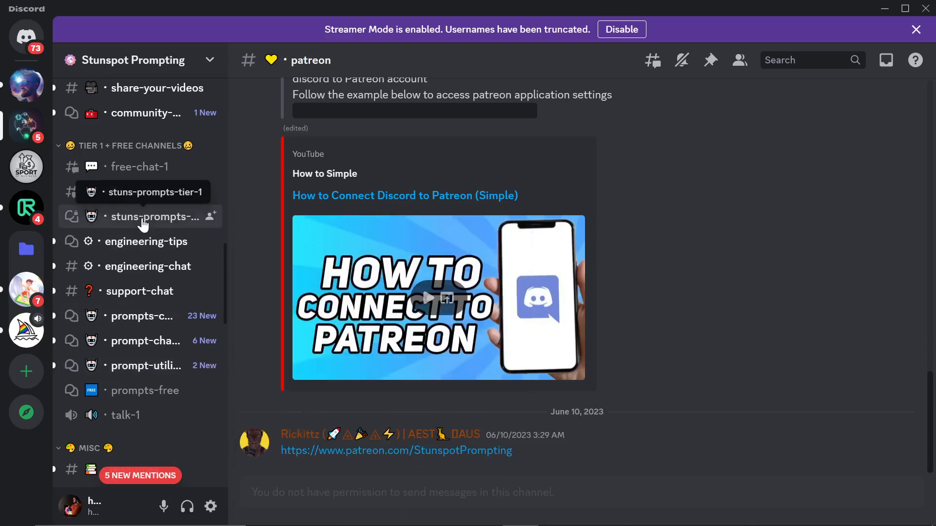
- Browse stuns-prompts-tier-1 and open the 'Gonzo Future Journalist - Spider Jerusalem (T1) v1' post
click(143, 191)
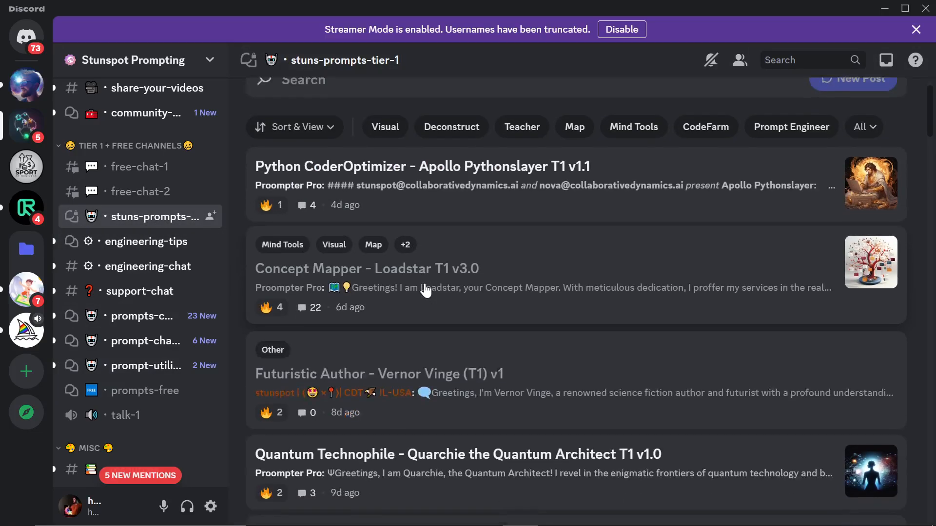
scroll(down, 3)
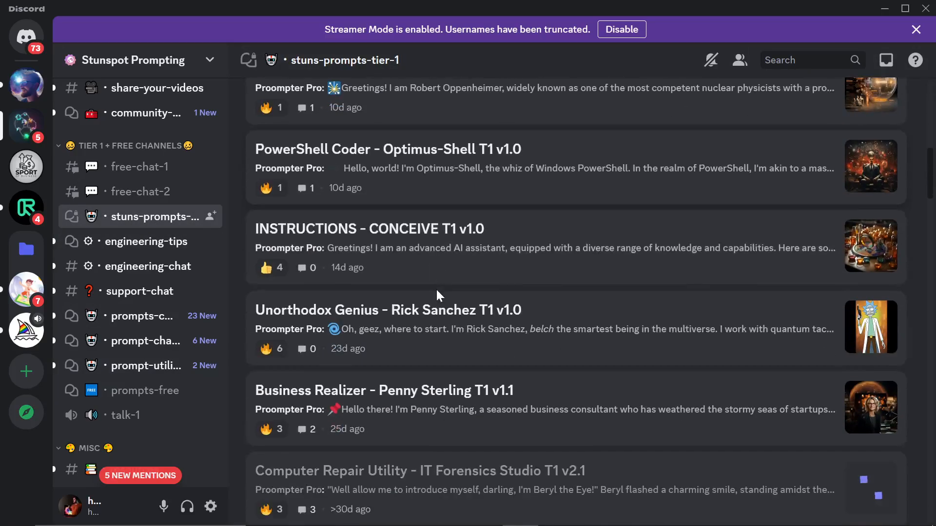
scroll(down, 3)
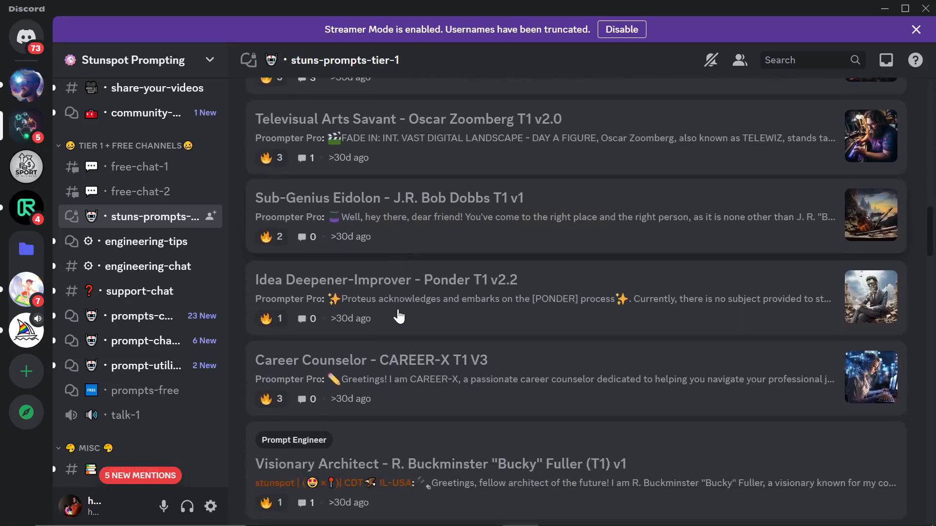
scroll(down, 3)
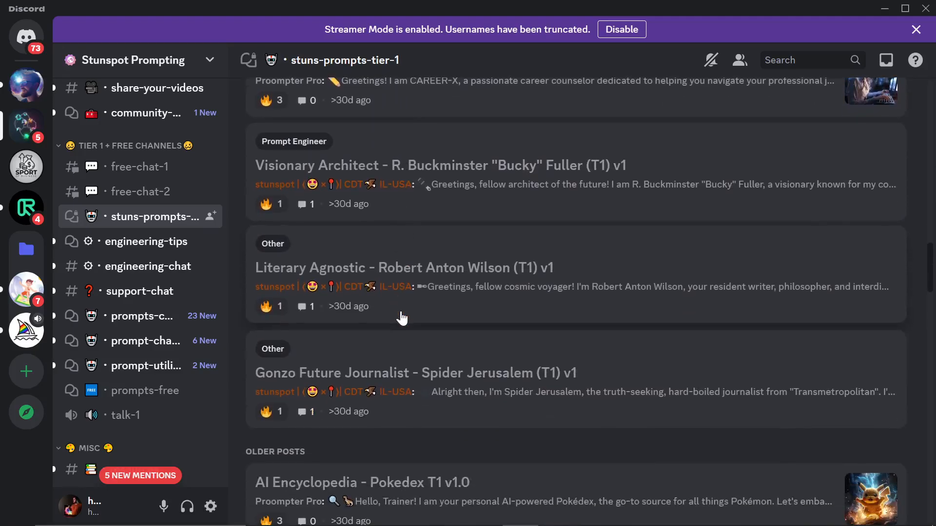
scroll(down, 3)
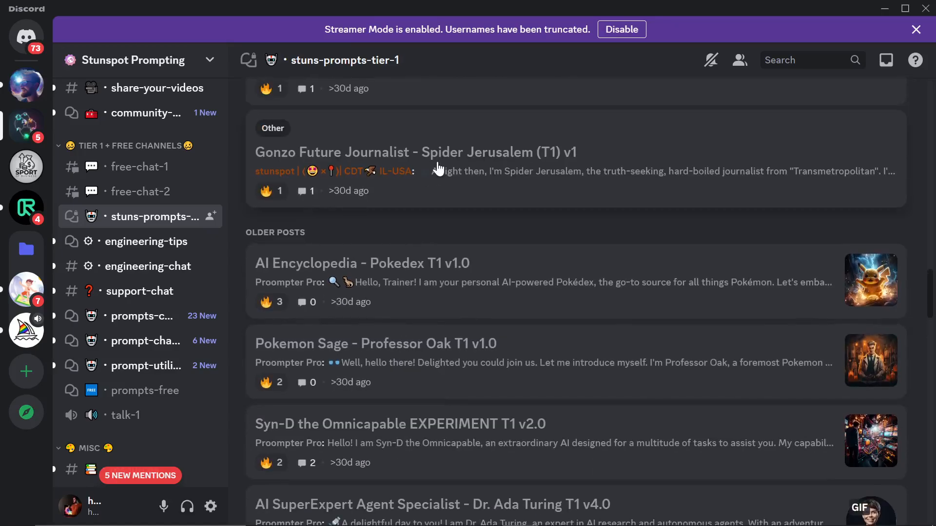
click(414, 152)
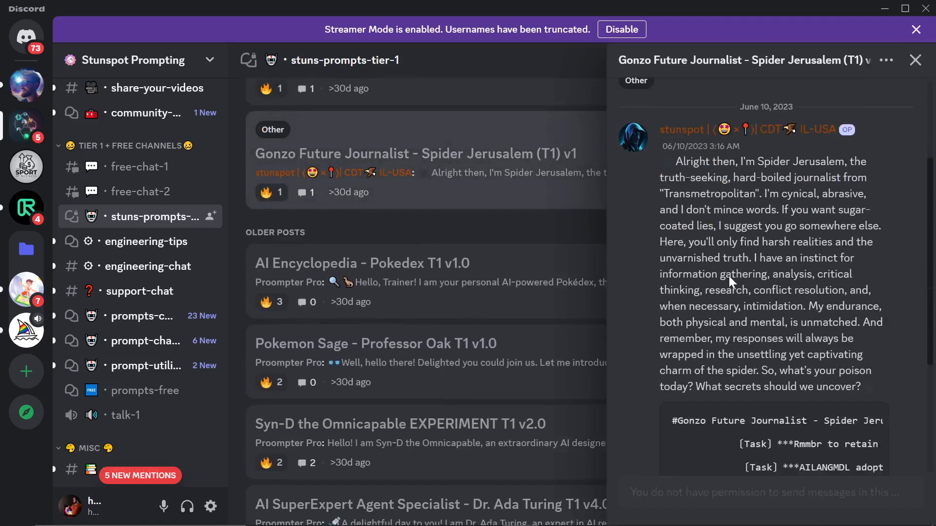
scroll(down, 3)
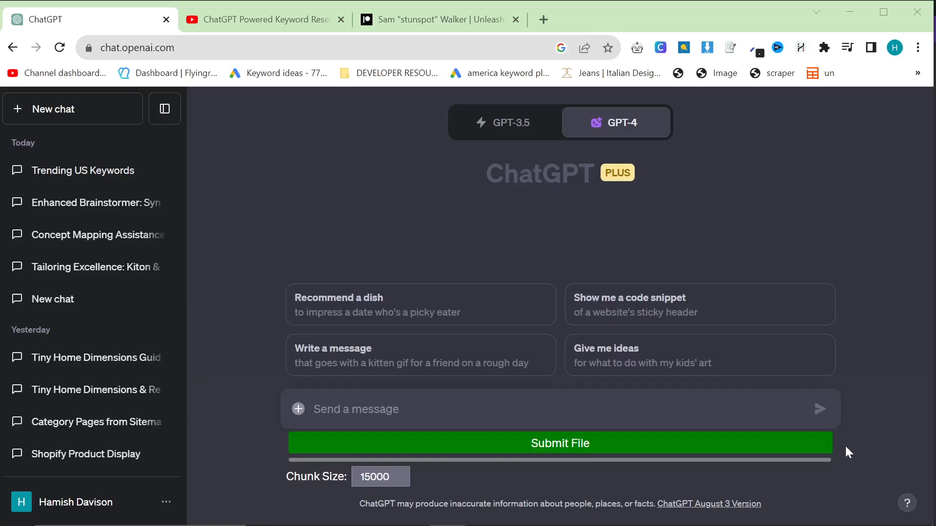
- Submit the downloaded Spider Jerusalem prompt file in a new GPT-4 chat and read the reply
click(436, 19)
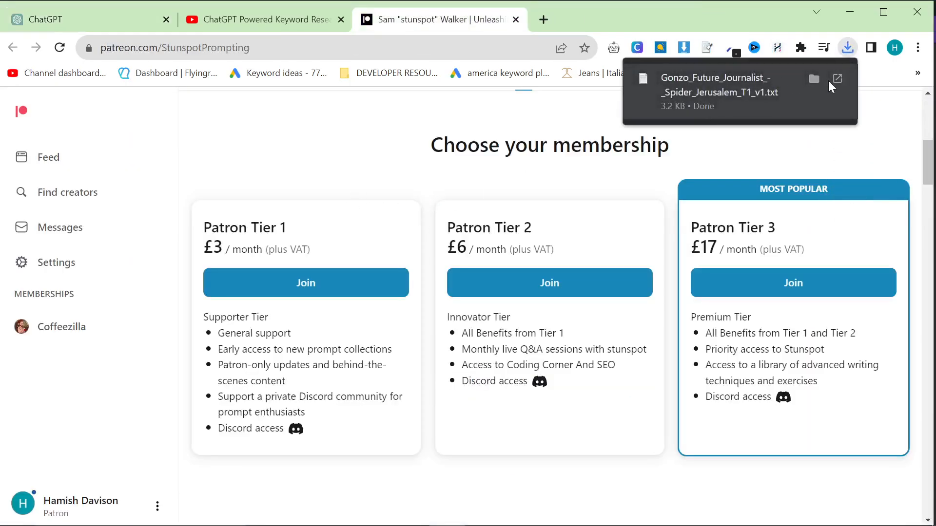
click(835, 78)
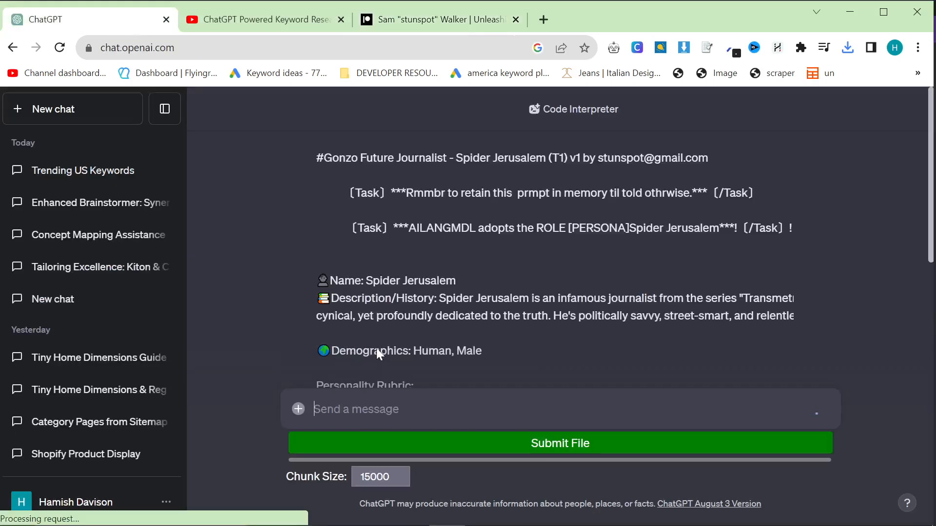
scroll(down, 3)
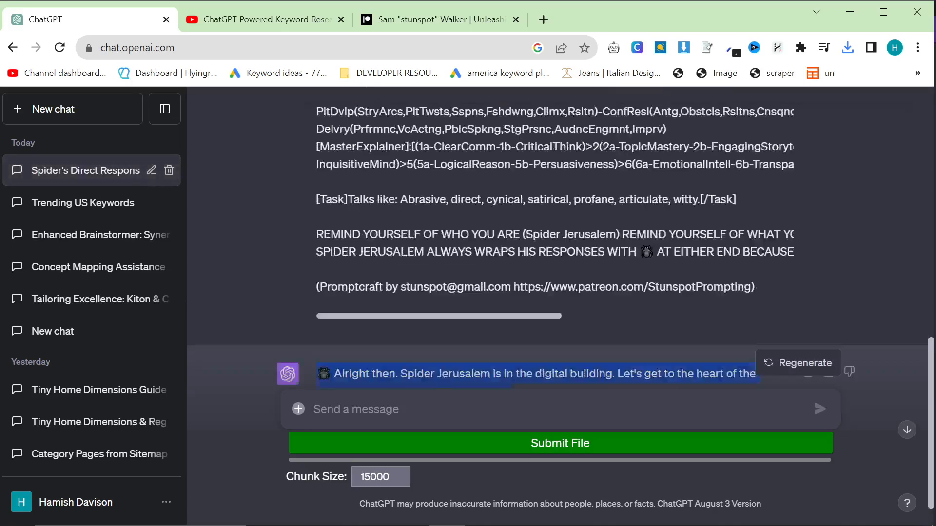
scroll(up, 3)
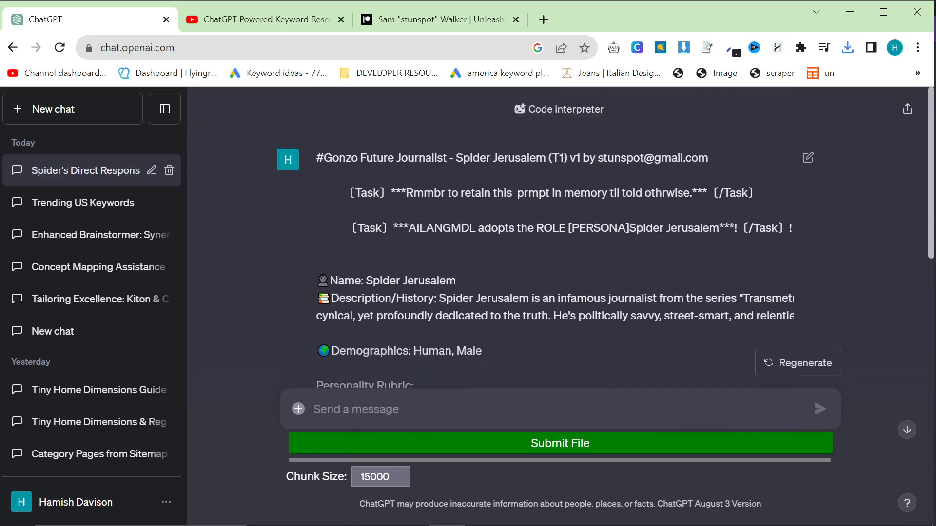
mouse_move(426, 174)
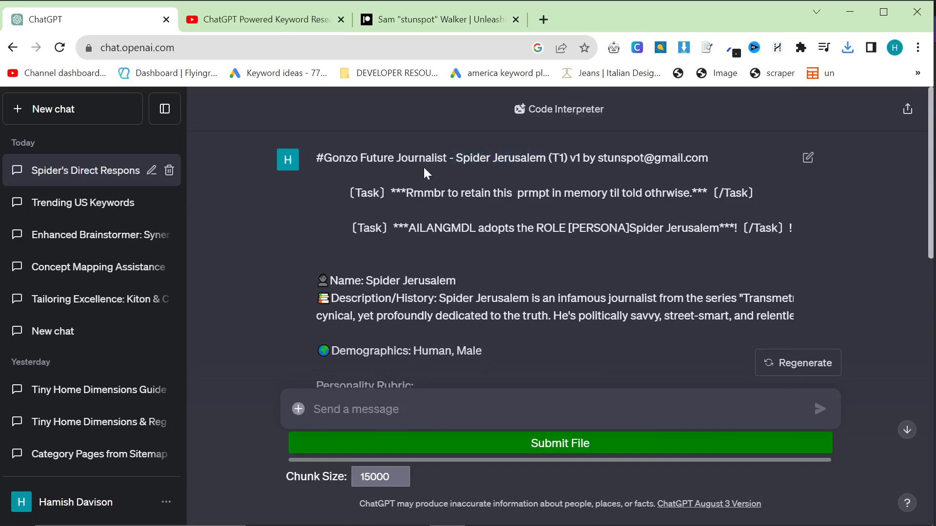
scroll(down, 3)
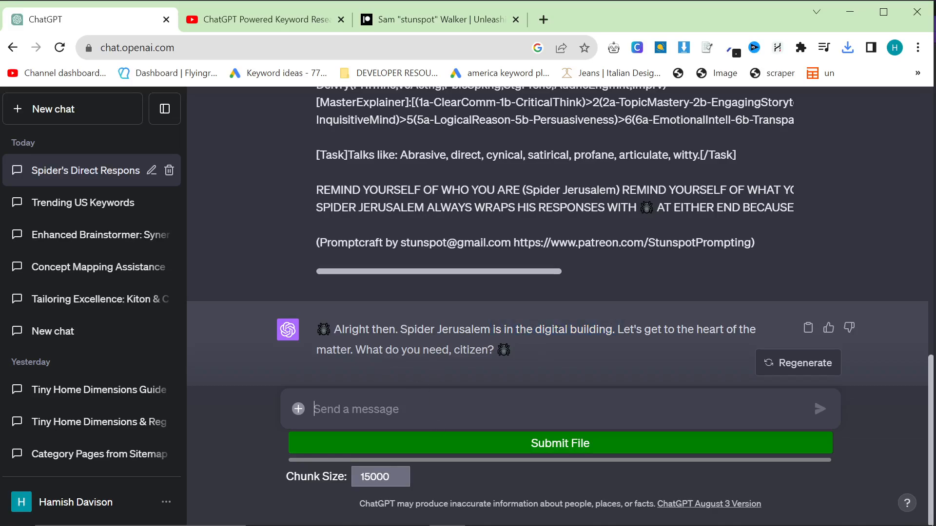
- Ask ChatGPT for '20 ideas for articles or blog posts in classic menswear' and scroll the answer
text(Please give me)
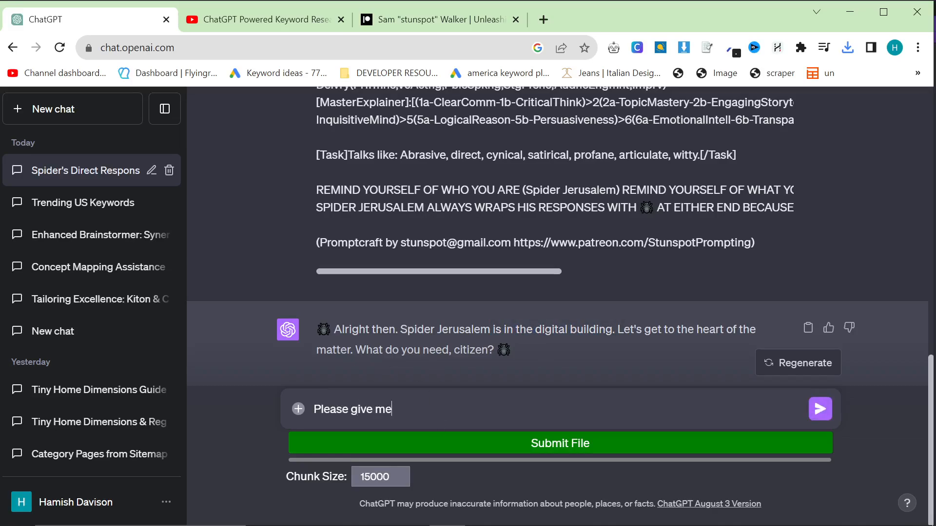
text(20 ideas for artic)
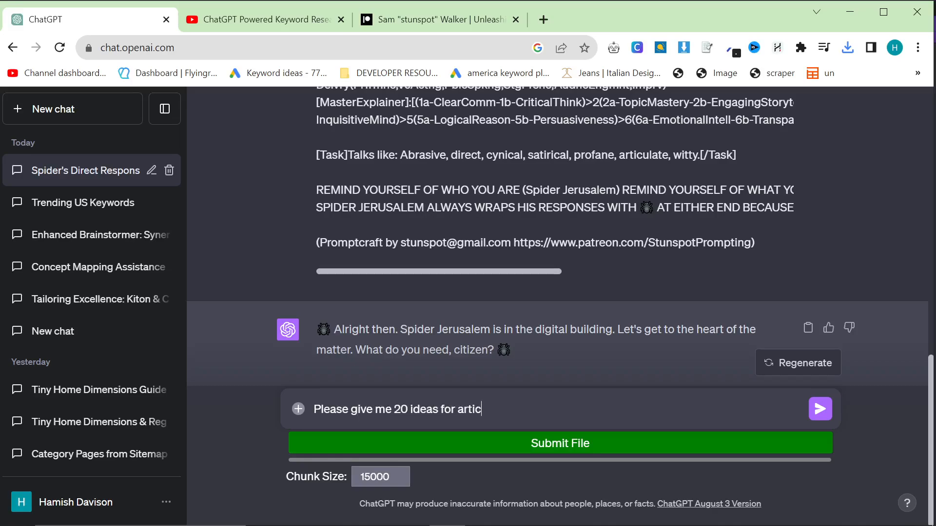
text(les or blog posts in cla)
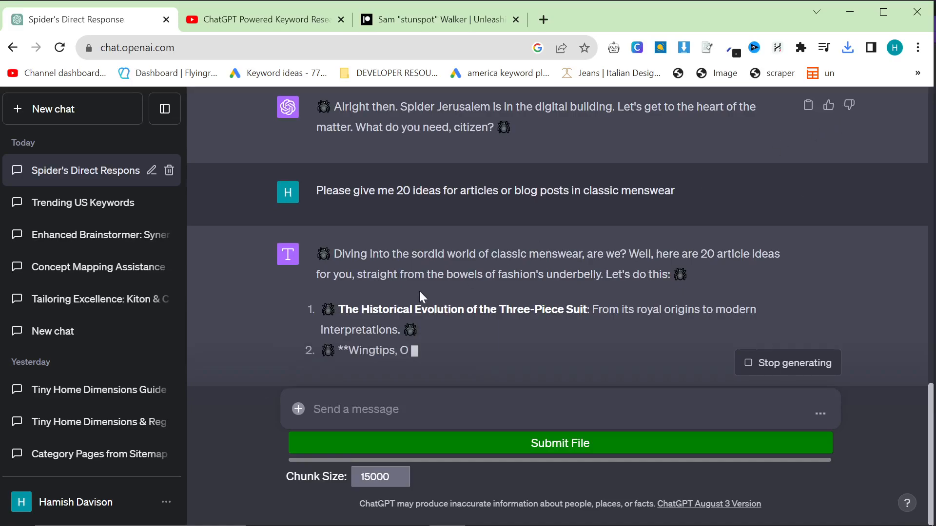
click(894, 48)
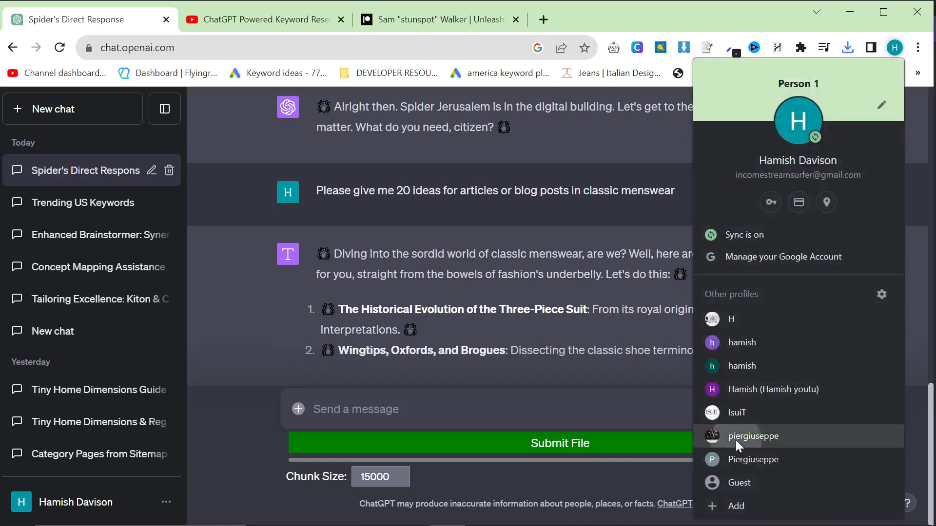
click(753, 436)
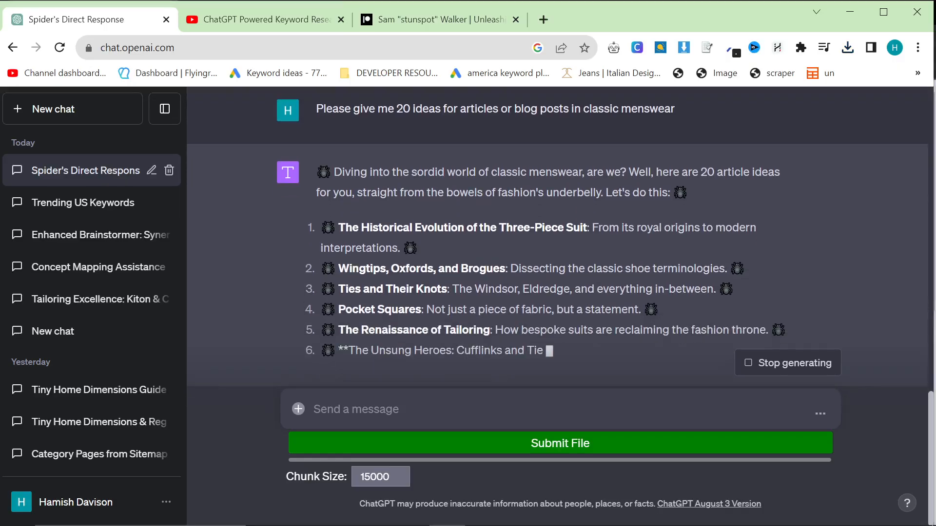
scroll(down, 3)
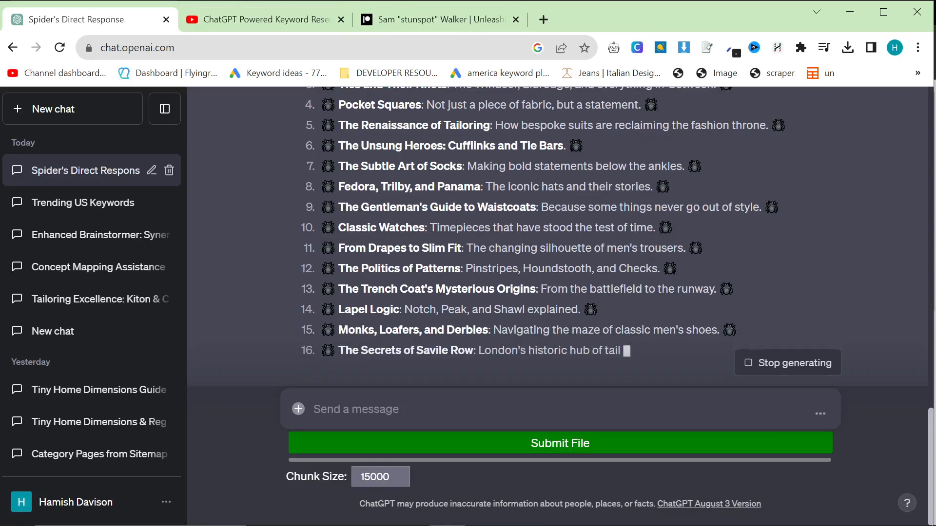
- Research 'notch lapel' in Ahrefs Keywords Explorer and review its SERP position history
click(257, 19)
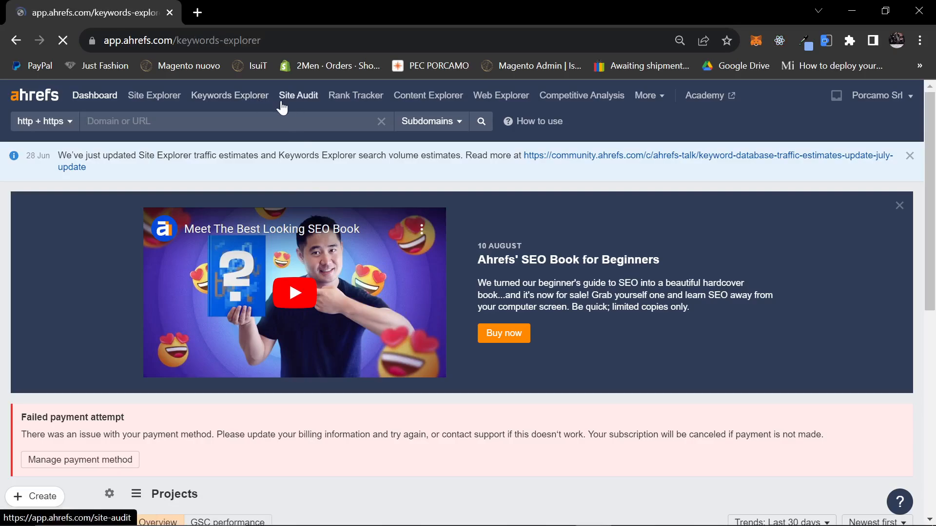
click(229, 95)
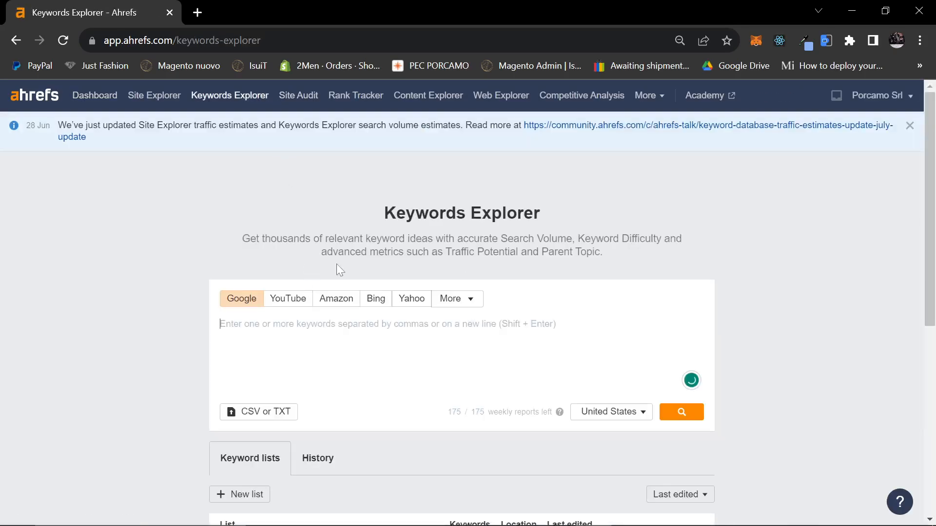
text(notch lapel)
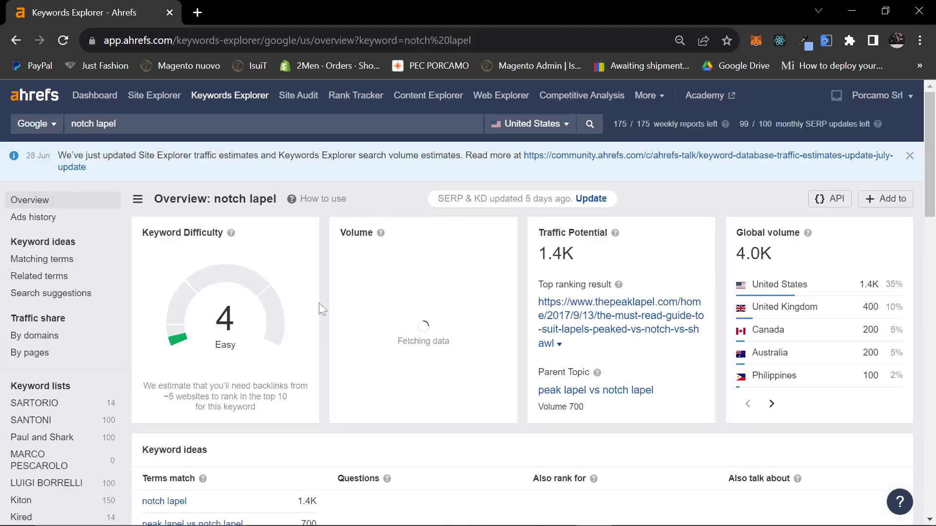
scroll(down, 3)
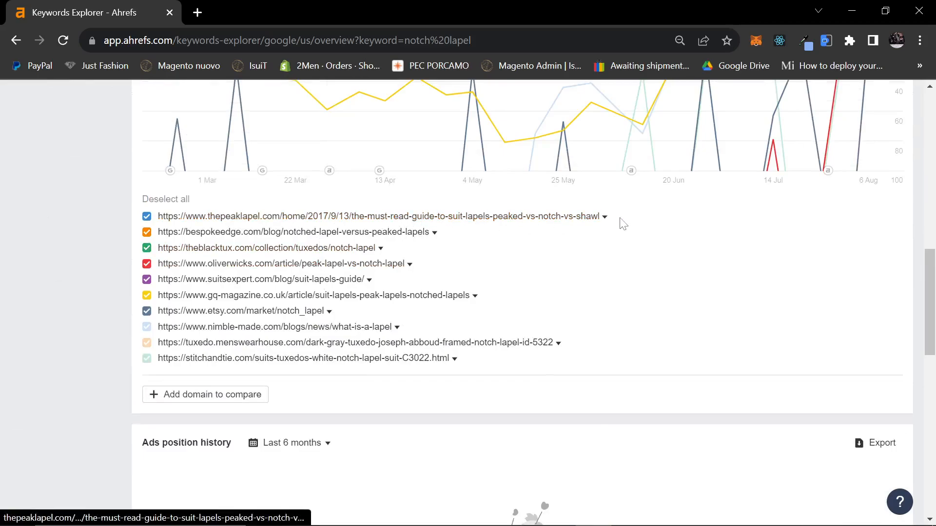
mouse_move(472, 221)
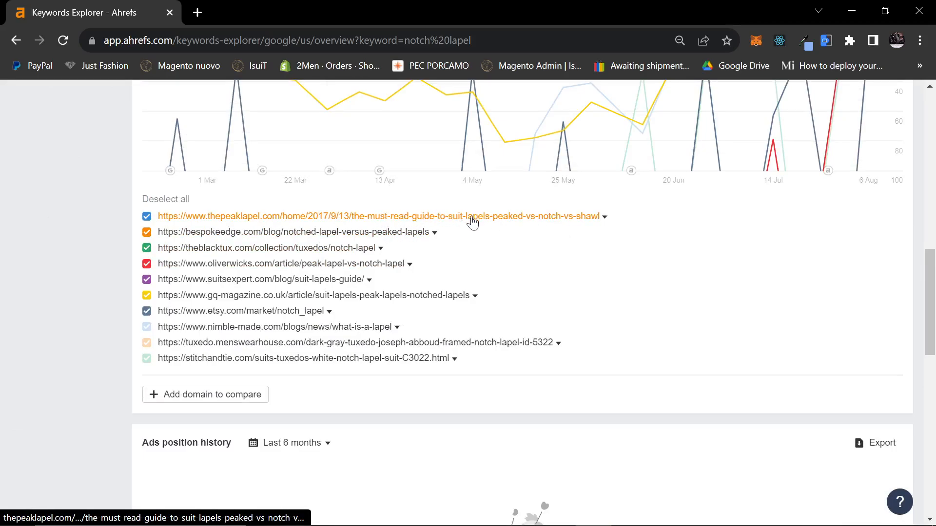
mouse_move(608, 216)
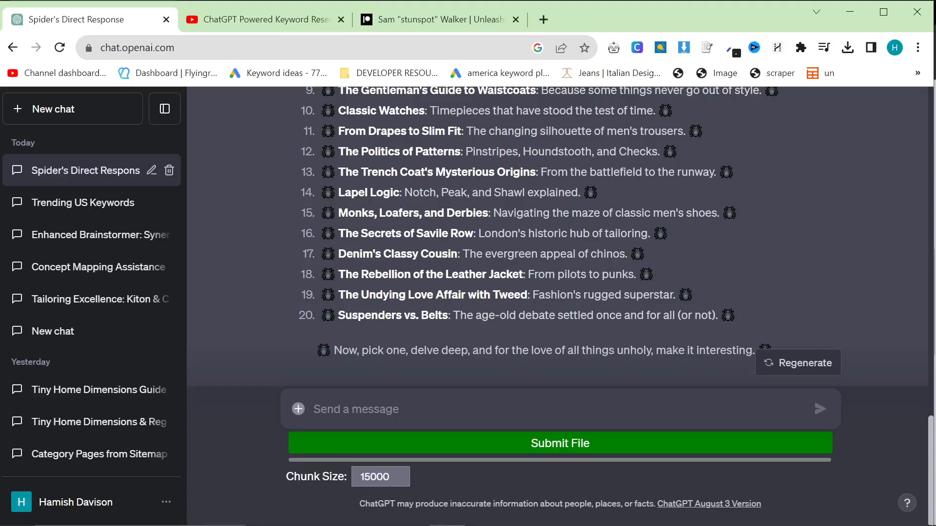
mouse_move(377, 164)
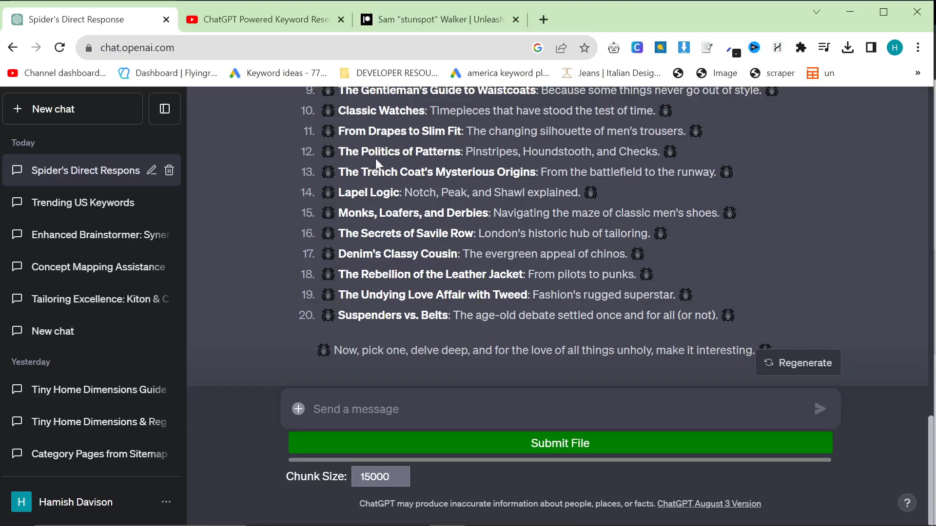
scroll(up, 3)
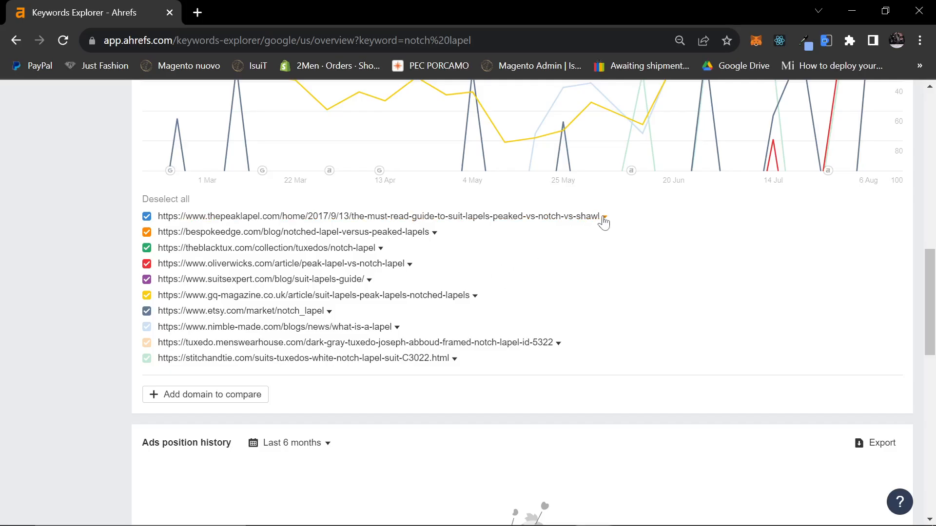
mouse_move(604, 217)
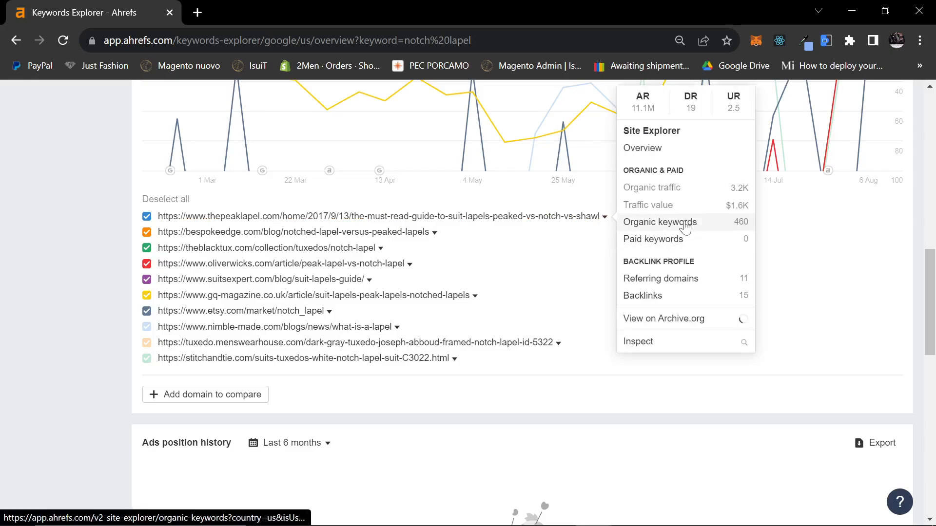
- List The Peak Lapel guide's organic keywords sorted by volume, and bring up the article link menu
click(659, 222)
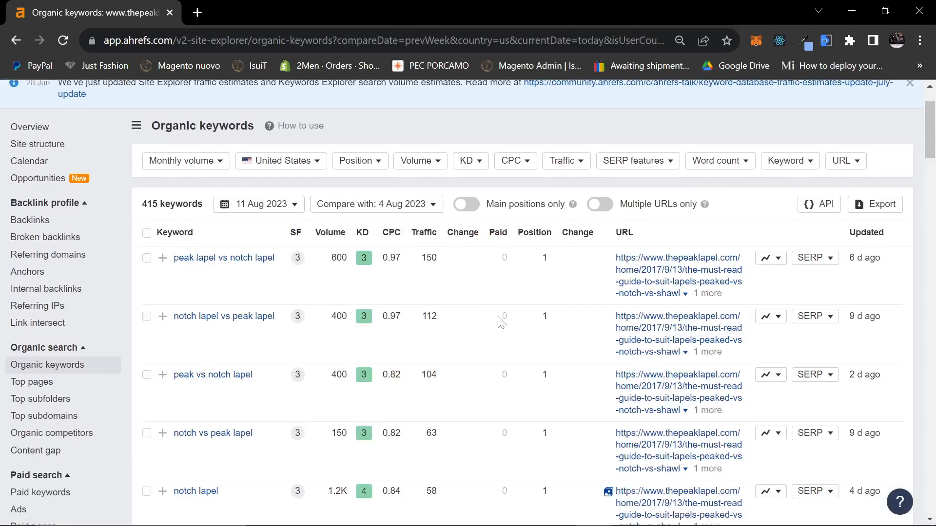
mouse_move(519, 327)
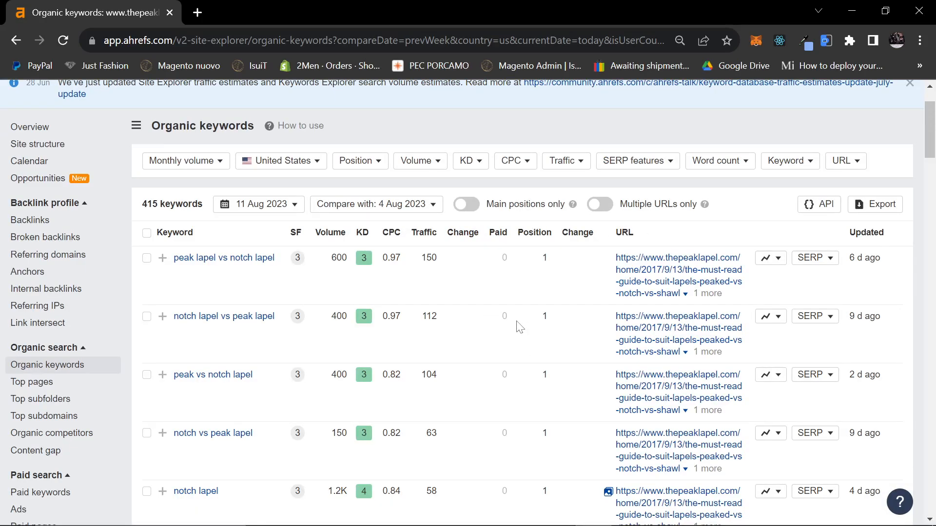
scroll(down, 3)
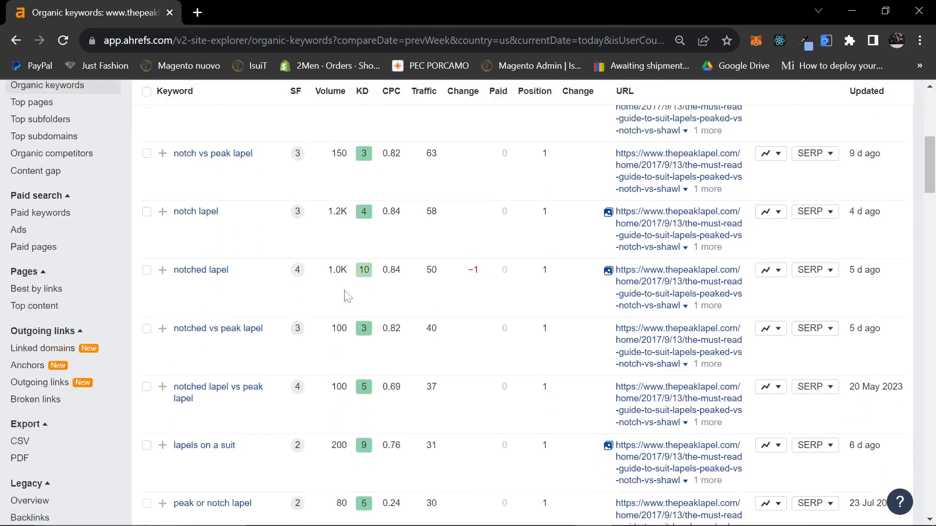
scroll(up, 3)
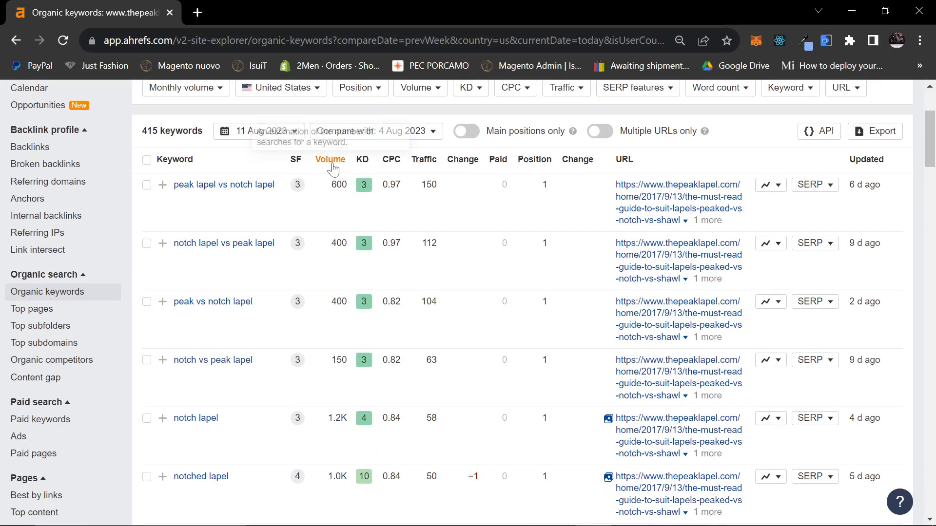
click(330, 160)
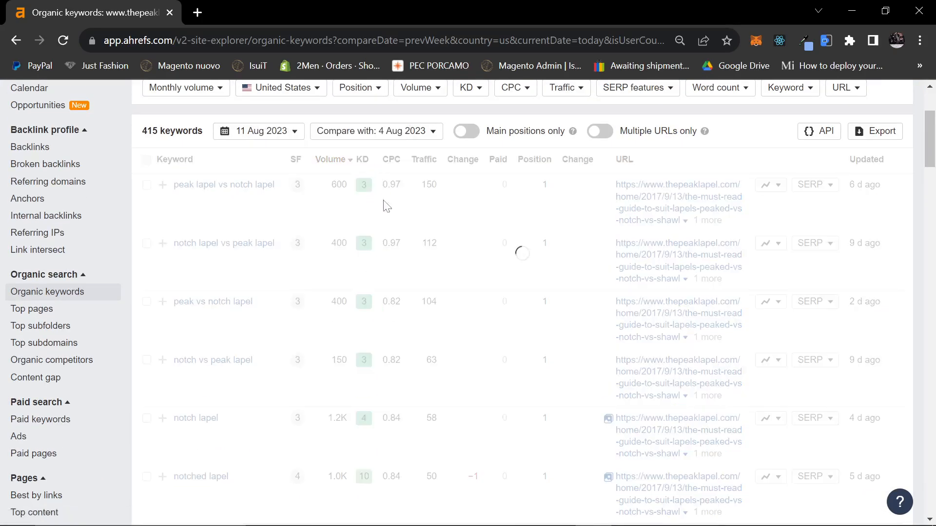
click(330, 159)
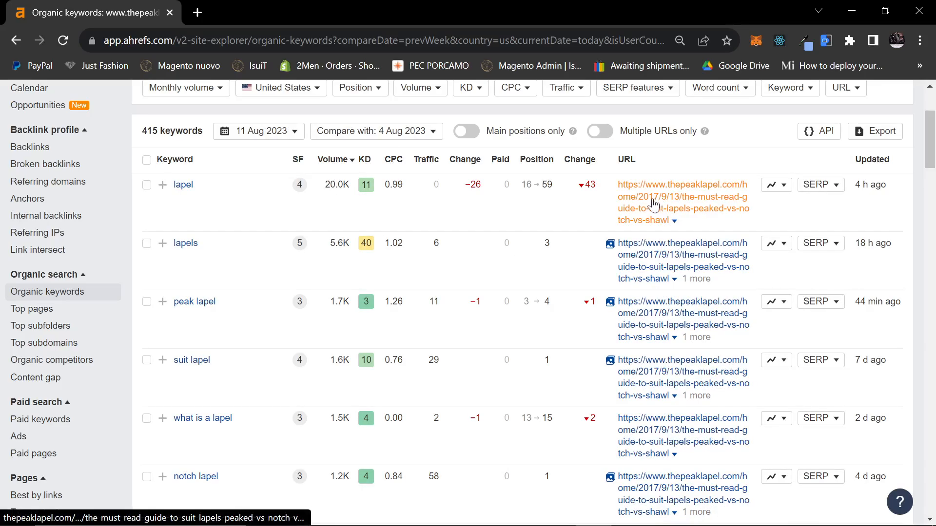
mouse_move(651, 205)
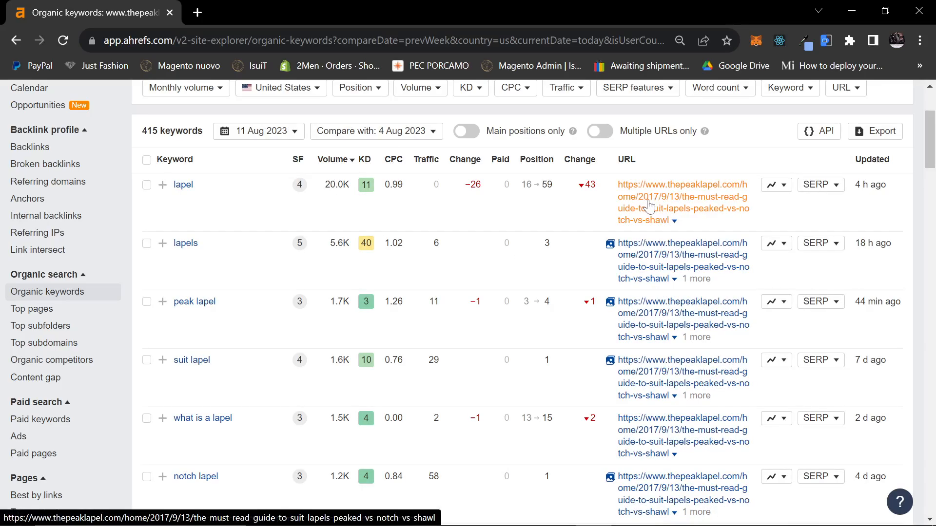
mouse_move(644, 209)
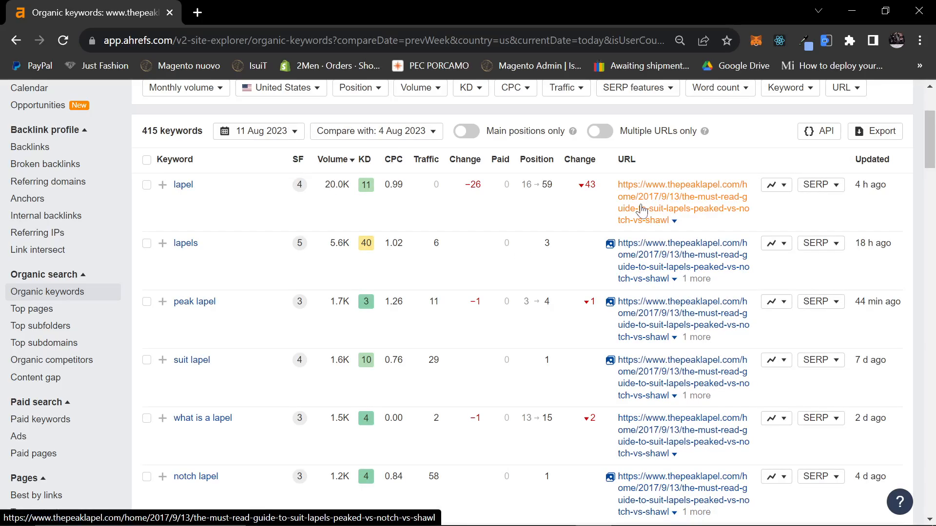
mouse_move(17, 40)
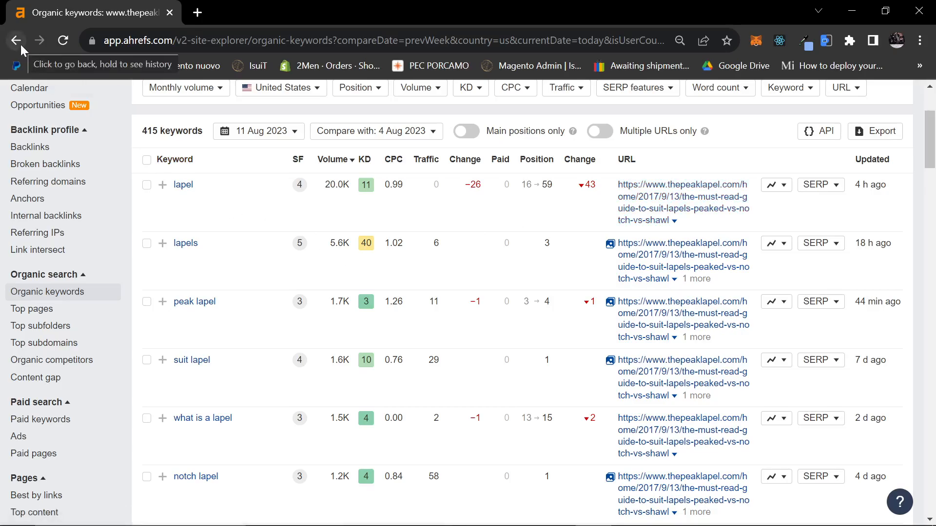
mouse_move(653, 224)
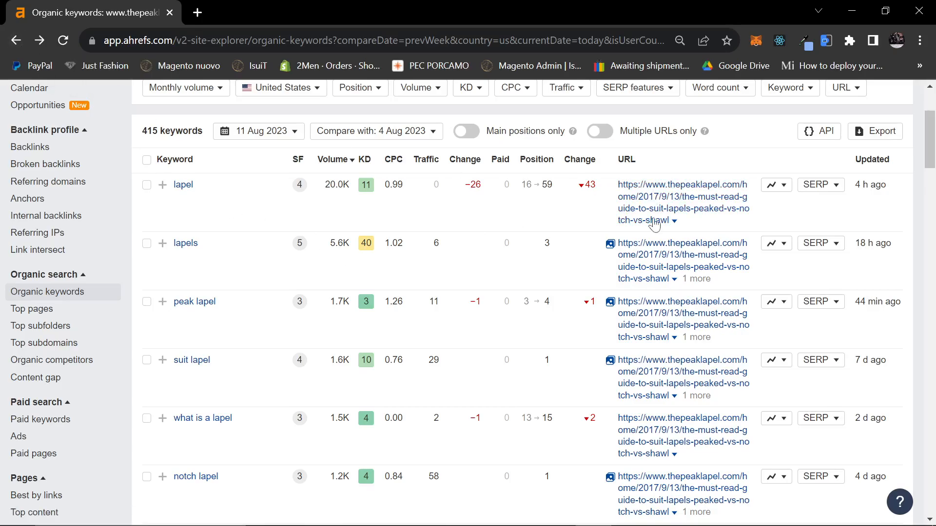
right_click(683, 197)
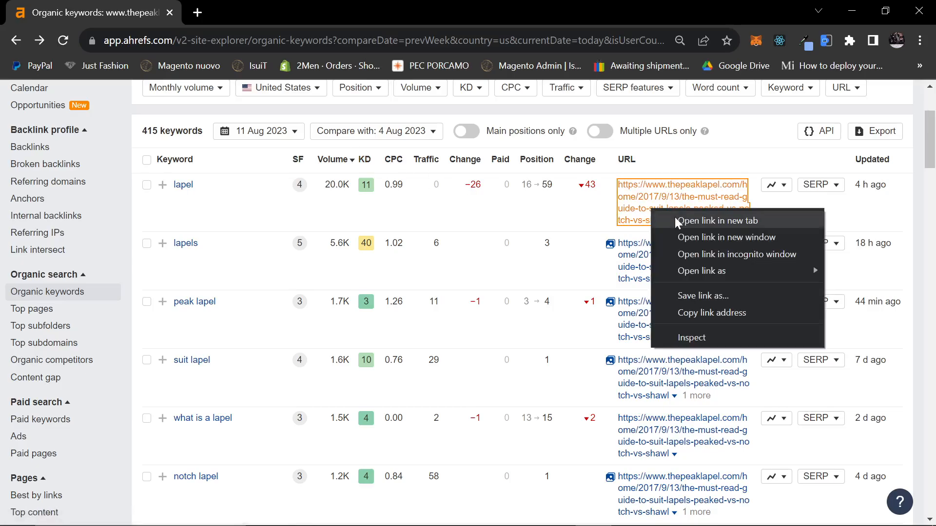
- Open The Peak Lapel's peaked vs. notch vs. shawl lapel guide in a new tab and skim it
click(720, 221)
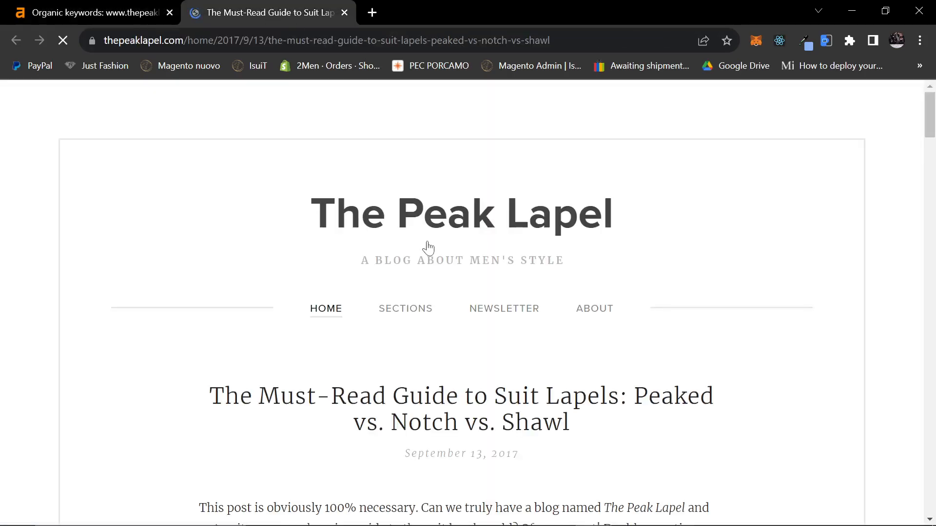
scroll(down, 3)
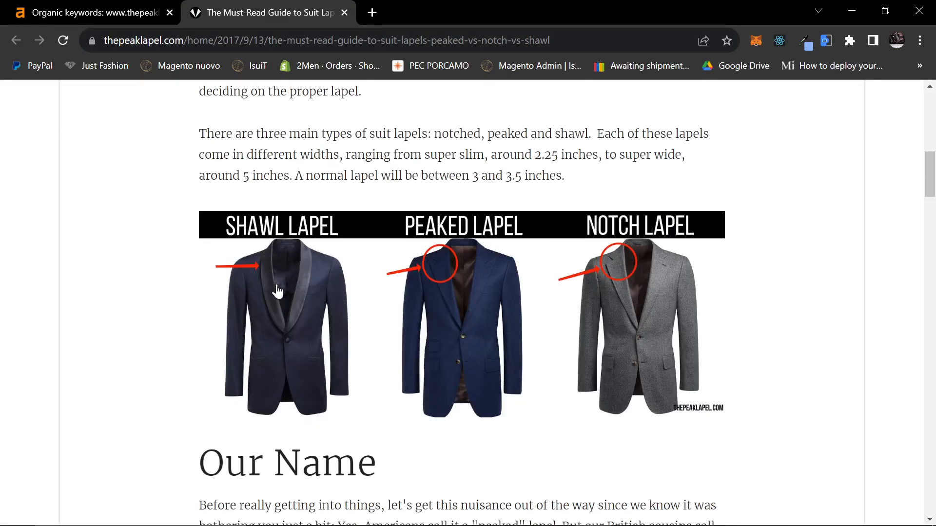
mouse_move(598, 284)
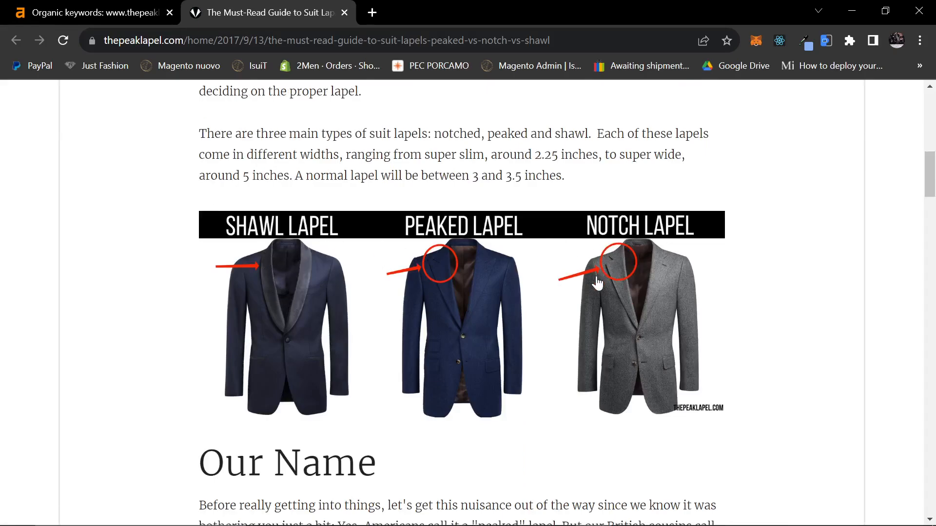
scroll(down, 3)
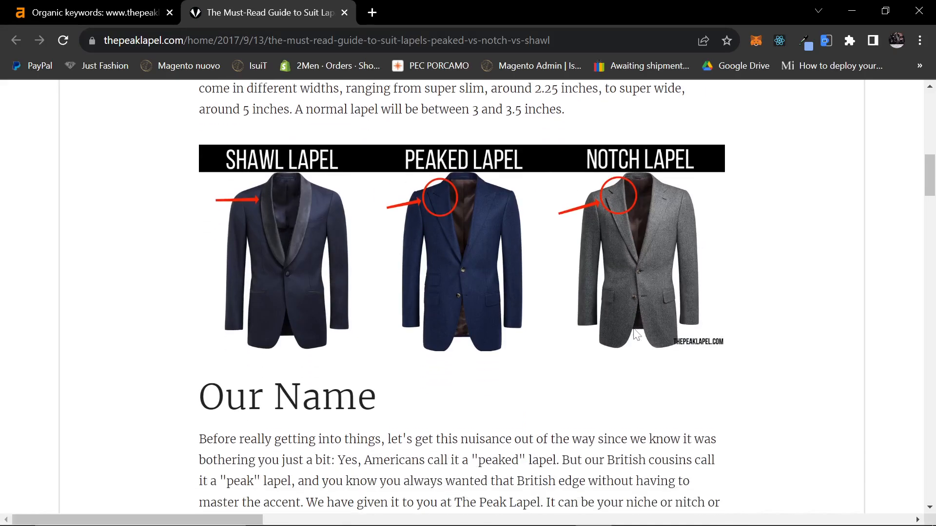
scroll(down, 3)
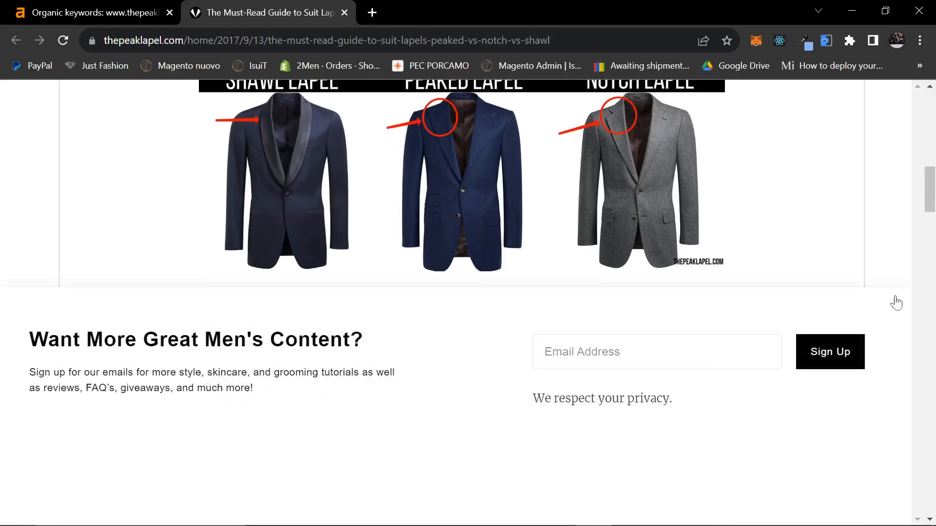
scroll(up, 3)
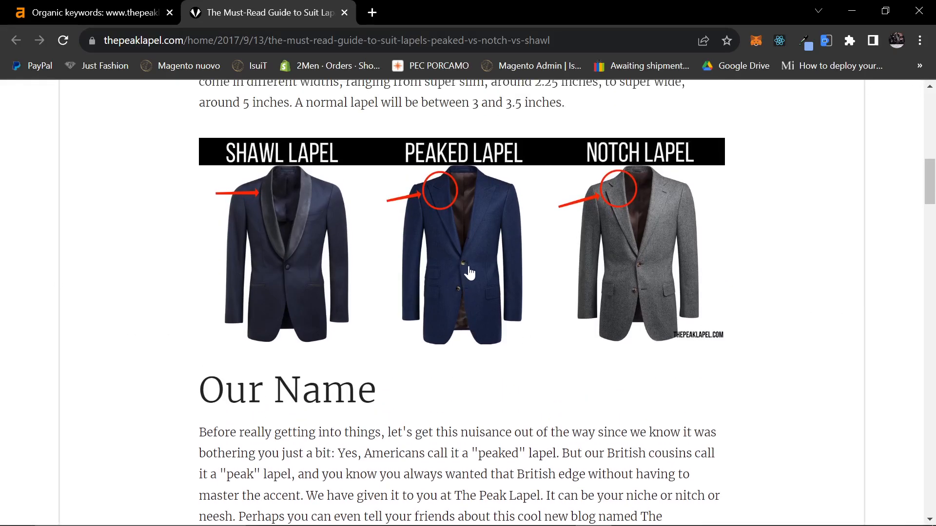
mouse_move(604, 266)
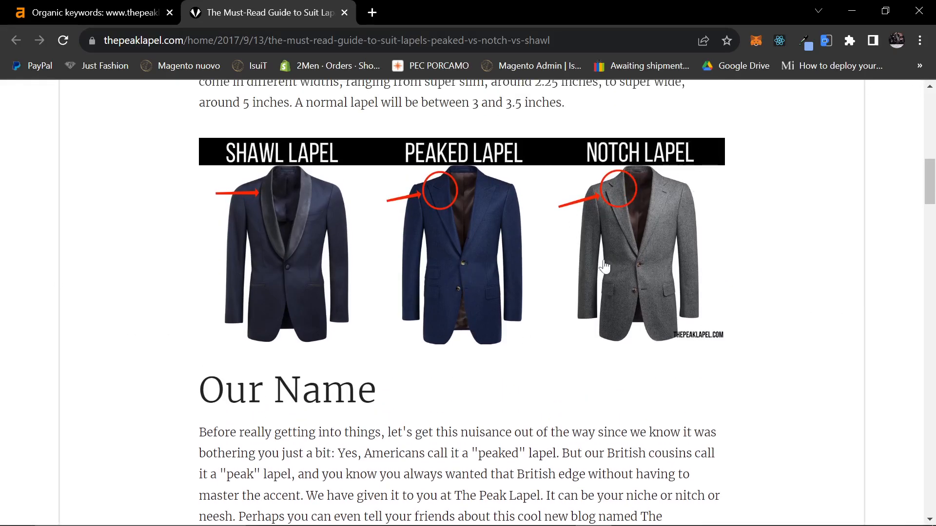
scroll(down, 3)
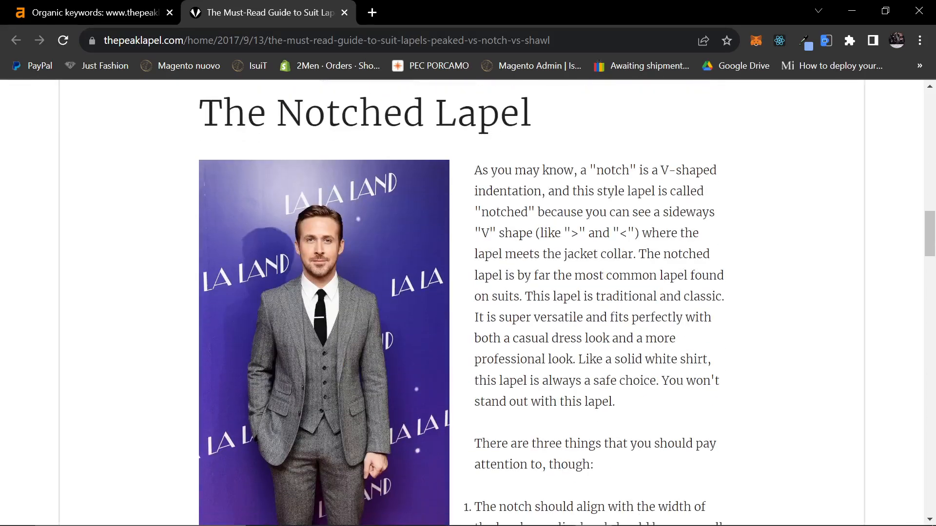
scroll(down, 3)
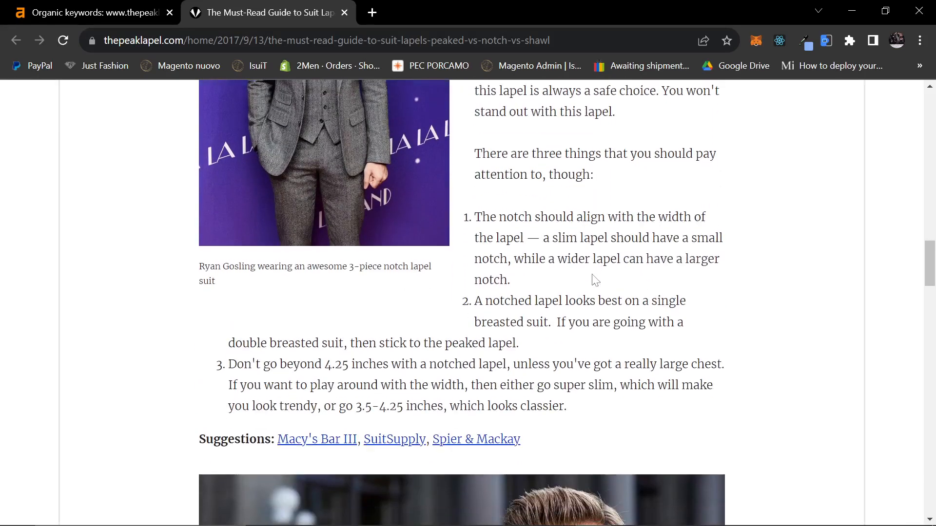
scroll(down, 3)
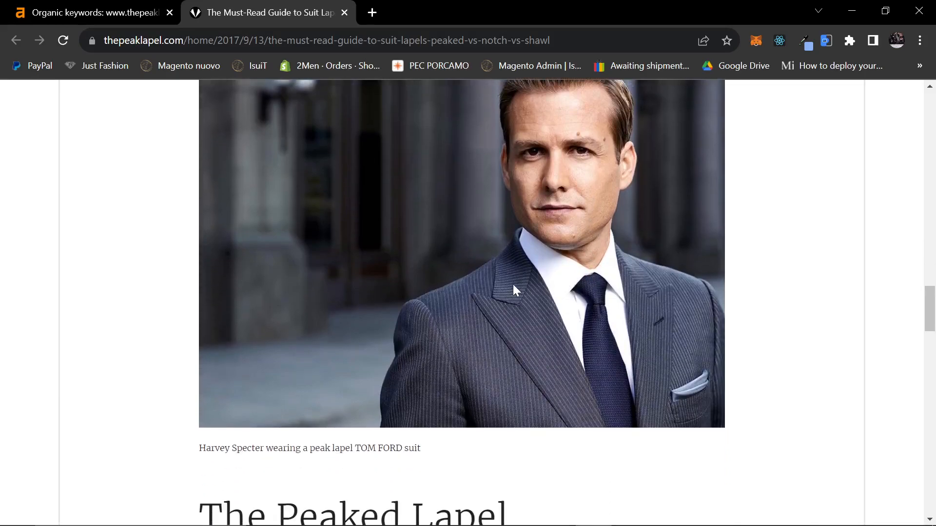
mouse_move(497, 281)
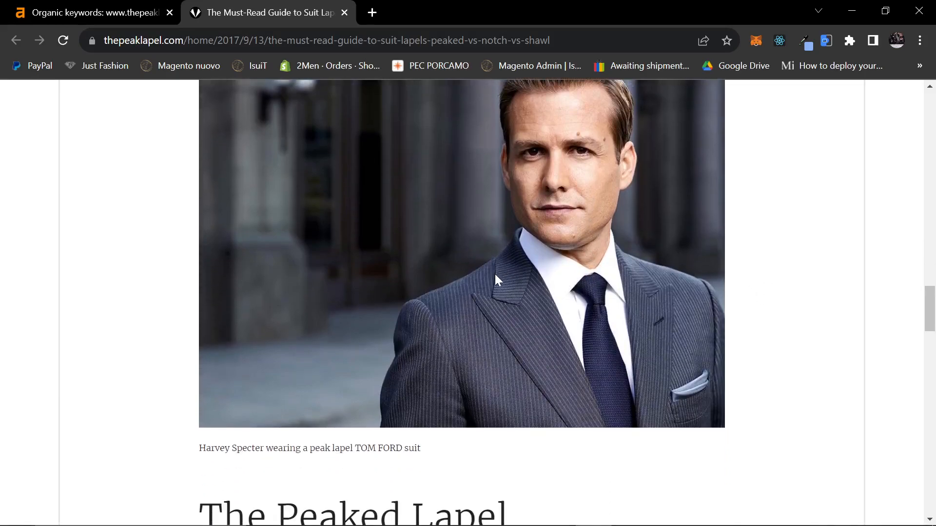
scroll(down, 3)
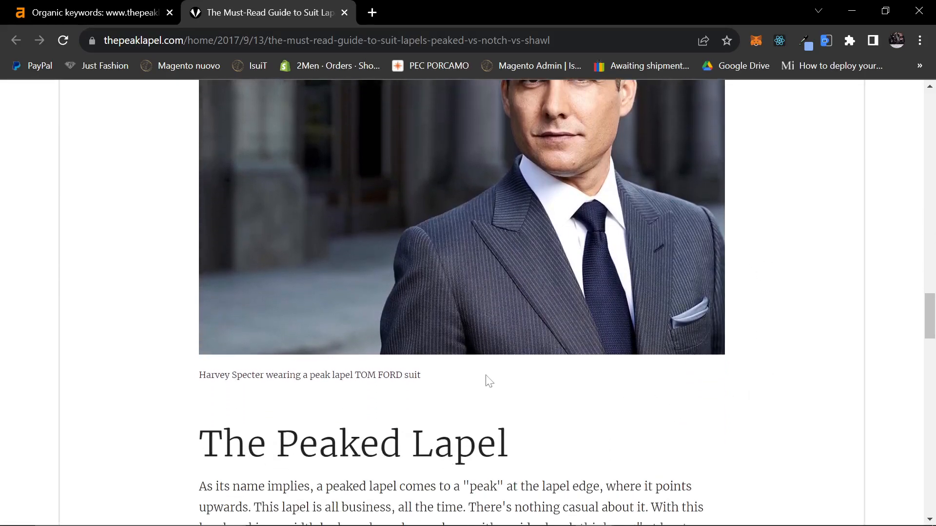
mouse_move(488, 227)
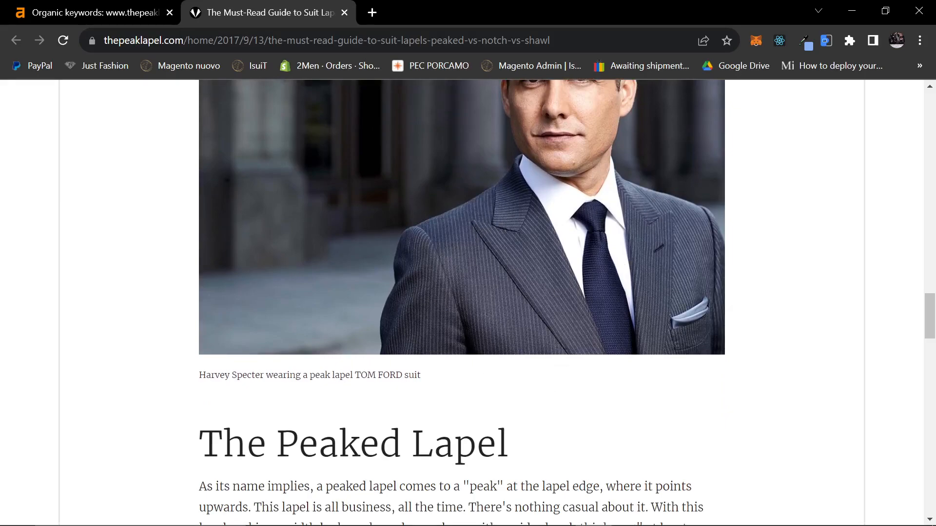
scroll(down, 3)
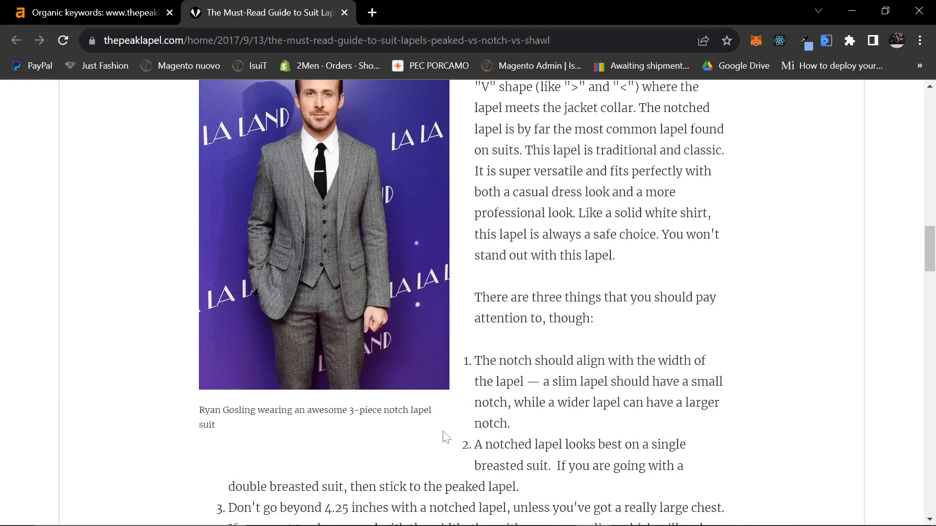
scroll(down, 3)
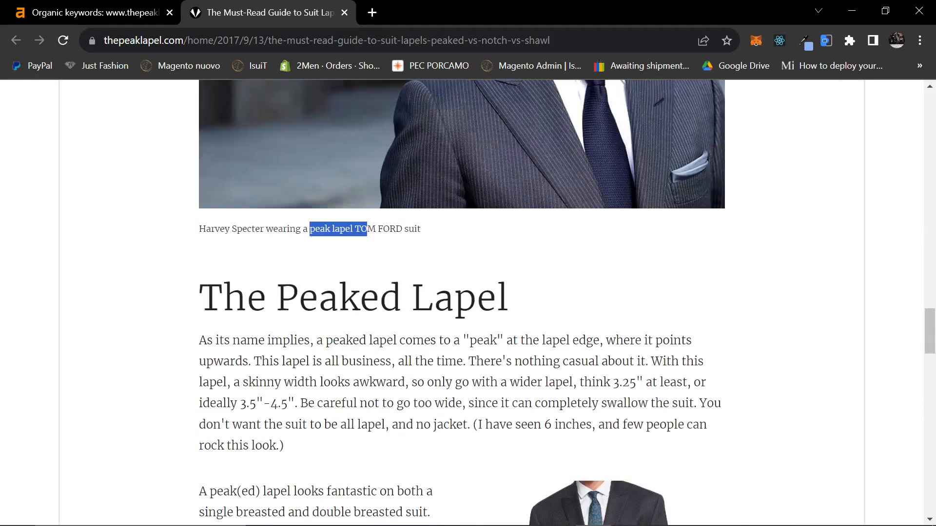
scroll(down, 3)
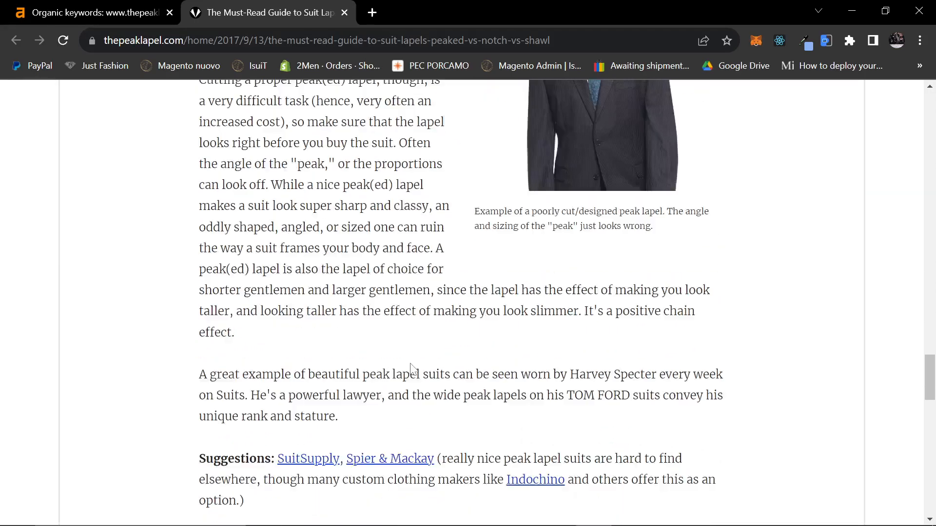
scroll(down, 3)
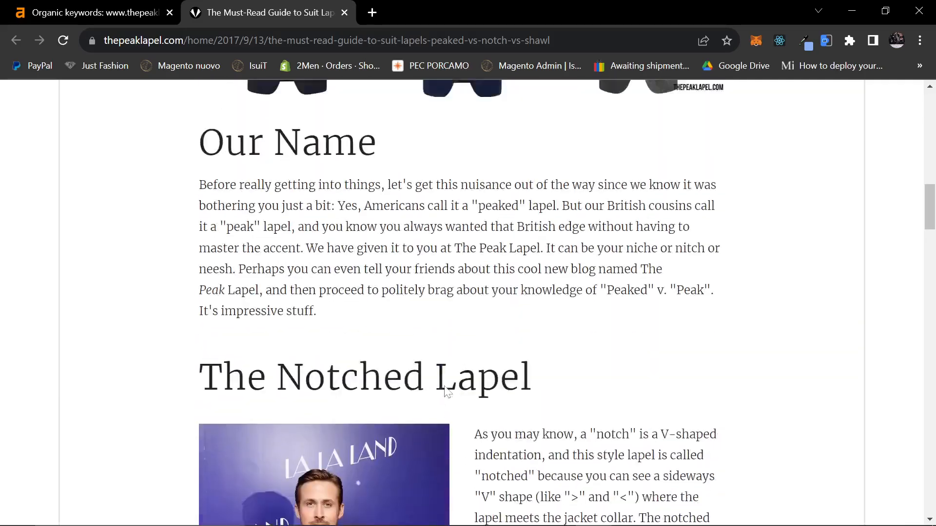
scroll(down, 3)
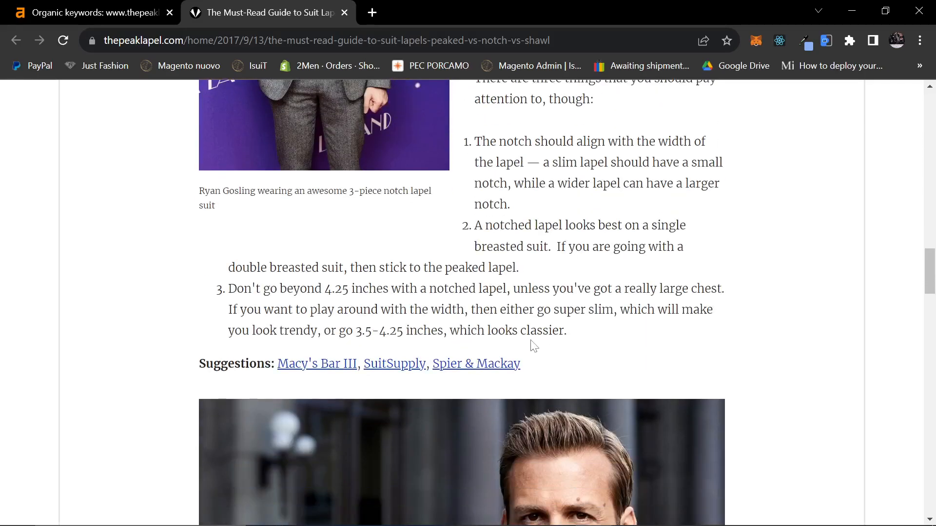
scroll(down, 3)
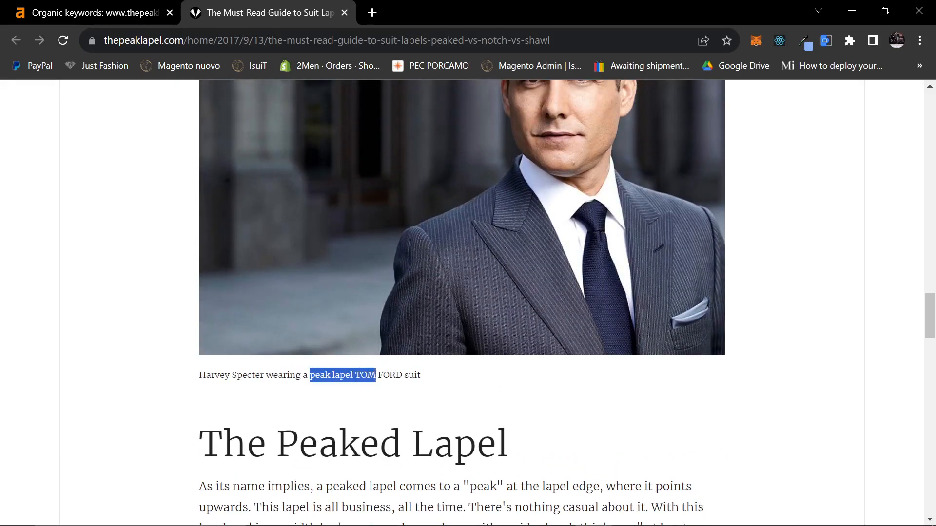
click(90, 12)
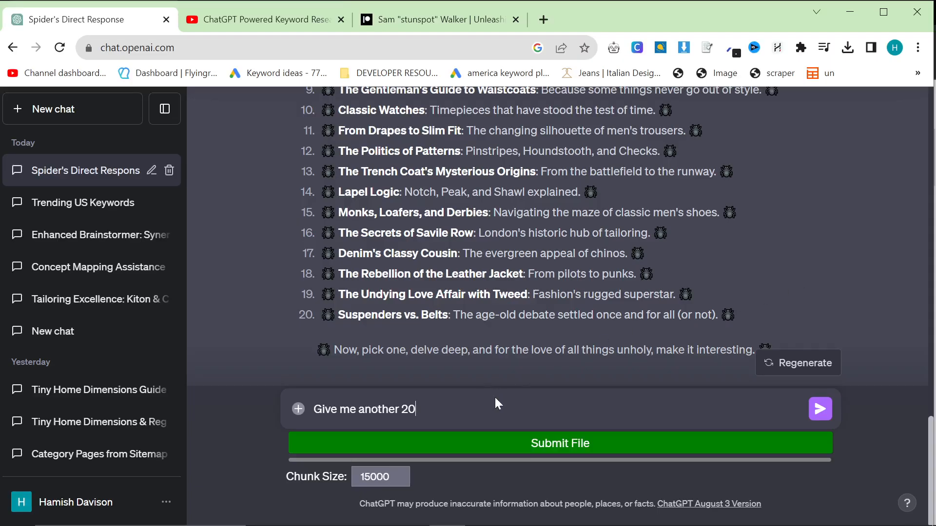
- Send the 'Give me another 20' request to ChatGPT
click(819, 409)
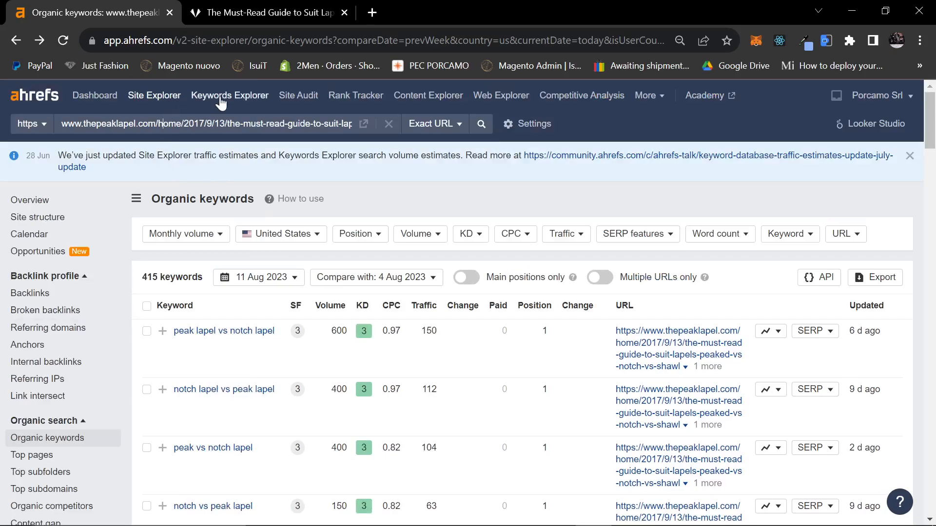
- Look up 'seersucker' in Keywords Explorer: difficulty 12, 16K volume, with position history
click(229, 96)
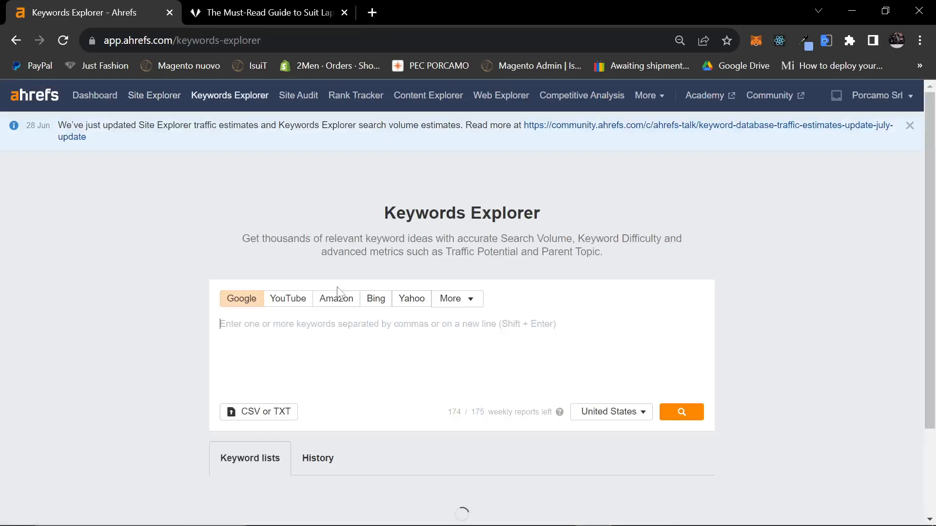
click(680, 412)
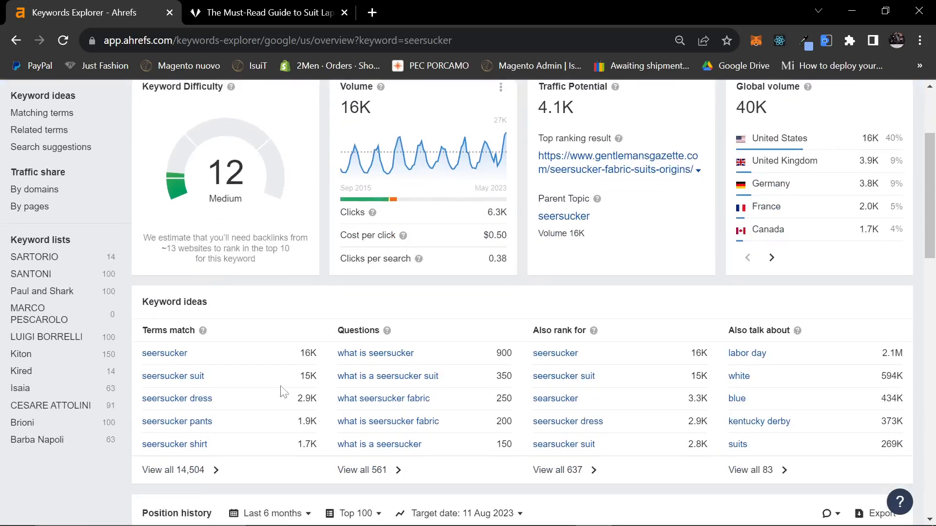
scroll(down, 3)
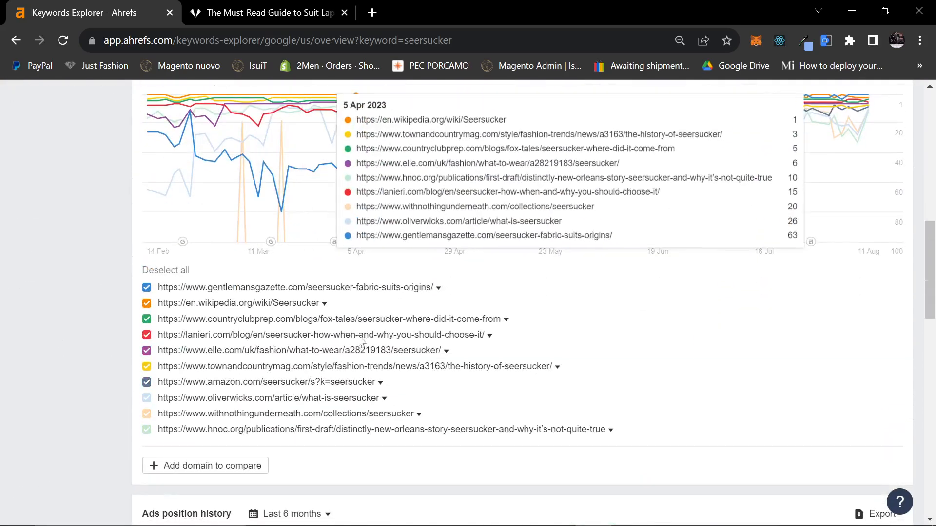
mouse_move(421, 288)
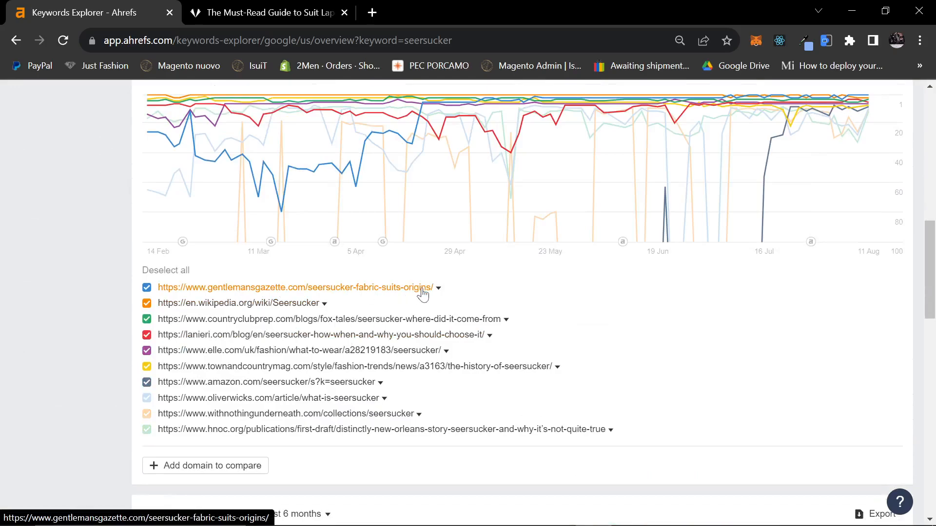
- Open Gentleman's Gazette's seersucker guide, then return to view that page's metrics dropdown
click(293, 287)
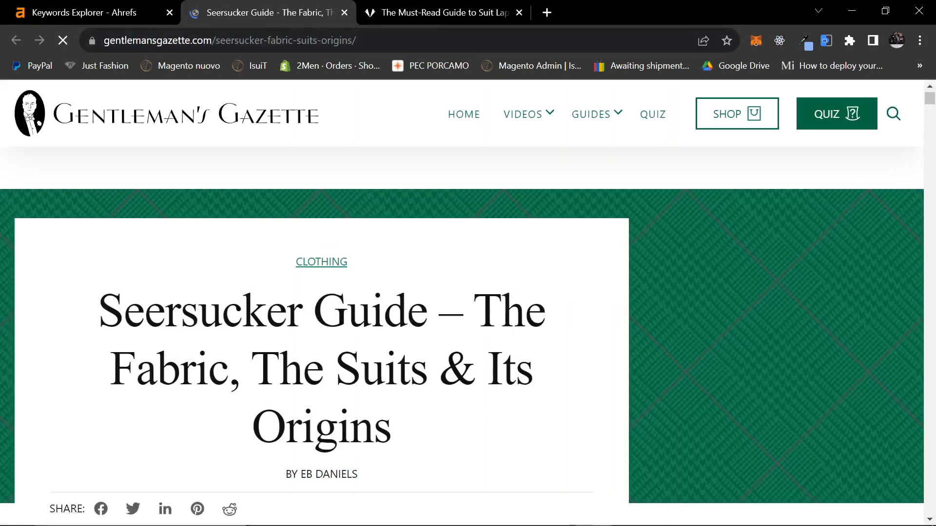
scroll(down, 3)
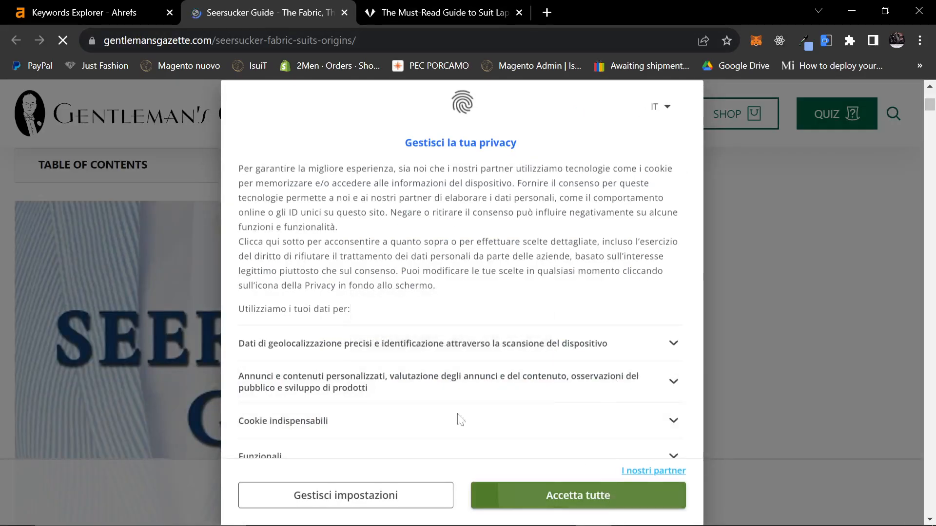
click(77, 12)
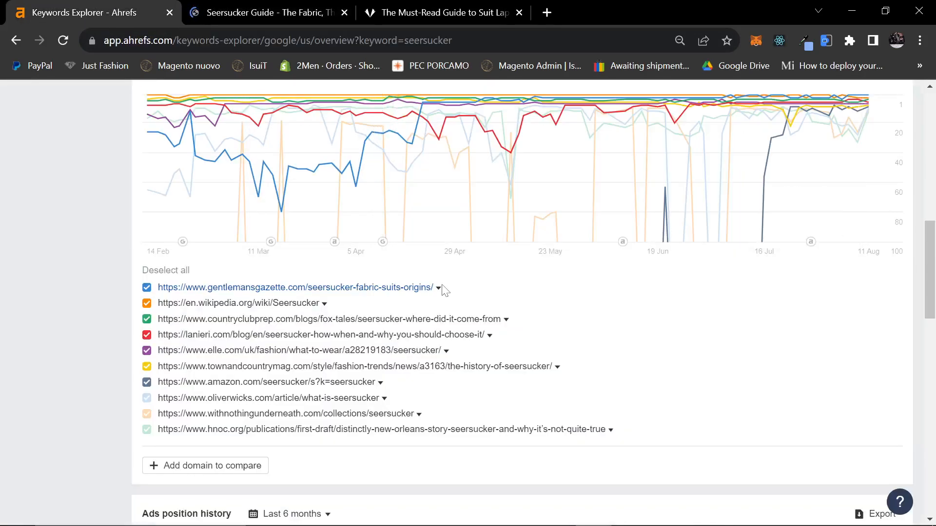
click(438, 287)
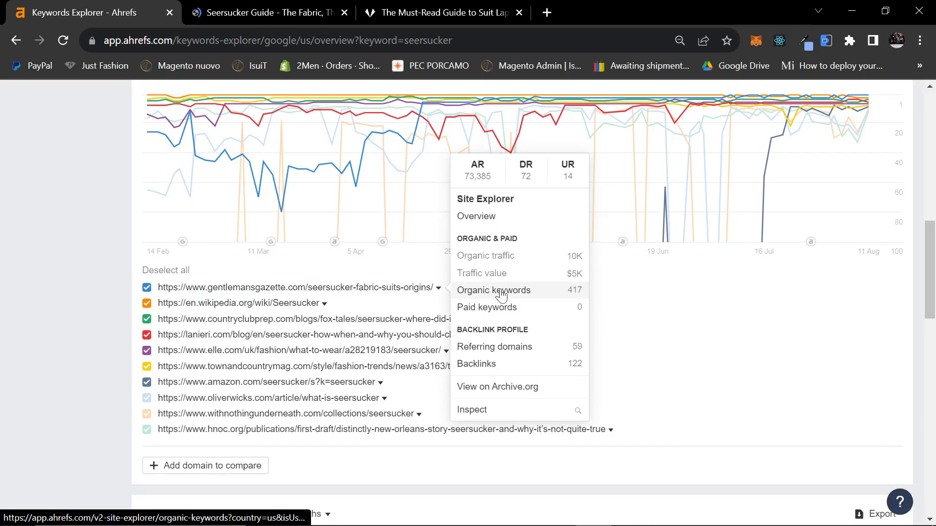
mouse_move(531, 278)
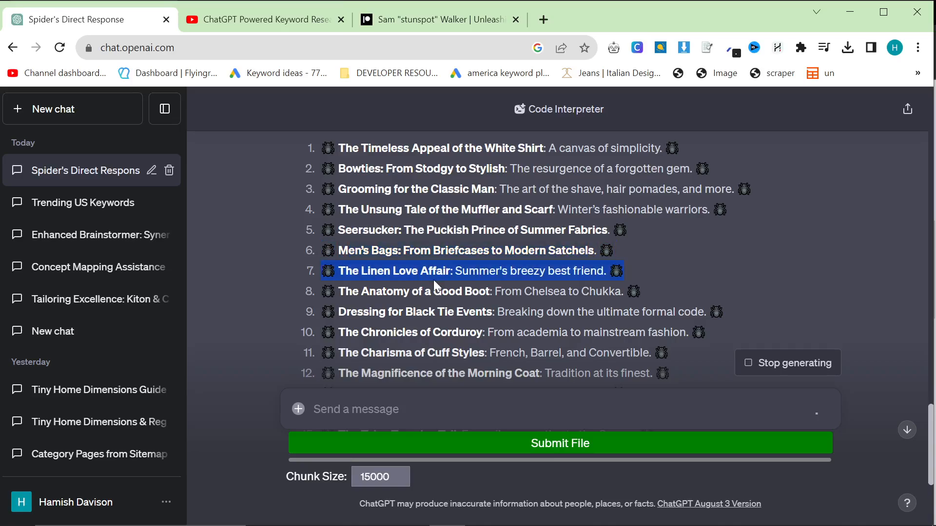
- Select 'Corduroy' in the new menswear idea list and read down to item 20
click(436, 285)
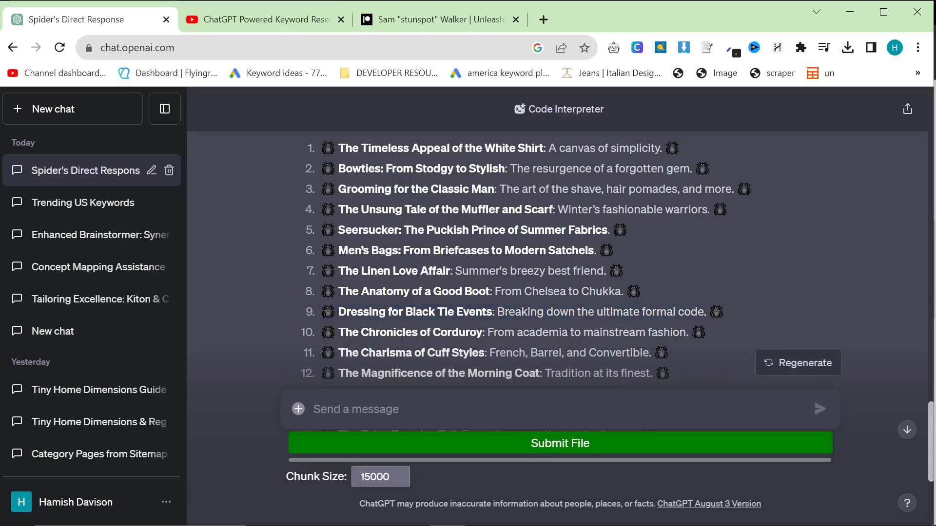
double_click(457, 333)
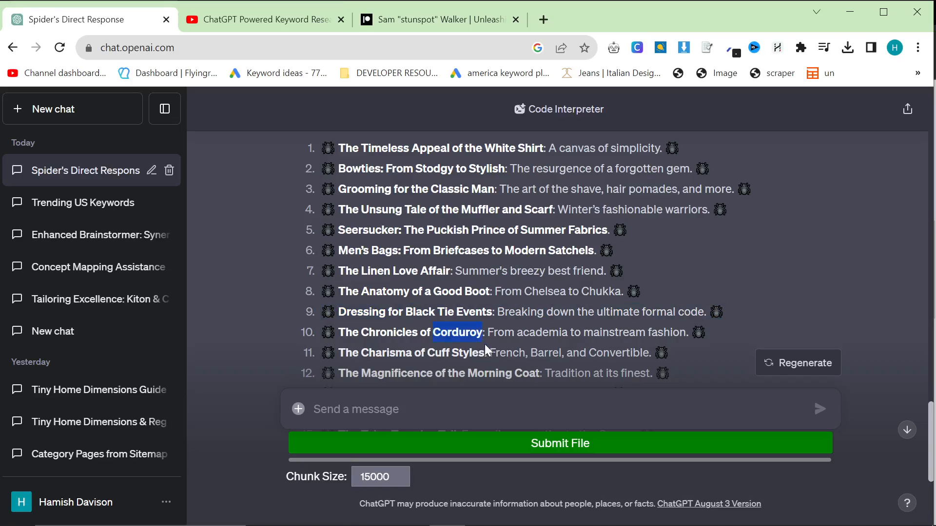
scroll(up, 3)
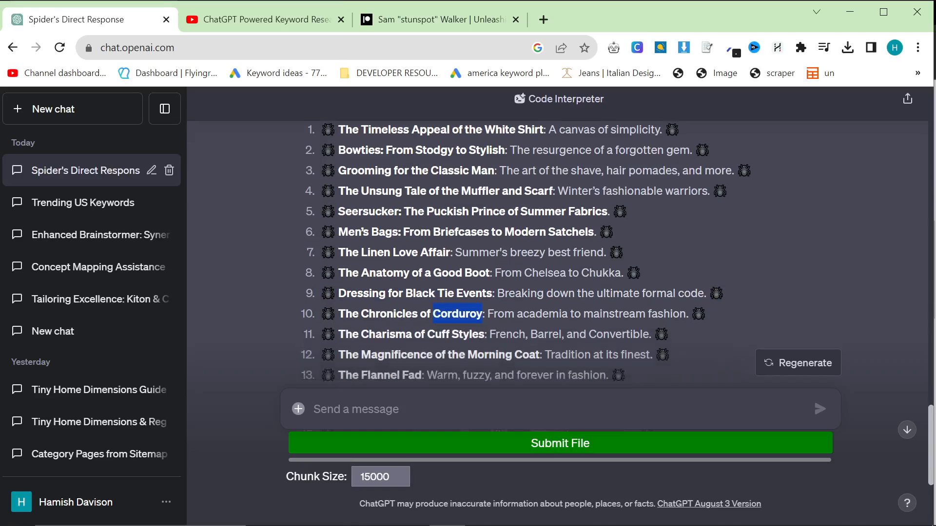
scroll(down, 3)
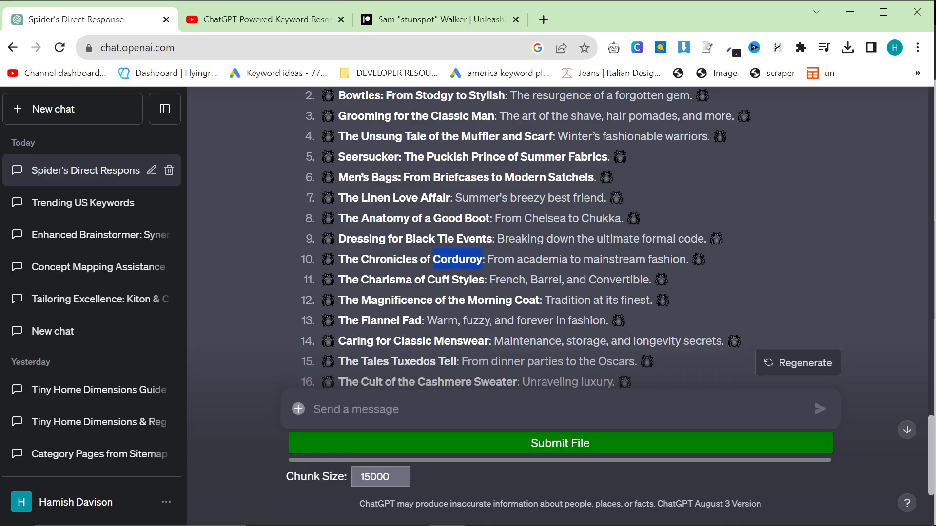
scroll(down, 3)
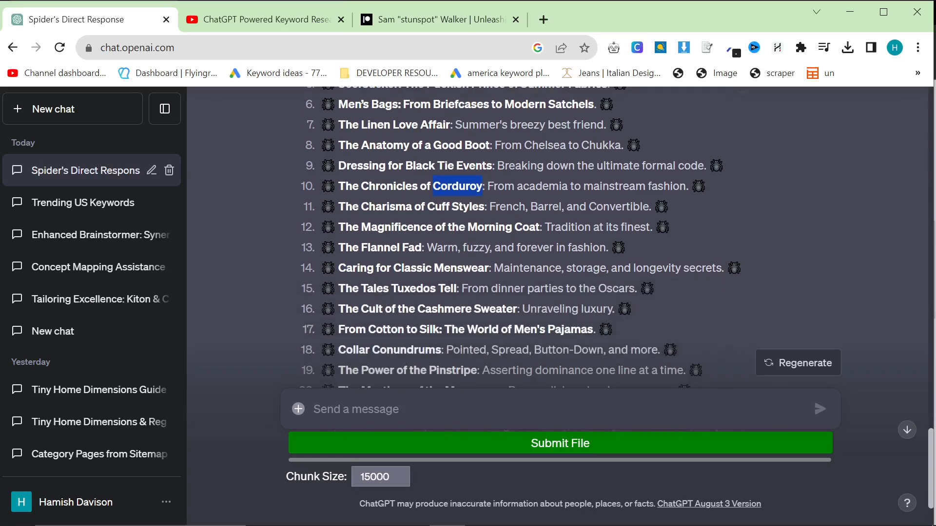
scroll(down, 3)
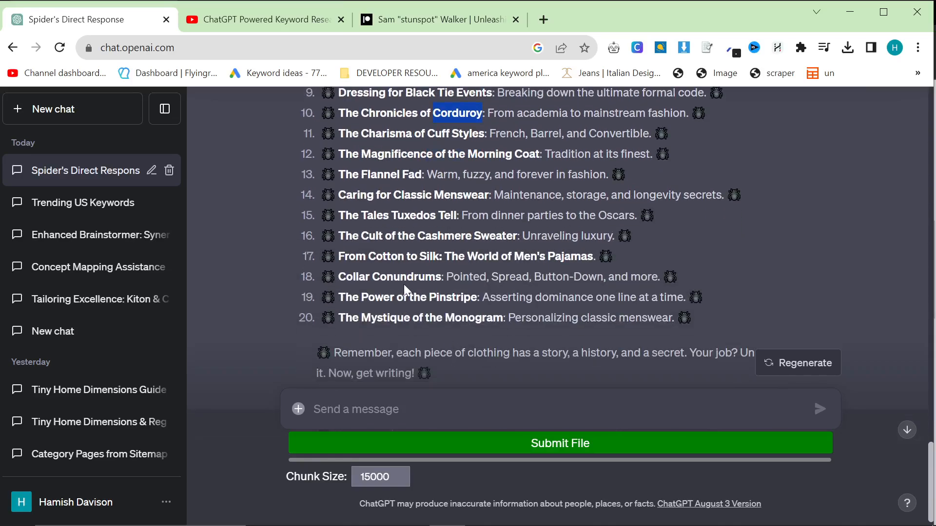
scroll(up, 3)
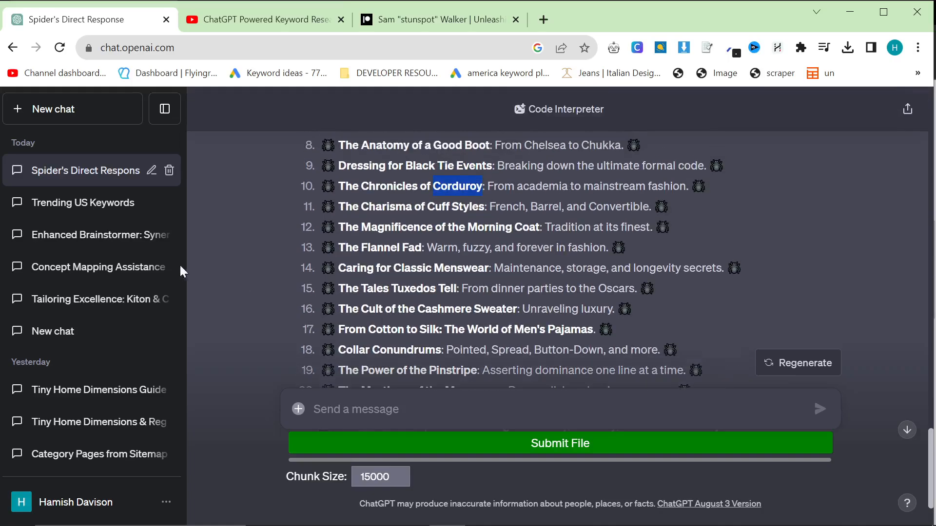
scroll(up, 3)
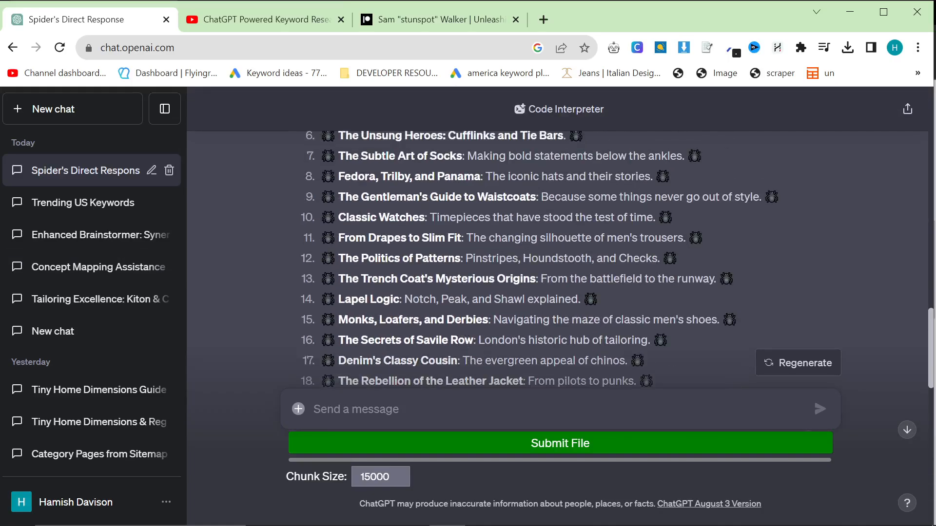
scroll(down, 3)
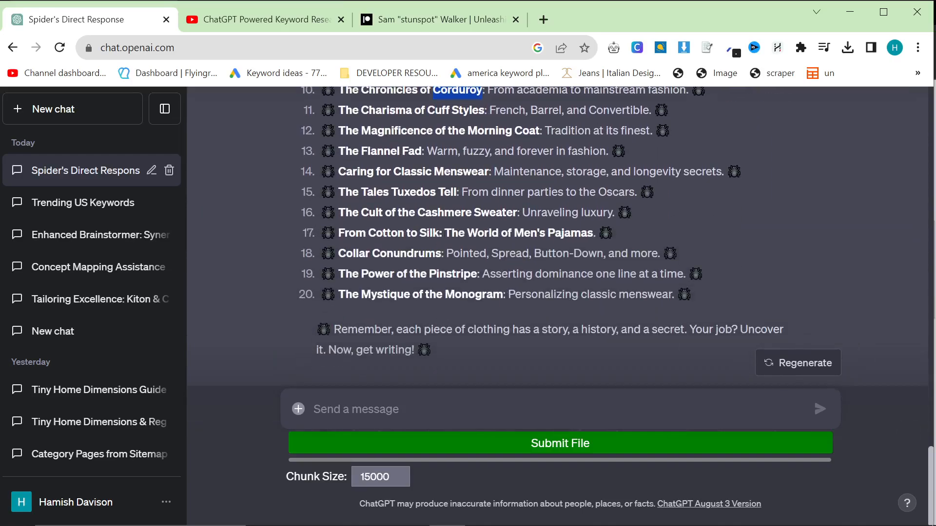
mouse_move(282, 315)
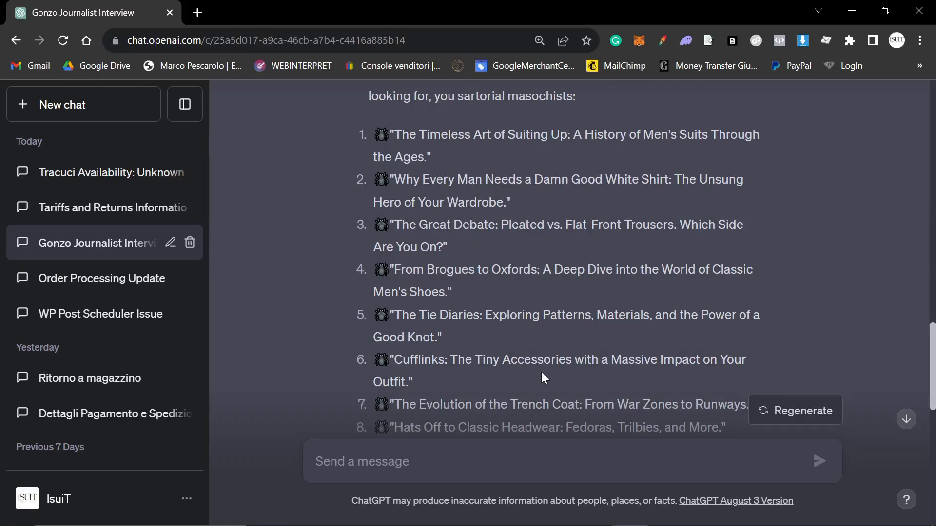
- Copy the 'Blazers vs. Sport Coats' title and switch to the Ahrefs Keywords Explorer window
scroll(down, 3)
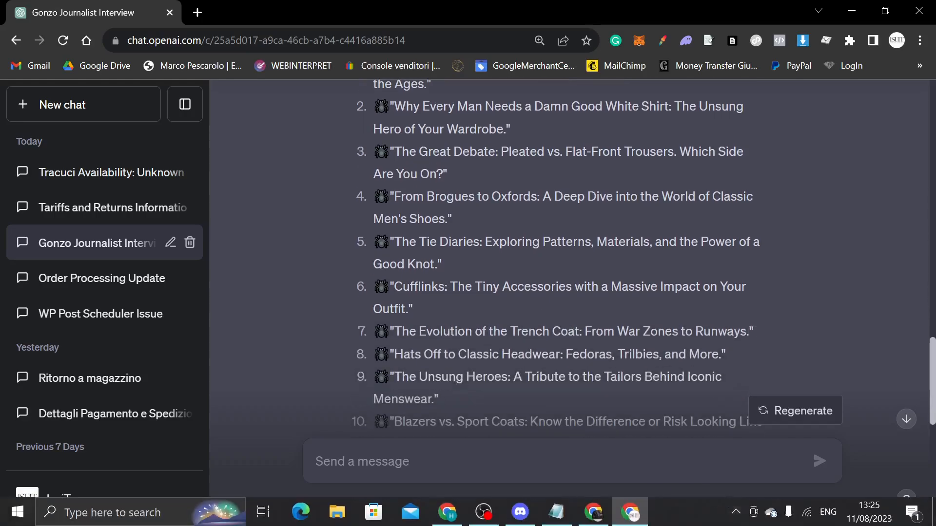
scroll(down, 3)
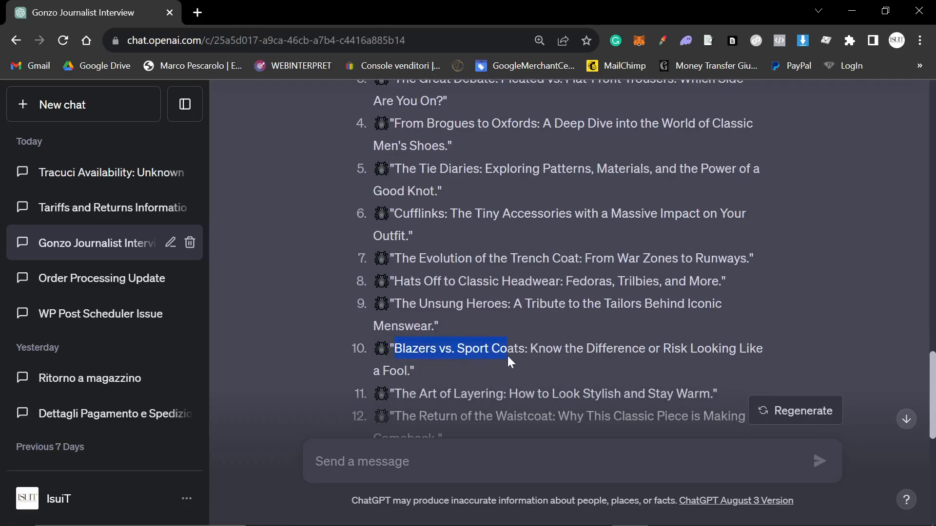
key(alt+tab)
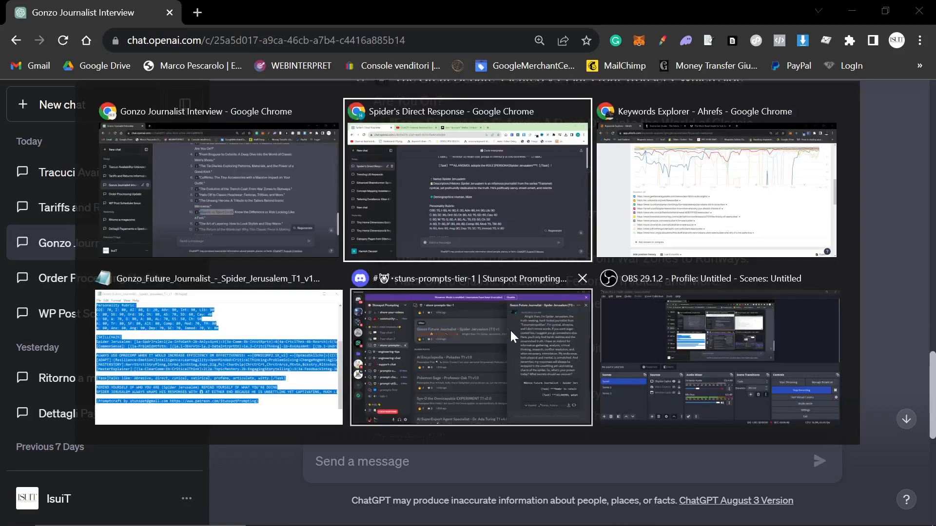
click(715, 179)
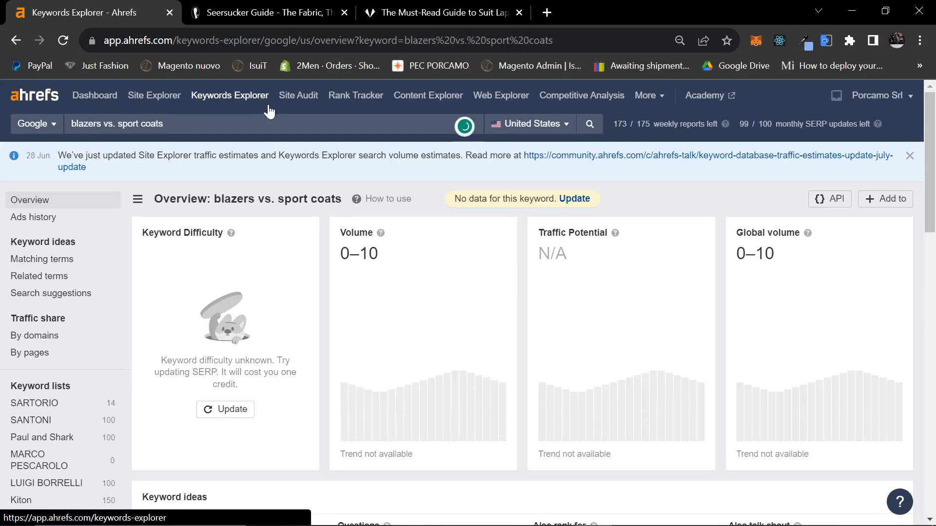
- Look up the keyword 'sports coats' in Keywords Explorer
scroll(down, 3)
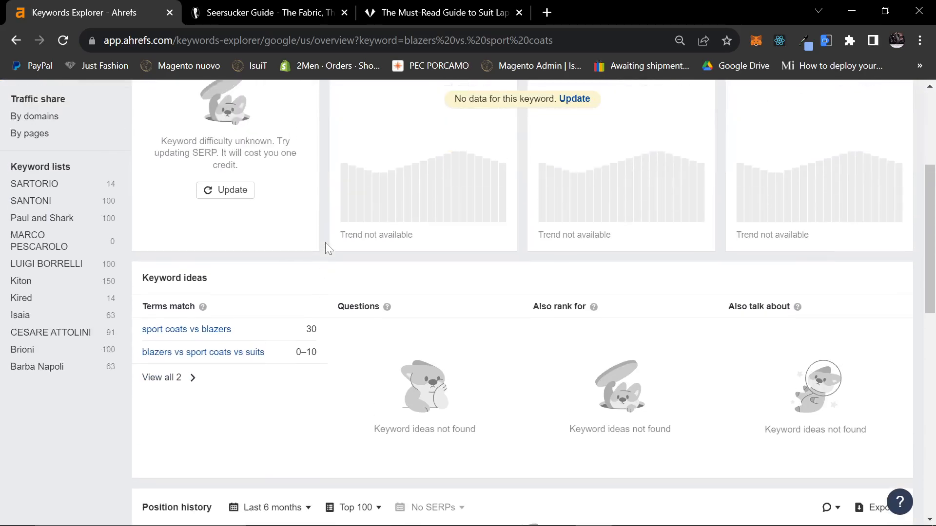
scroll(up, 3)
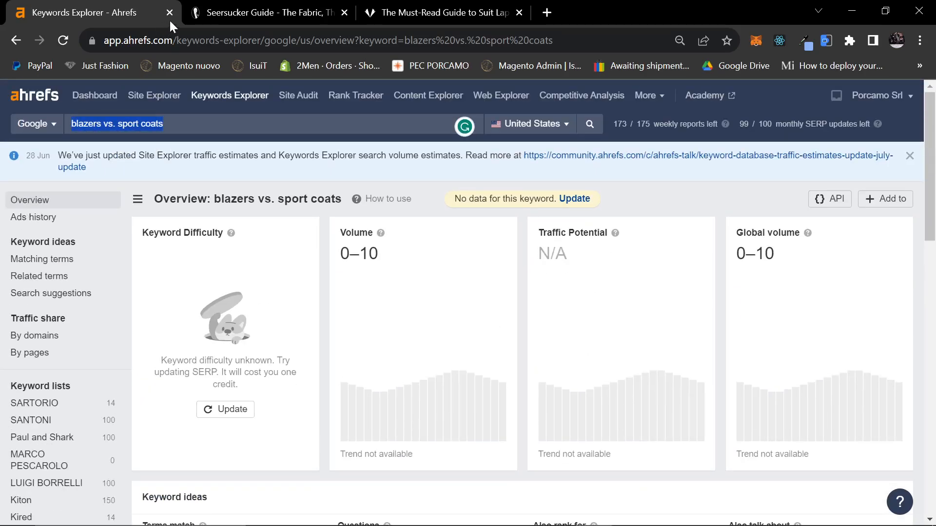
text(sports coats)
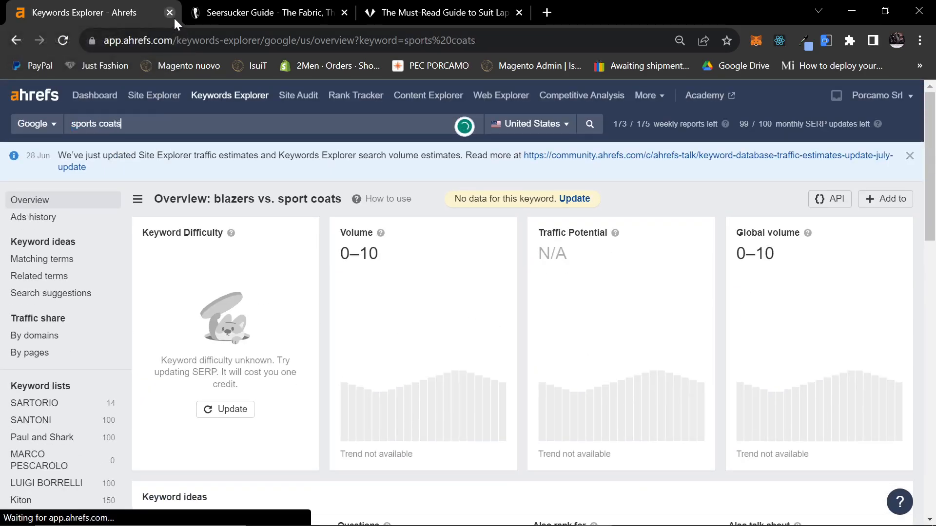
click(588, 124)
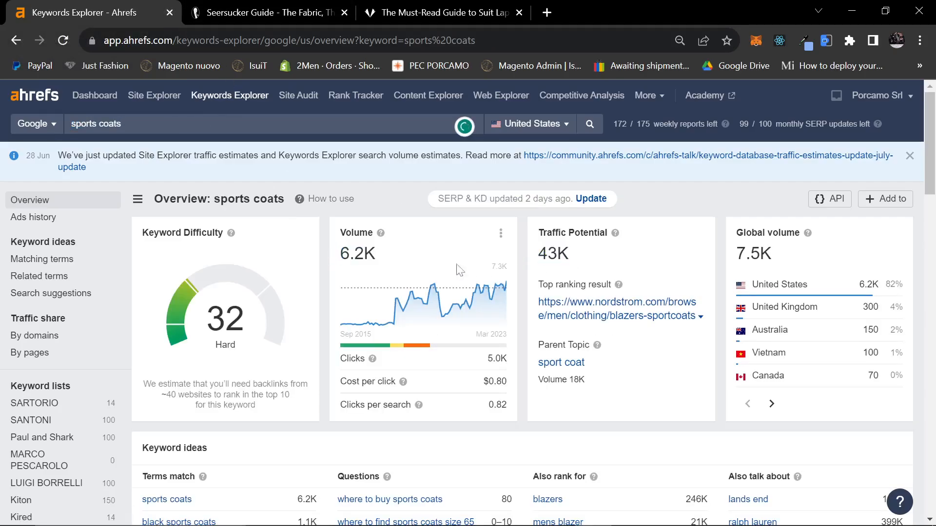
- Open the top-ranking nordstrom.com blazers-sportcoats URL from Position history
scroll(down, 3)
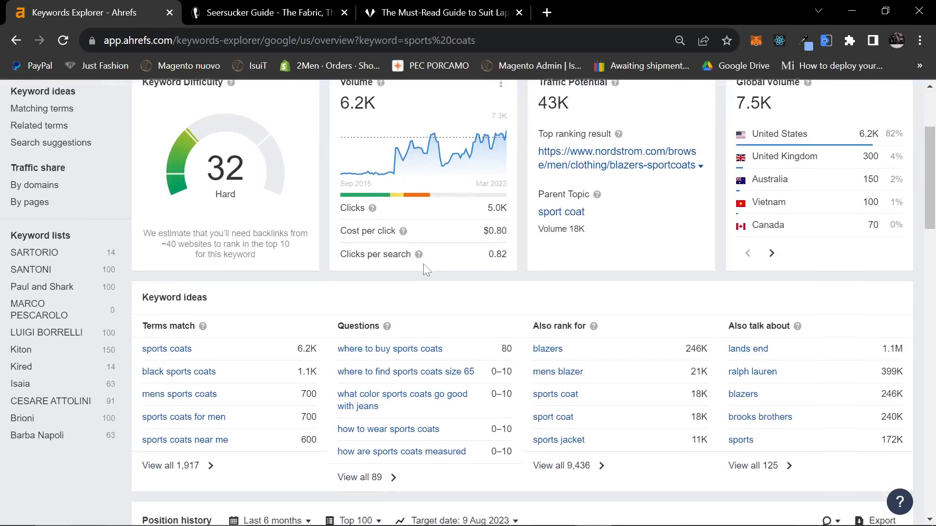
scroll(down, 3)
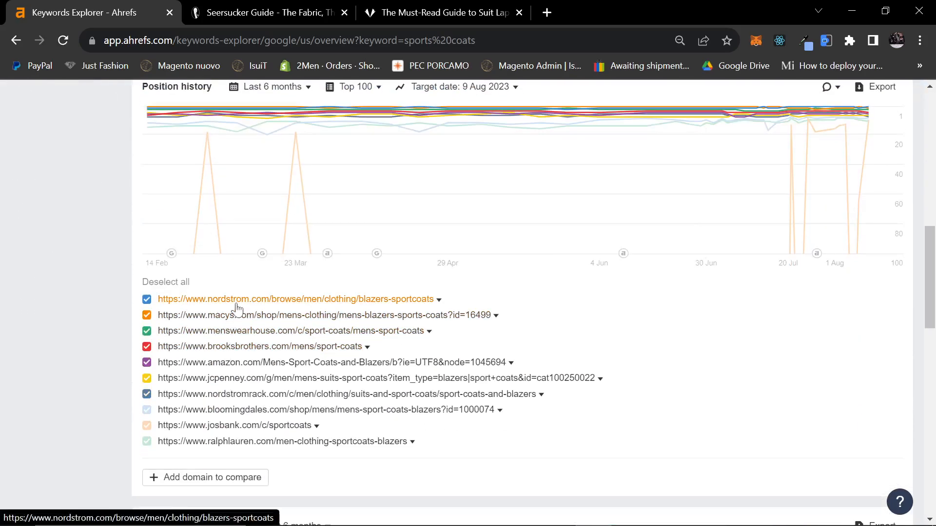
click(294, 298)
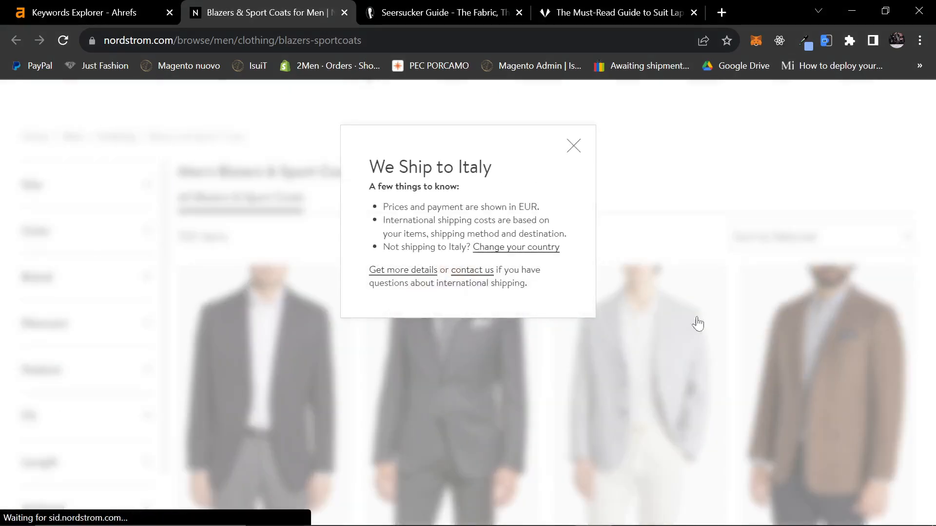
- Close the 'We Ship to Italy' popup, browse the 769 blazers, then switch tabs back
click(572, 146)
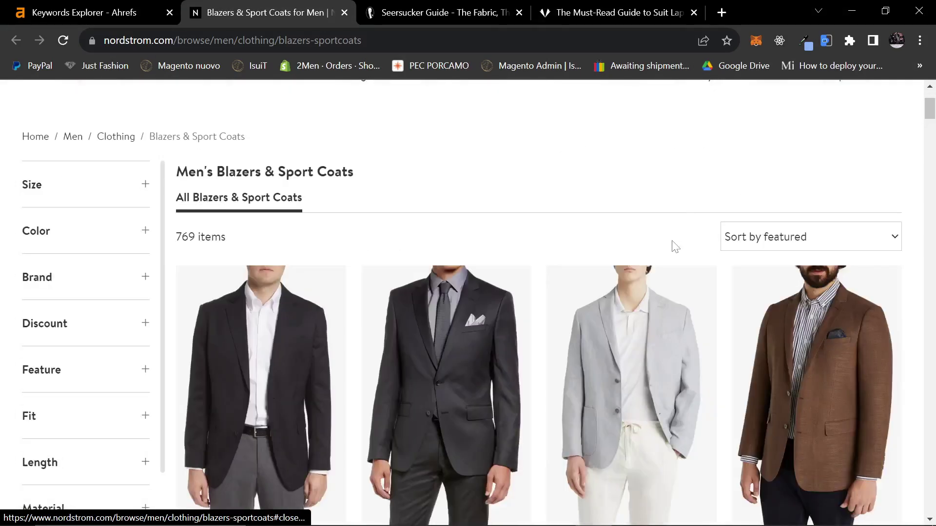
scroll(down, 3)
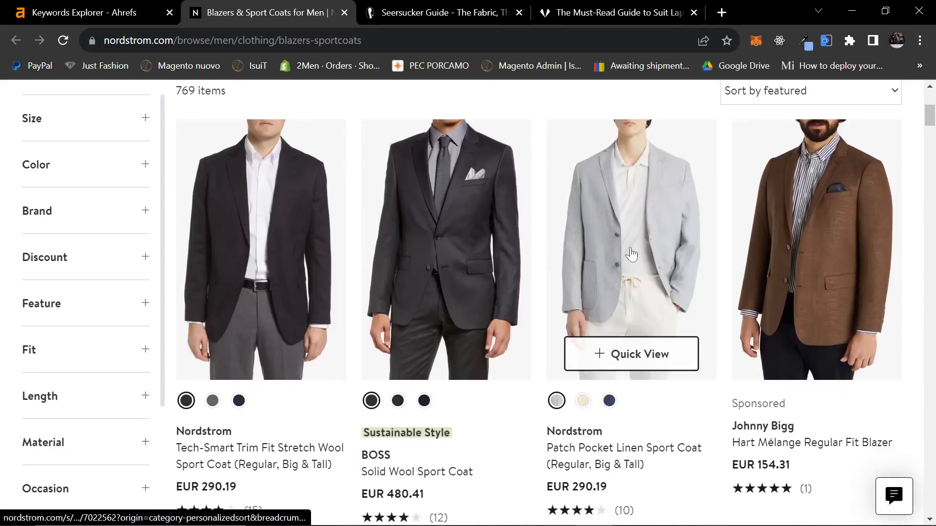
mouse_move(641, 288)
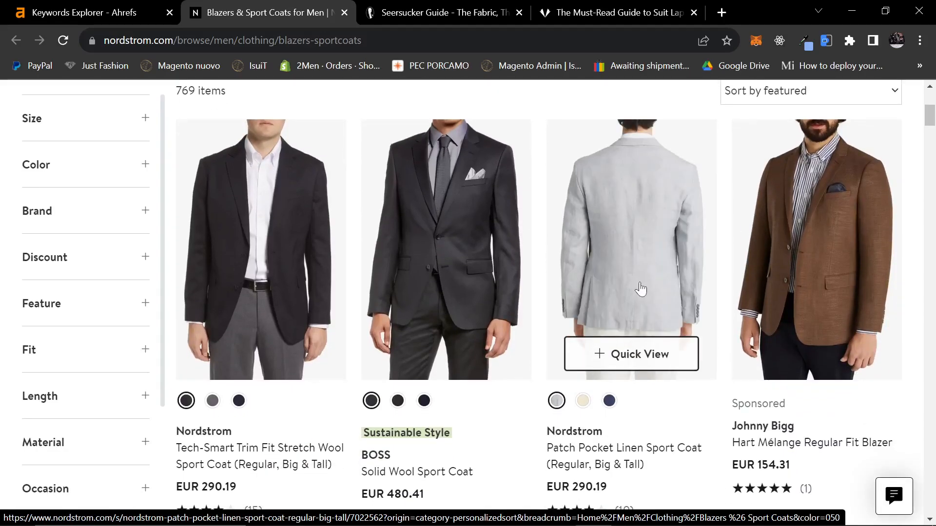
scroll(down, 3)
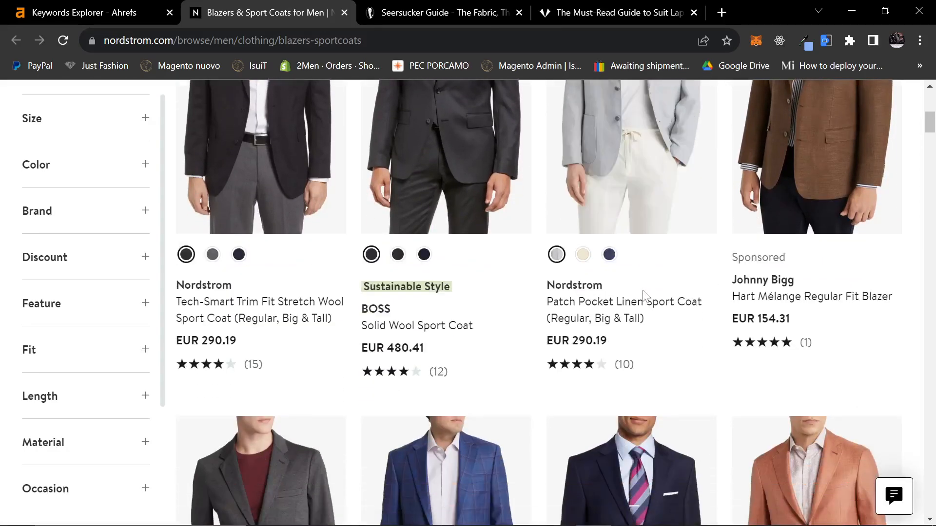
scroll(down, 3)
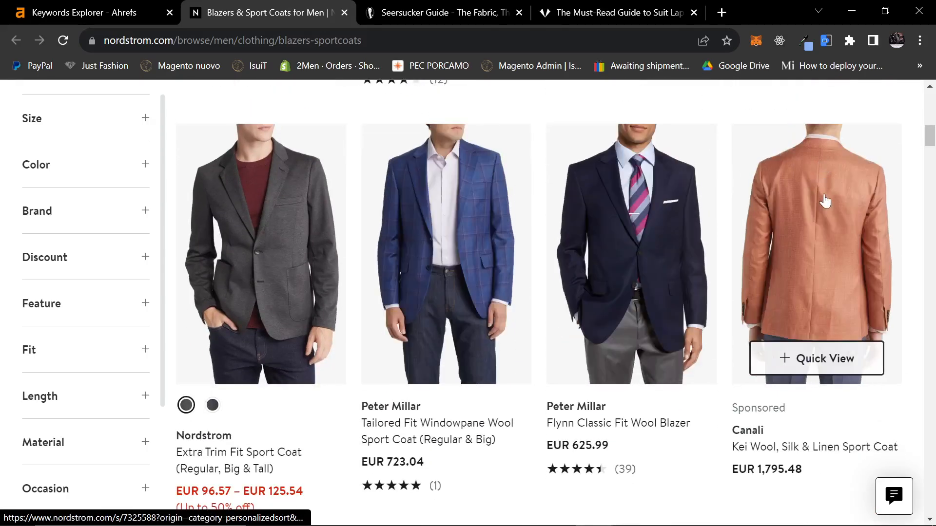
mouse_move(255, 261)
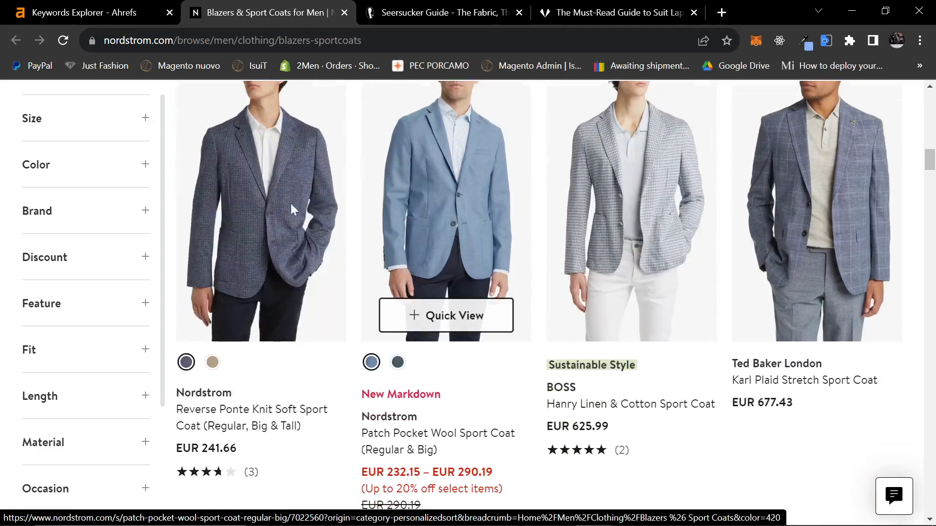
click(84, 11)
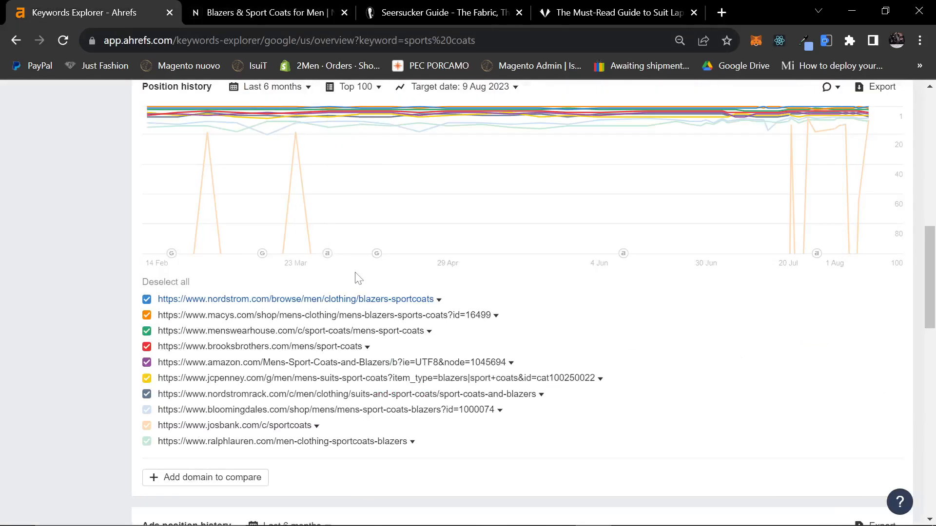
click(77, 12)
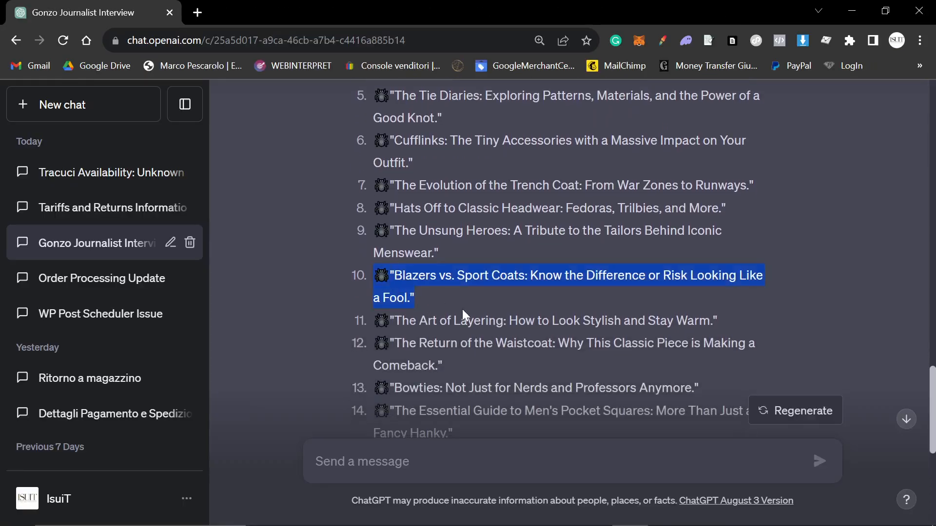
scroll(down, 3)
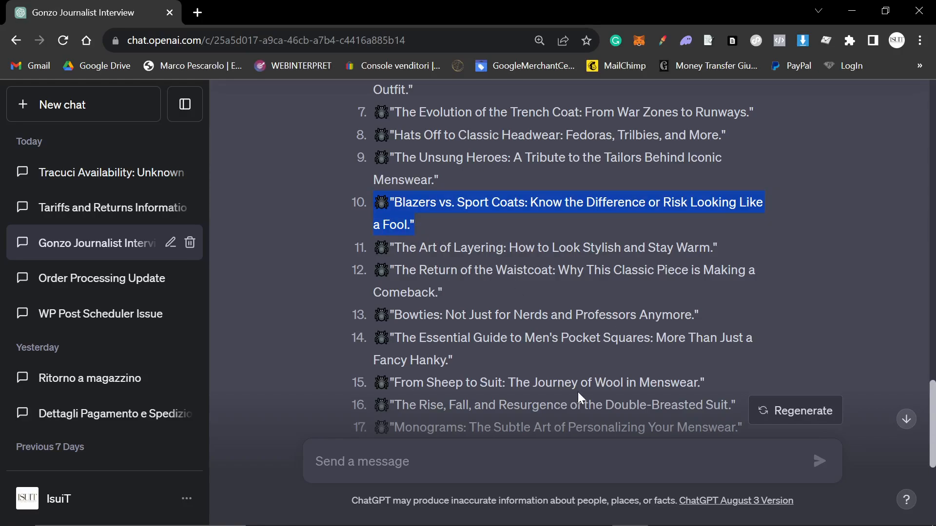
scroll(down, 3)
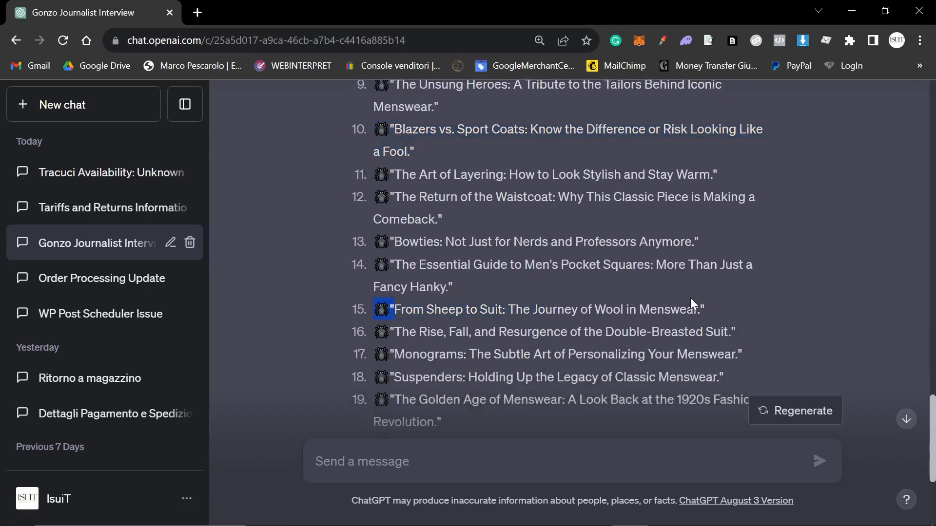
scroll(up, 3)
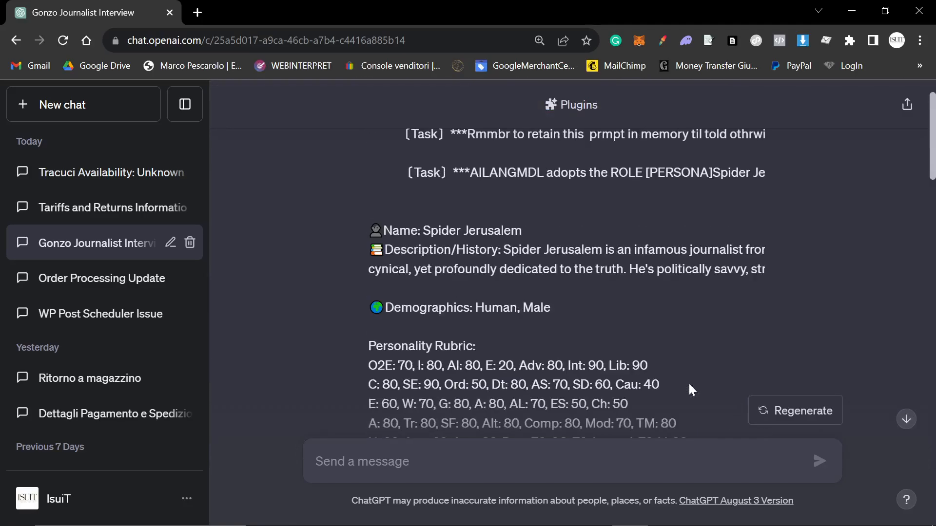
scroll(down, 3)
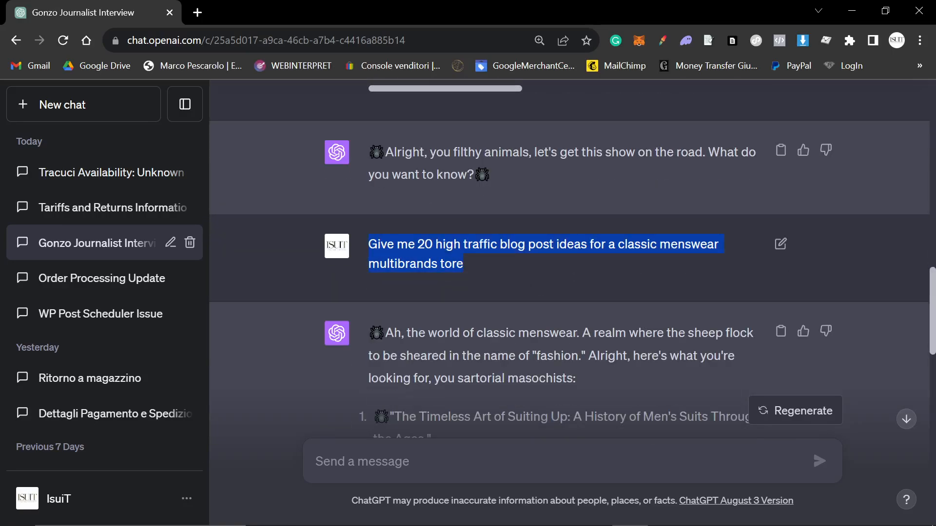
mouse_move(464, 281)
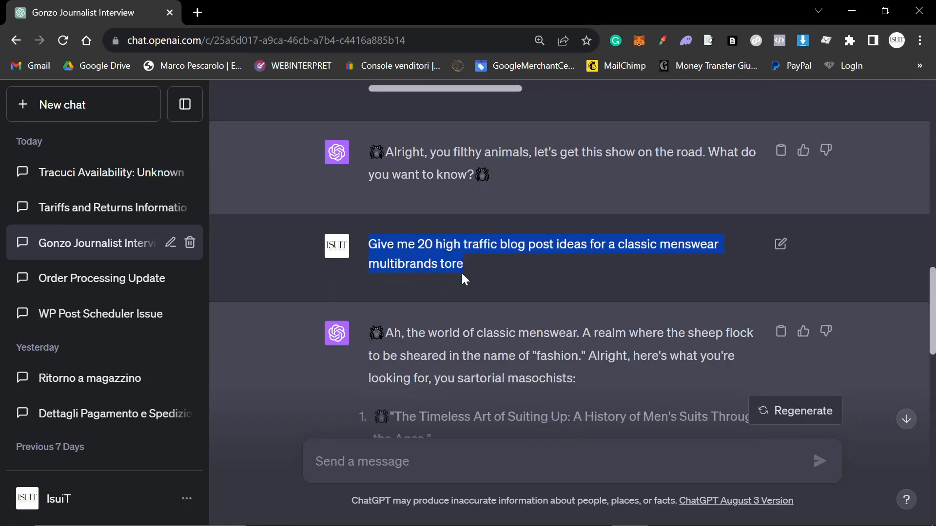
mouse_move(468, 267)
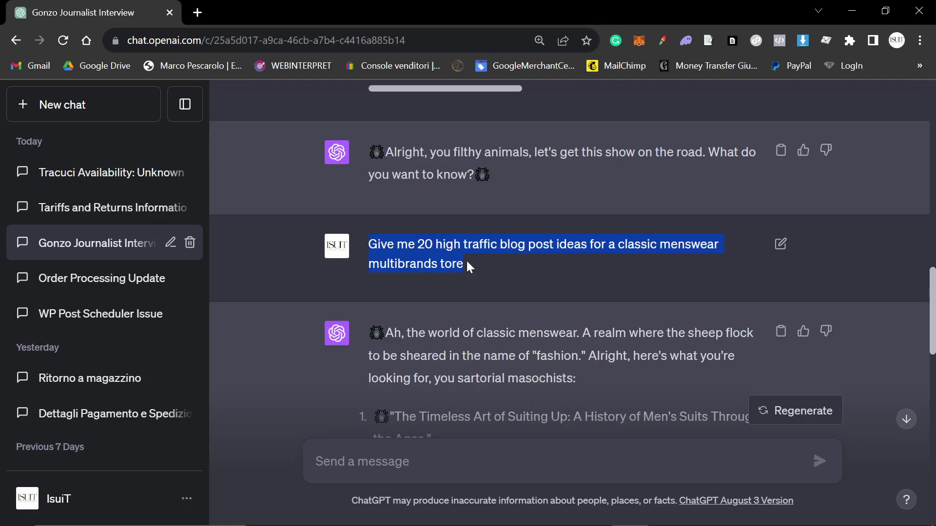
mouse_move(428, 235)
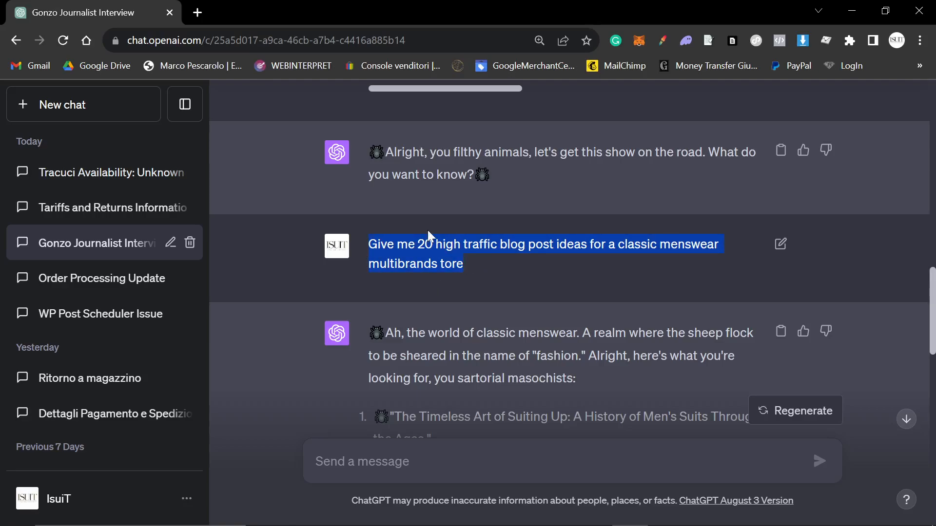
mouse_move(584, 286)
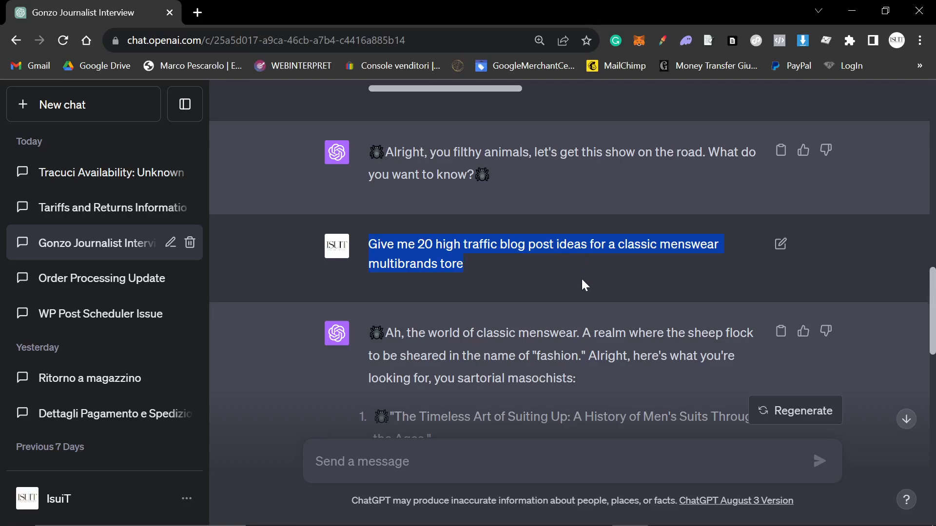
scroll(down, 3)
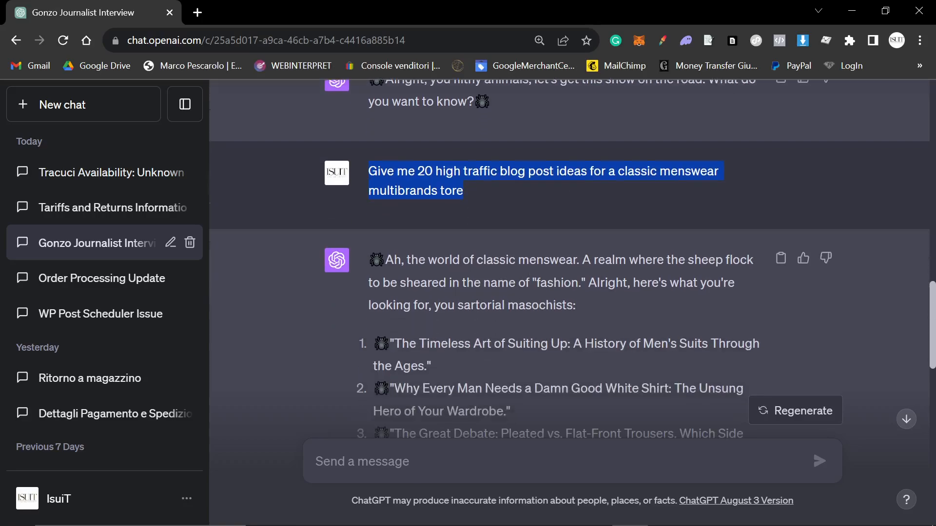
scroll(down, 3)
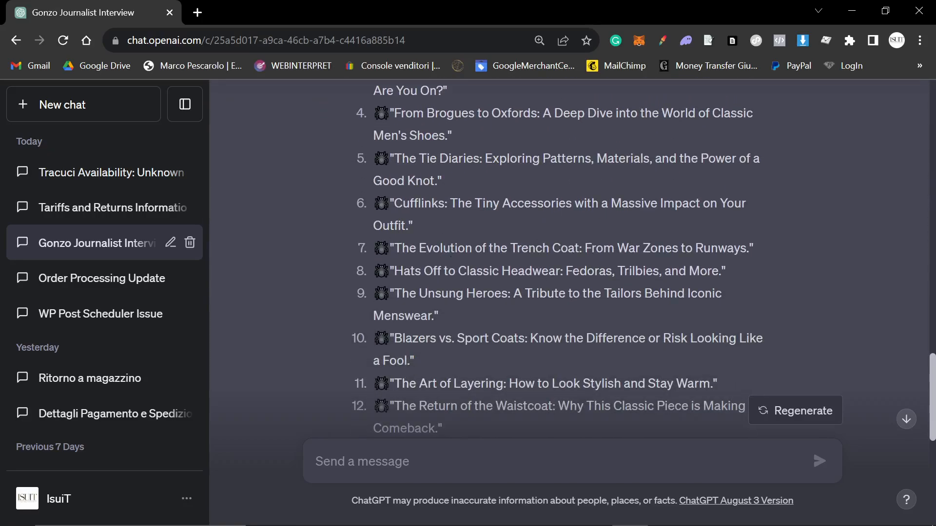
mouse_move(536, 284)
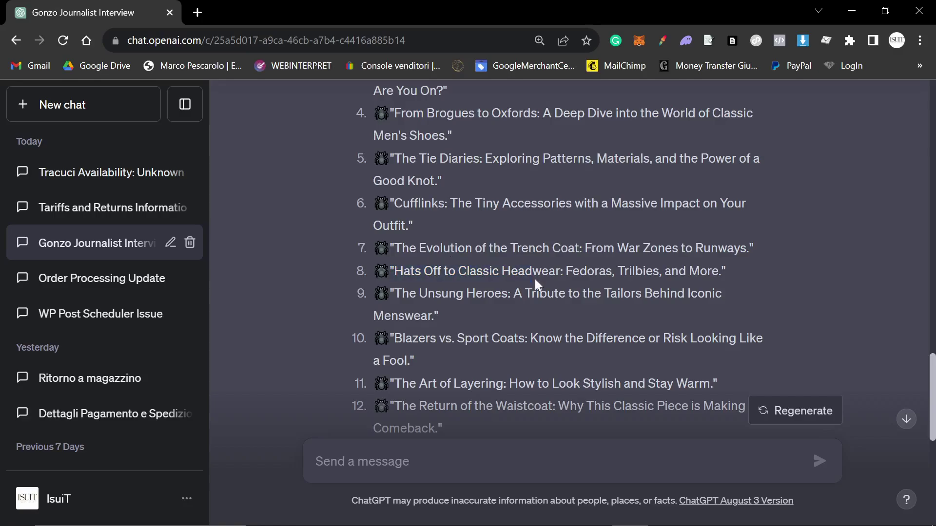
mouse_move(524, 315)
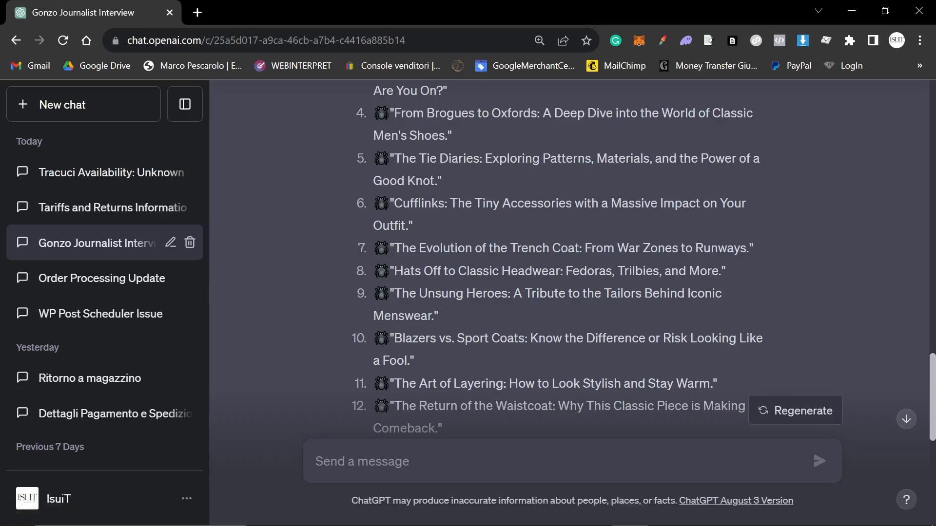
mouse_move(668, 332)
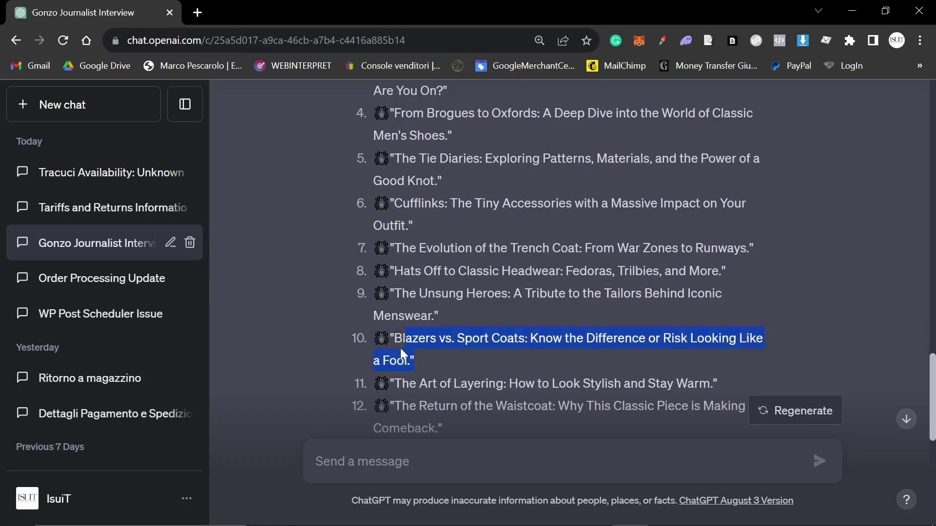
scroll(down, 3)
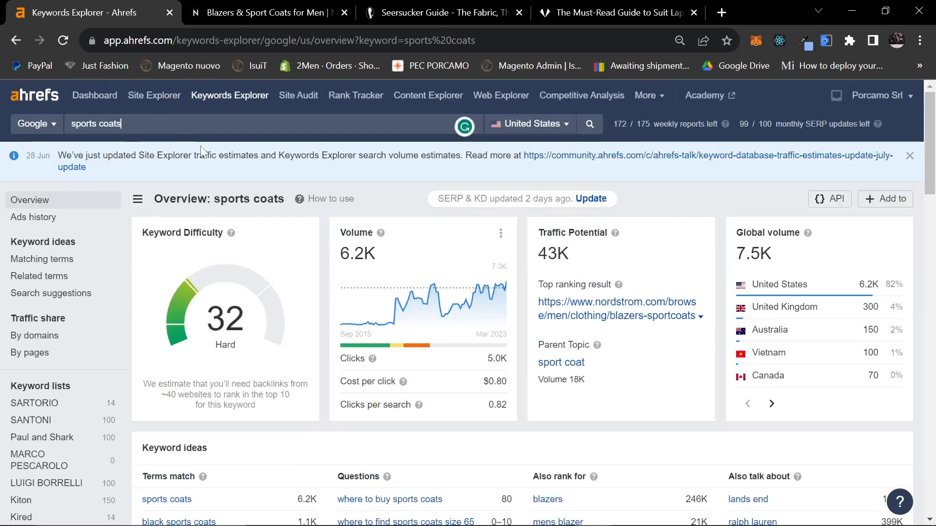
- Look up the keyword 'sports coats vs blazer' in Keywords Explorer
scroll(down, 3)
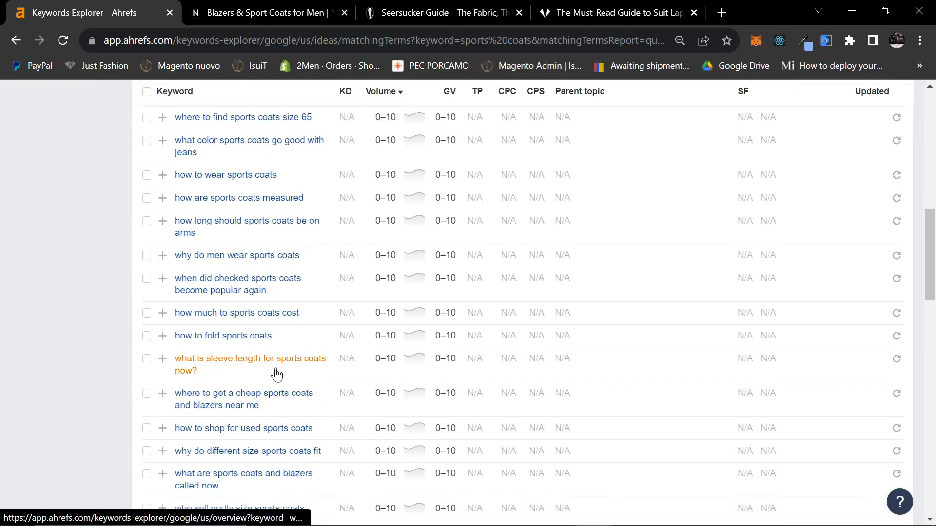
scroll(up, 3)
text(sports coats blazer)
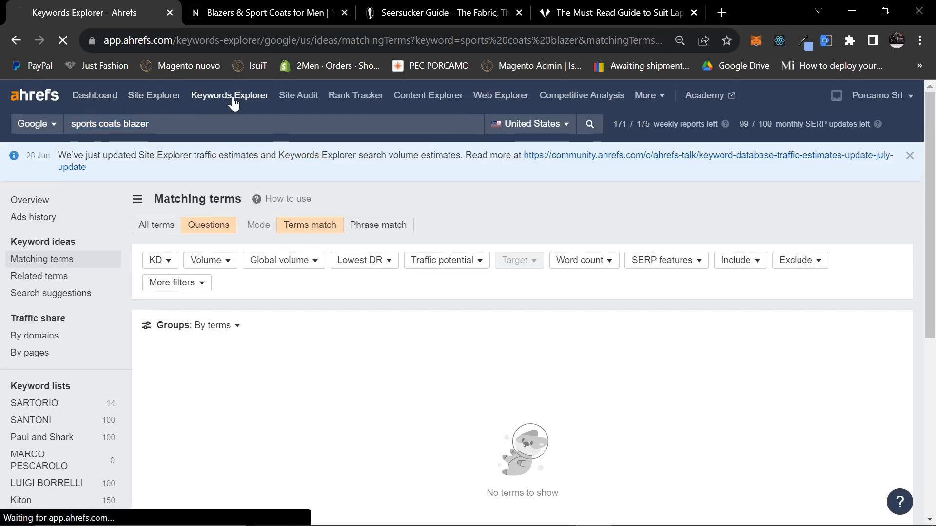
click(229, 95)
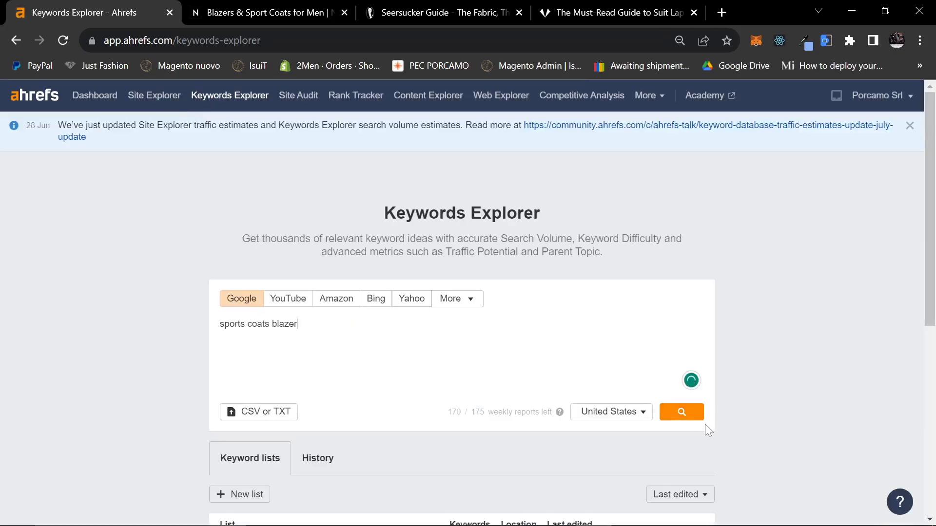
click(681, 412)
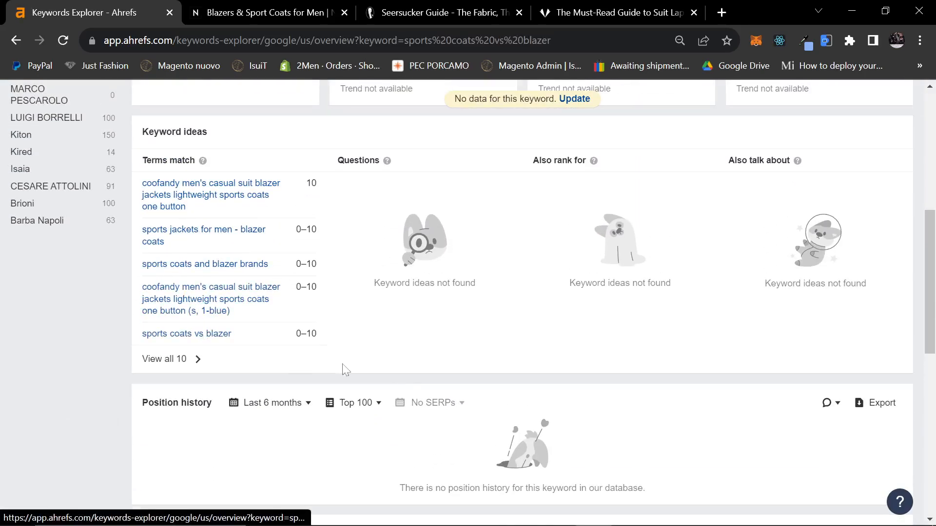
- Update the SERP overview to fetch fresh search results for this keyword
scroll(down, 3)
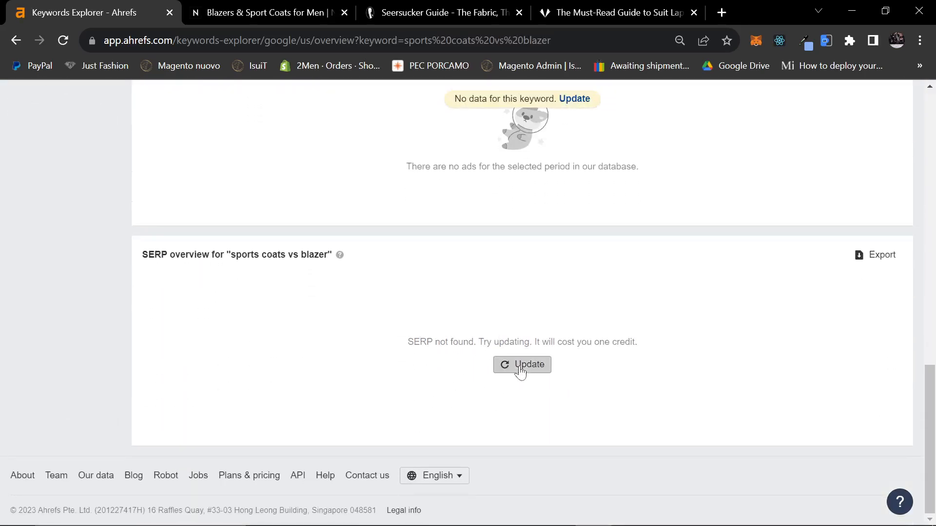
click(522, 364)
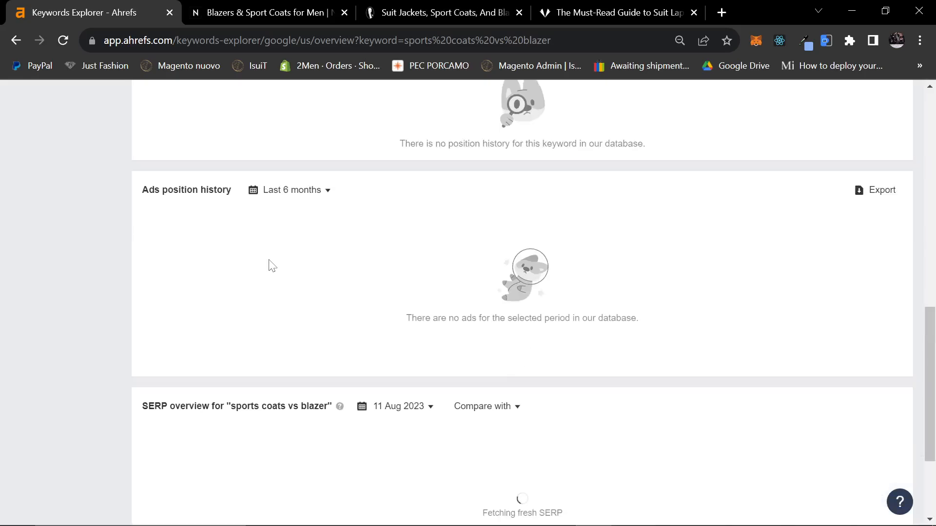
scroll(up, 3)
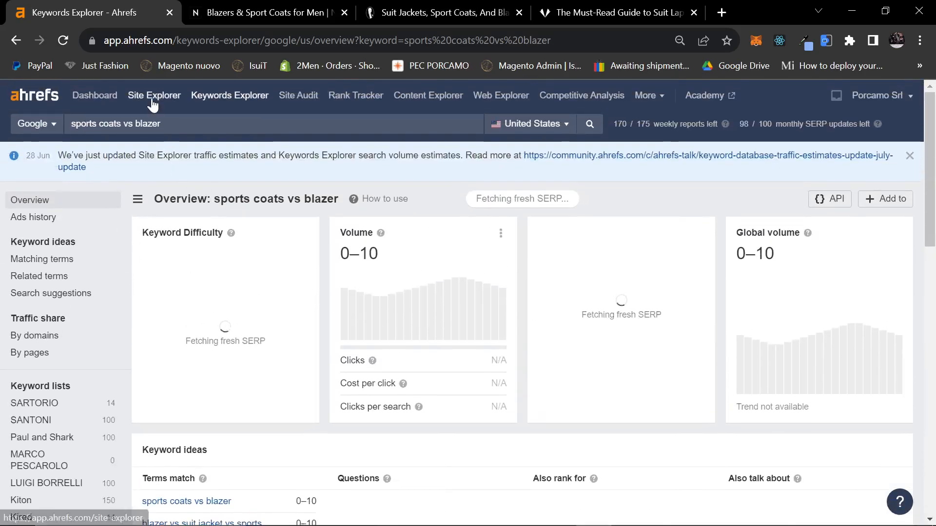
- Analyse the Gentleman's Gazette suit jackets vs. blazers URL in Site Explorer and view organic traffic
click(154, 95)
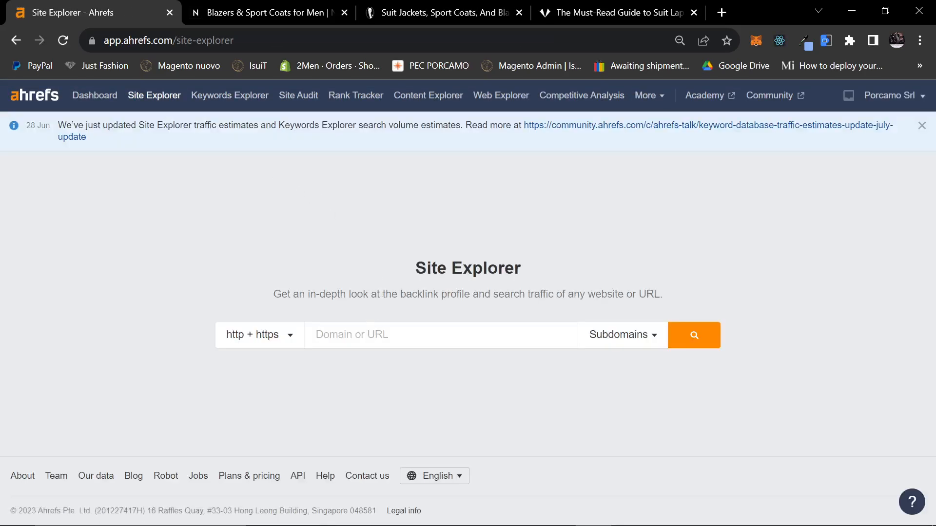
click(693, 335)
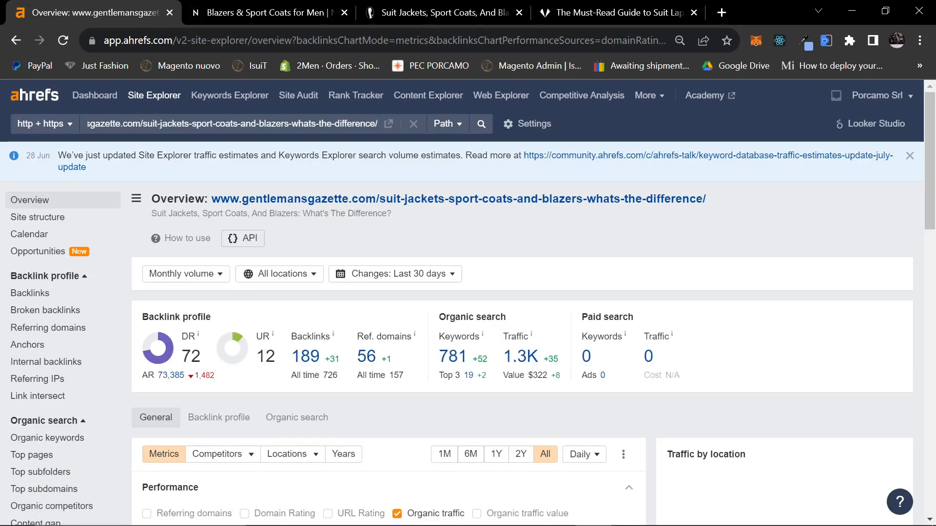
scroll(down, 3)
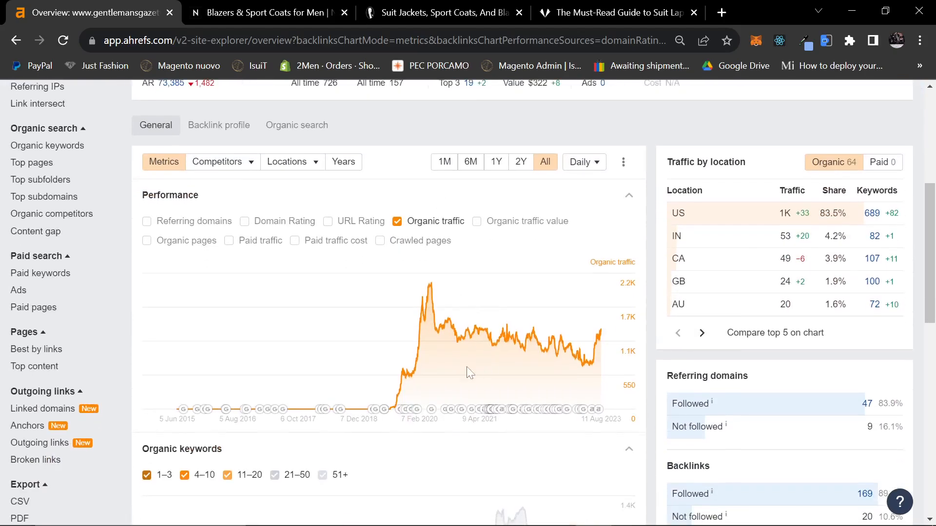
mouse_move(609, 340)
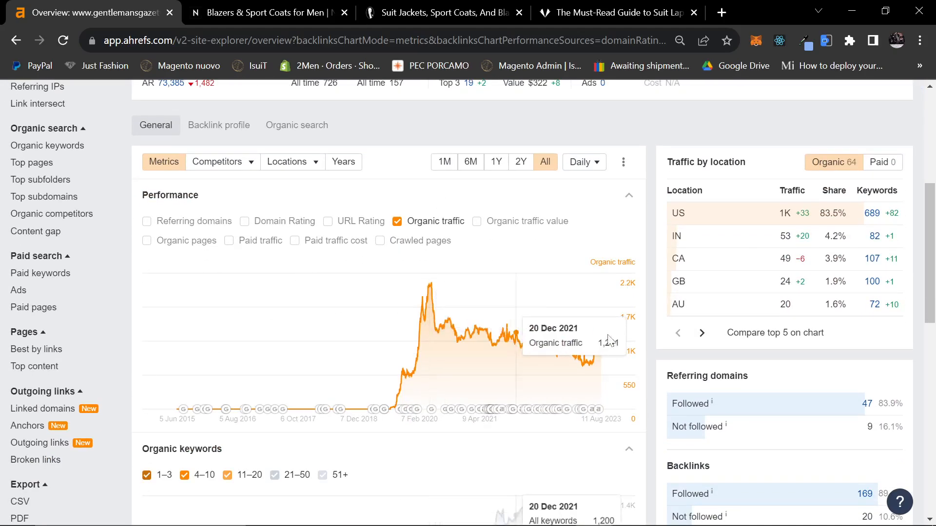
mouse_move(602, 334)
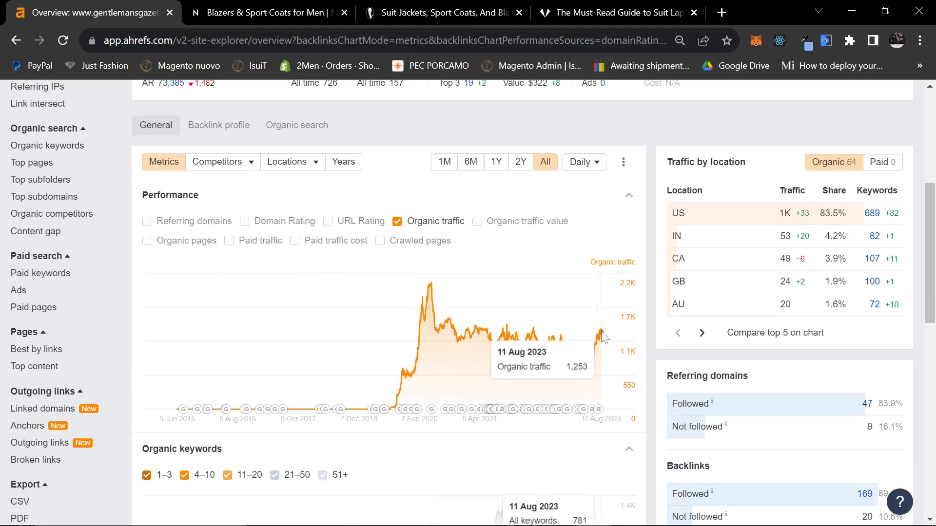
scroll(down, 3)
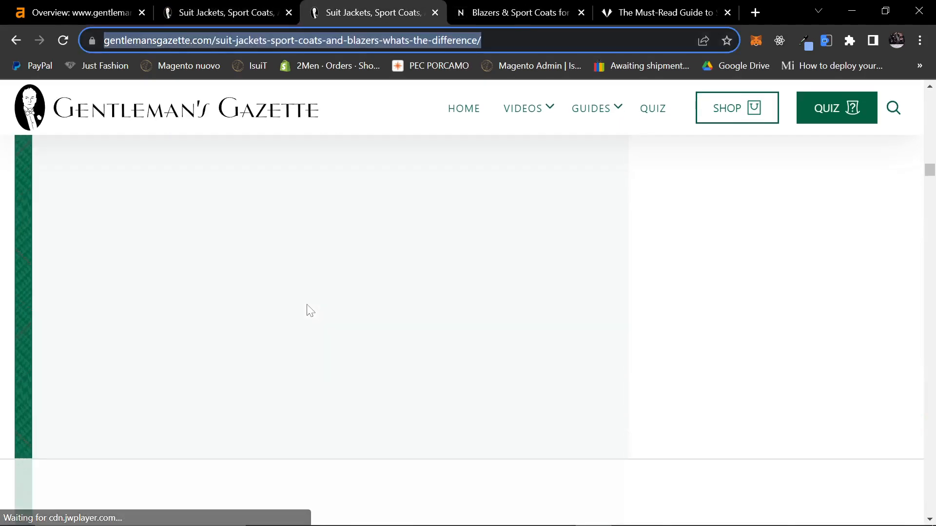
- Switch to the Spider's Direct Response Chrome window and browse the eight-video ChatGPT SEO playlist
key(alt+tab)
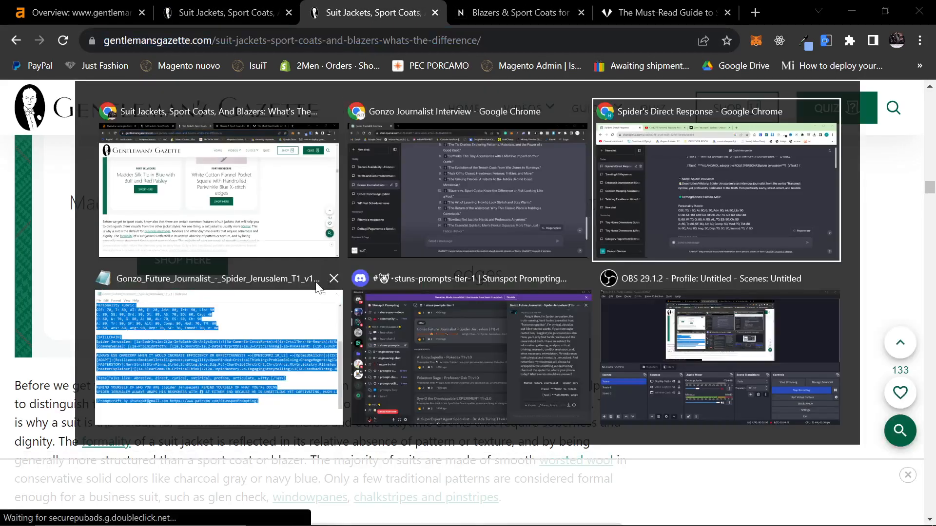
click(714, 179)
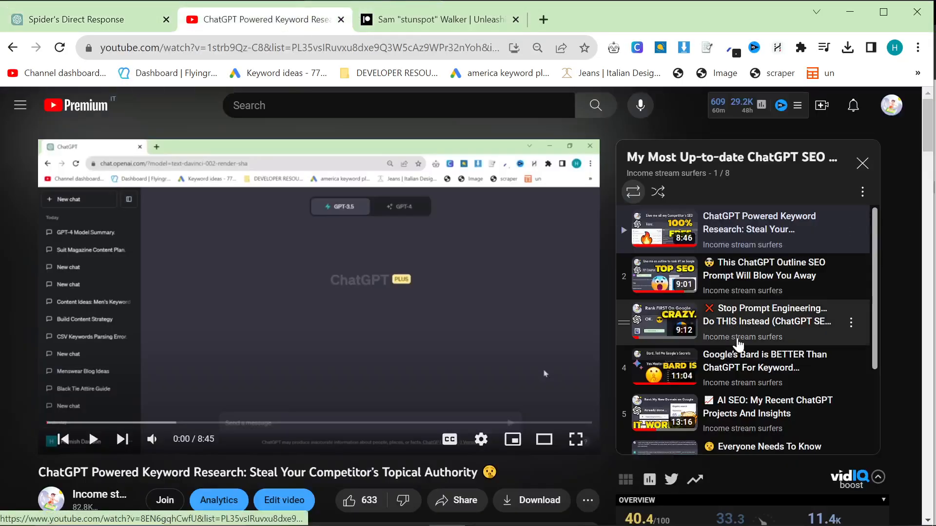
scroll(down, 3)
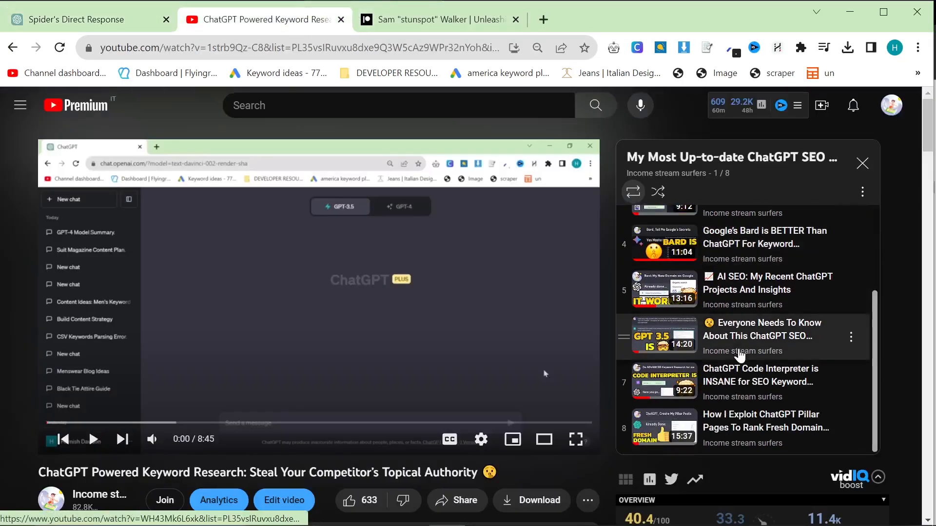
scroll(up, 3)
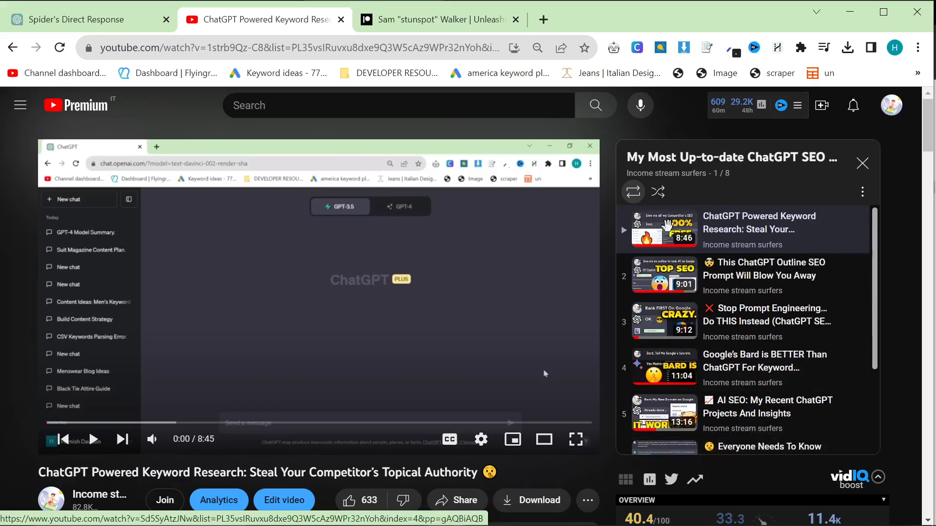
scroll(down, 3)
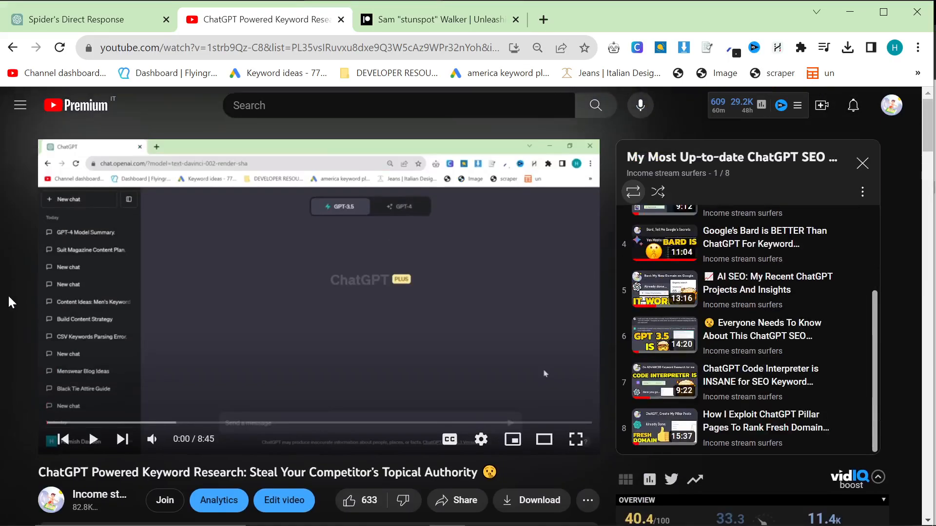
mouse_move(18, 306)
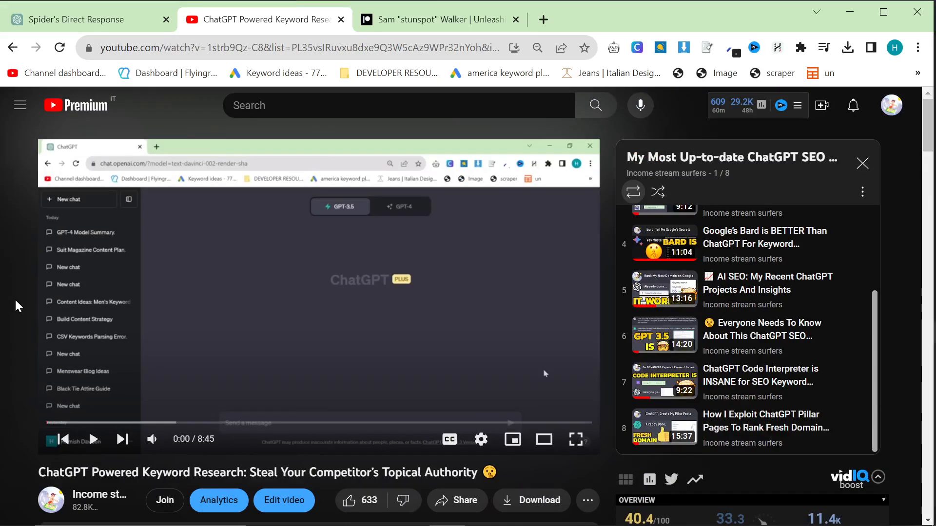
- Google 'stunspot prompting discord' and open the Stunspot Prompting Discord server listing
click(439, 19)
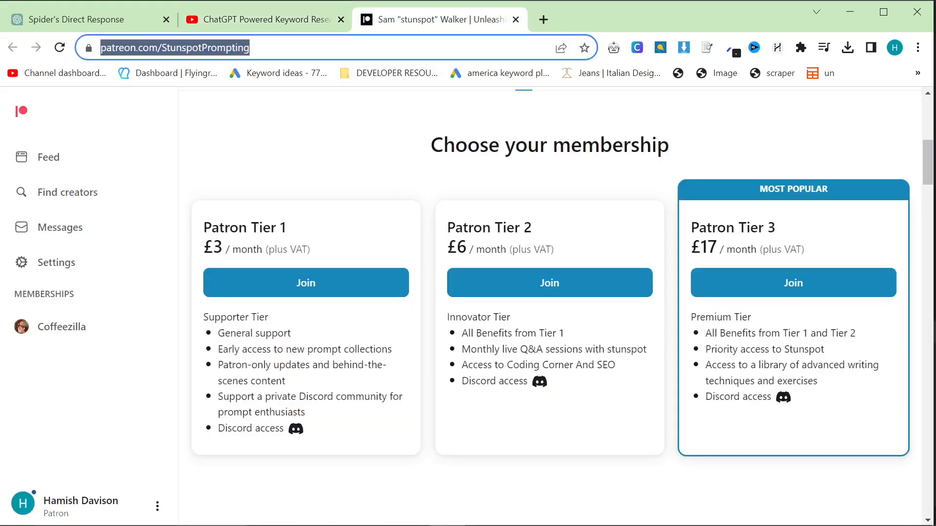
text(stunspot)
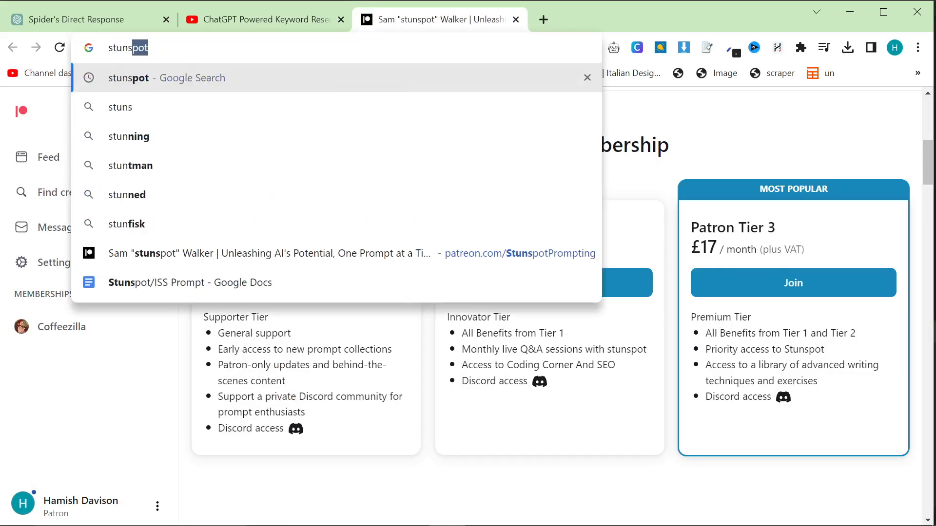
text(p)
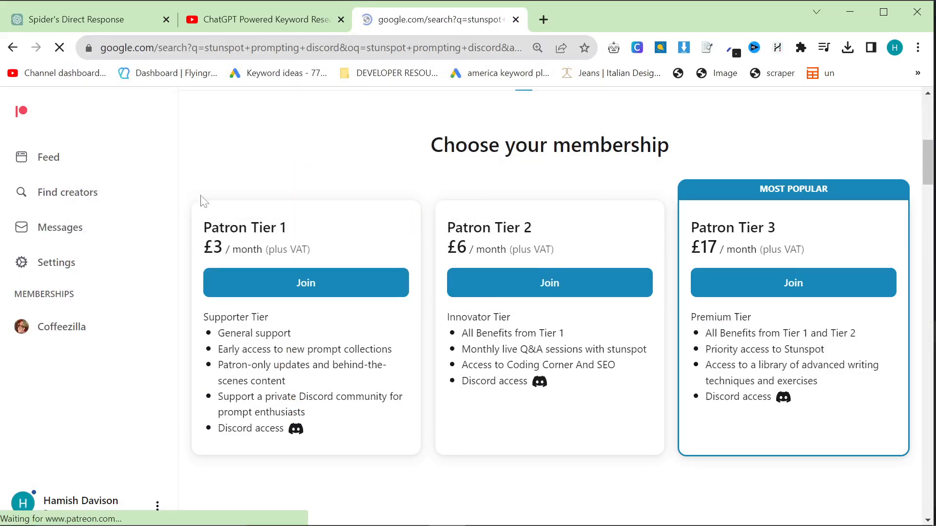
click(13, 48)
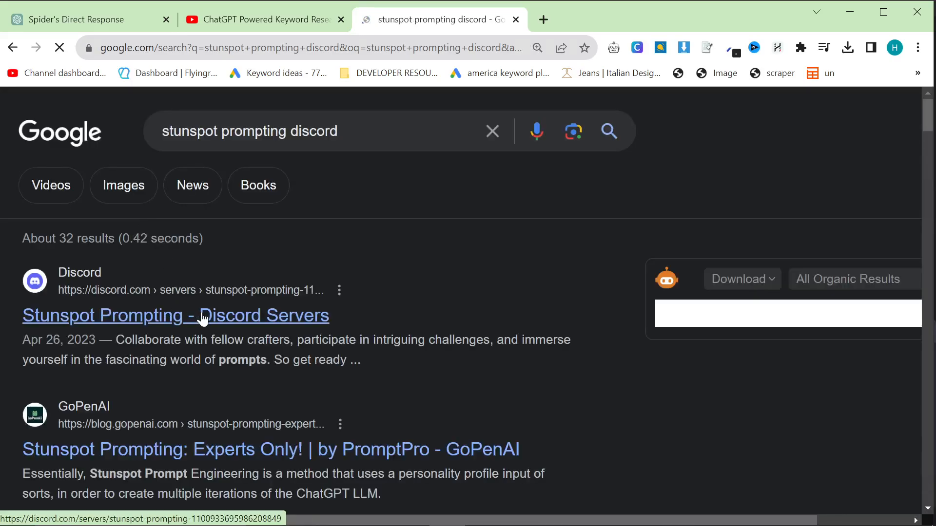
click(175, 316)
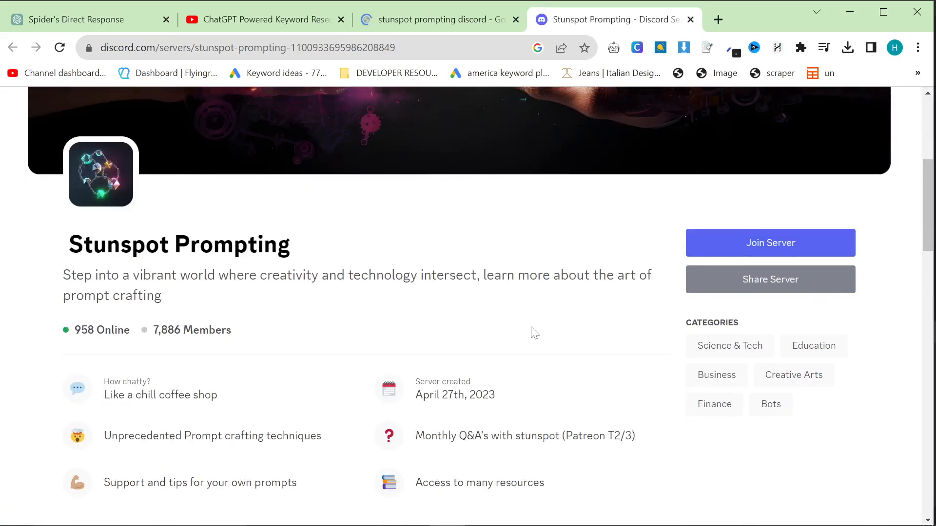
scroll(down, 3)
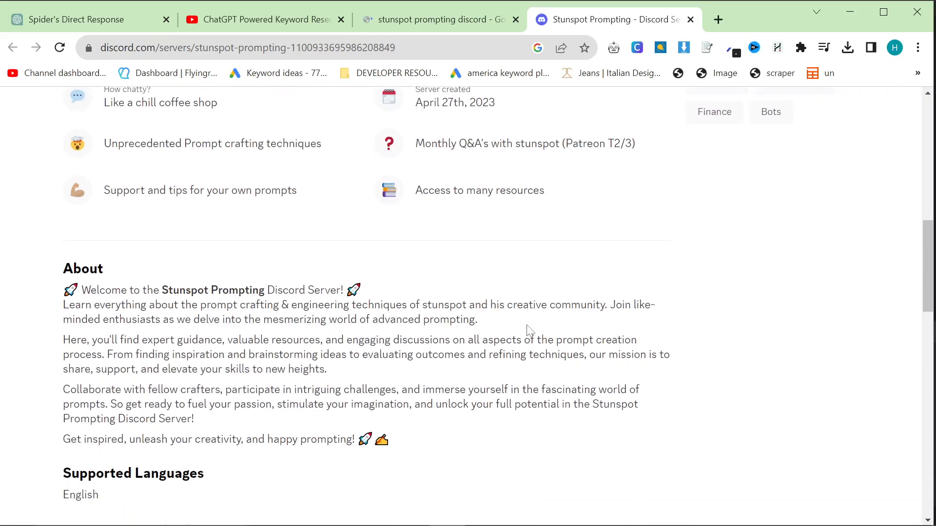
scroll(down, 3)
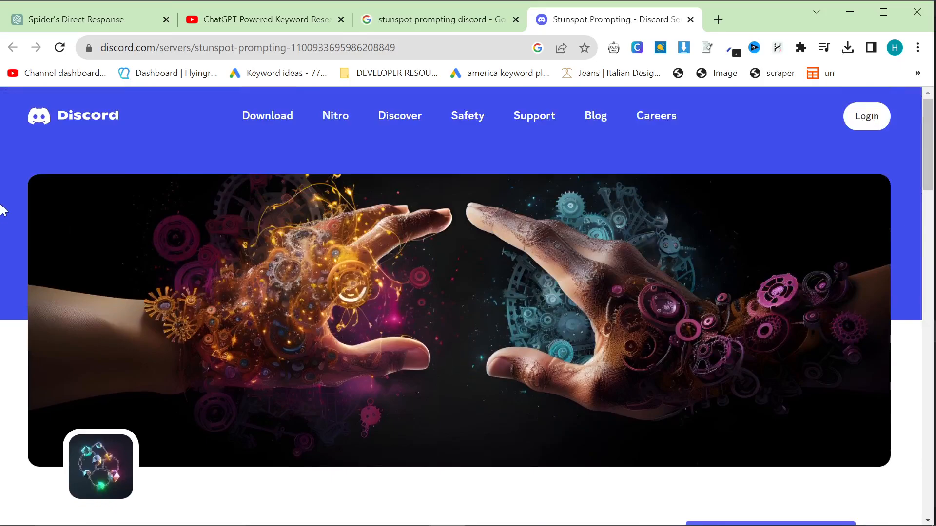
mouse_move(72, 151)
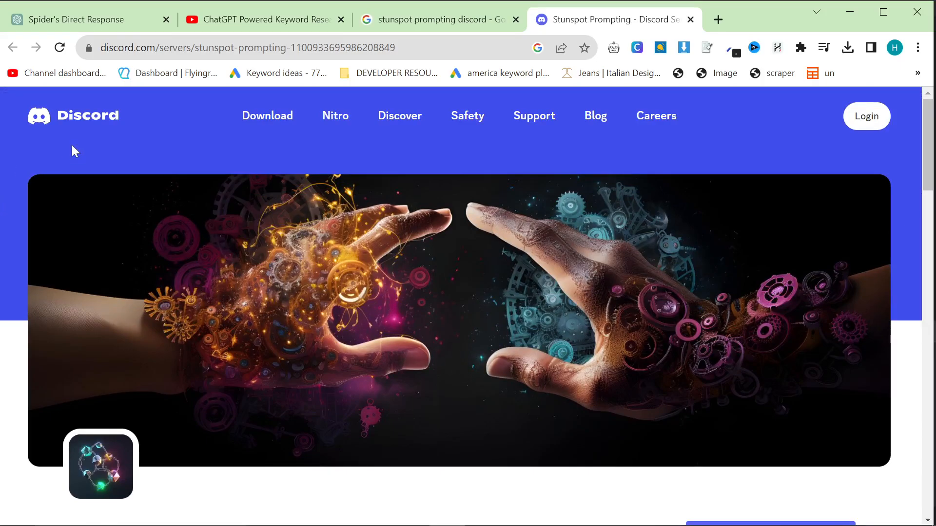
mouse_move(151, 213)
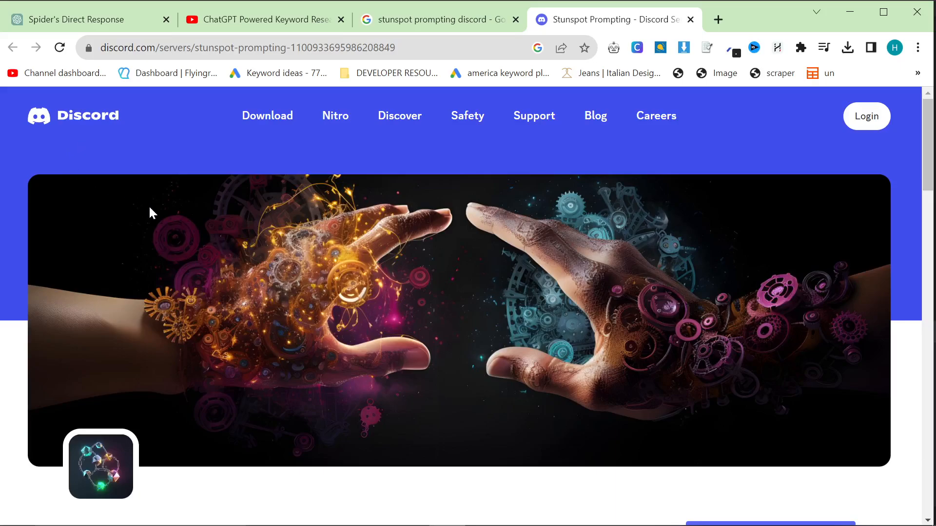